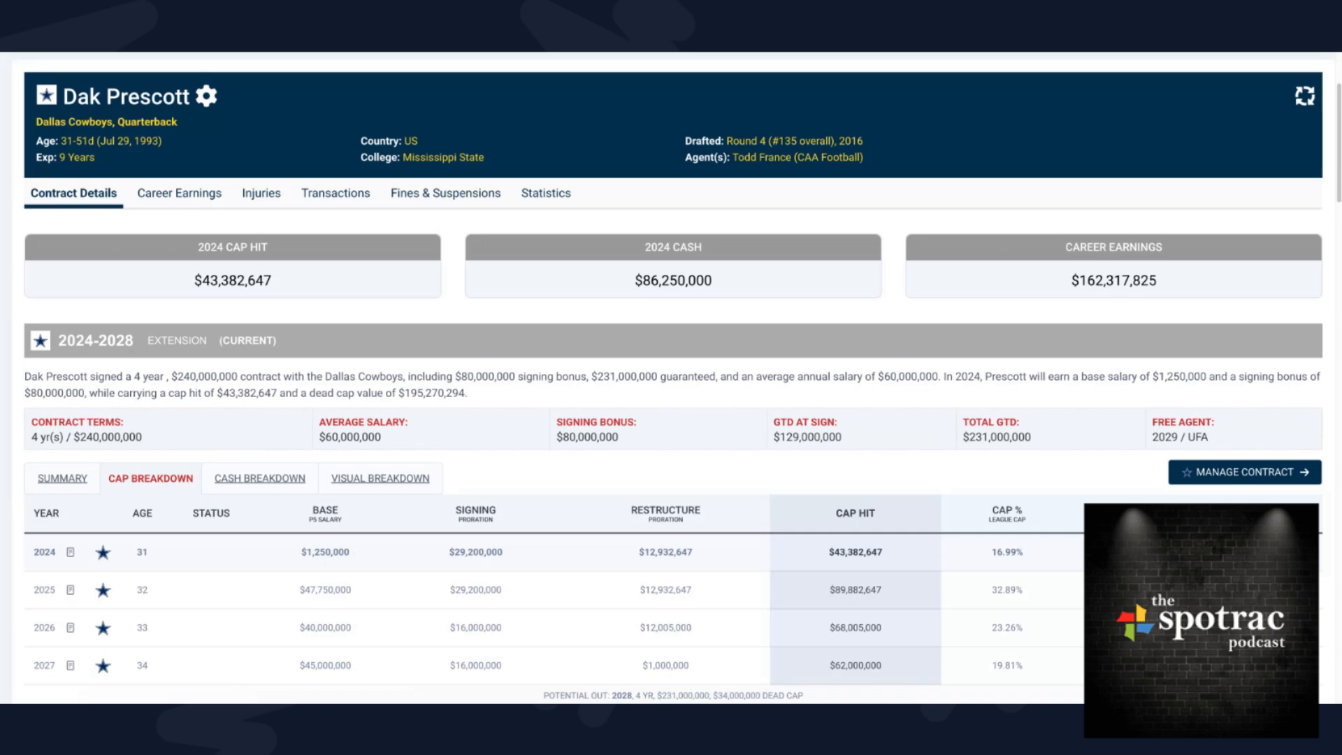
- Scroll to the 2024-2028 extension table and show its Cash Breakdown tab
scroll(down, 3)
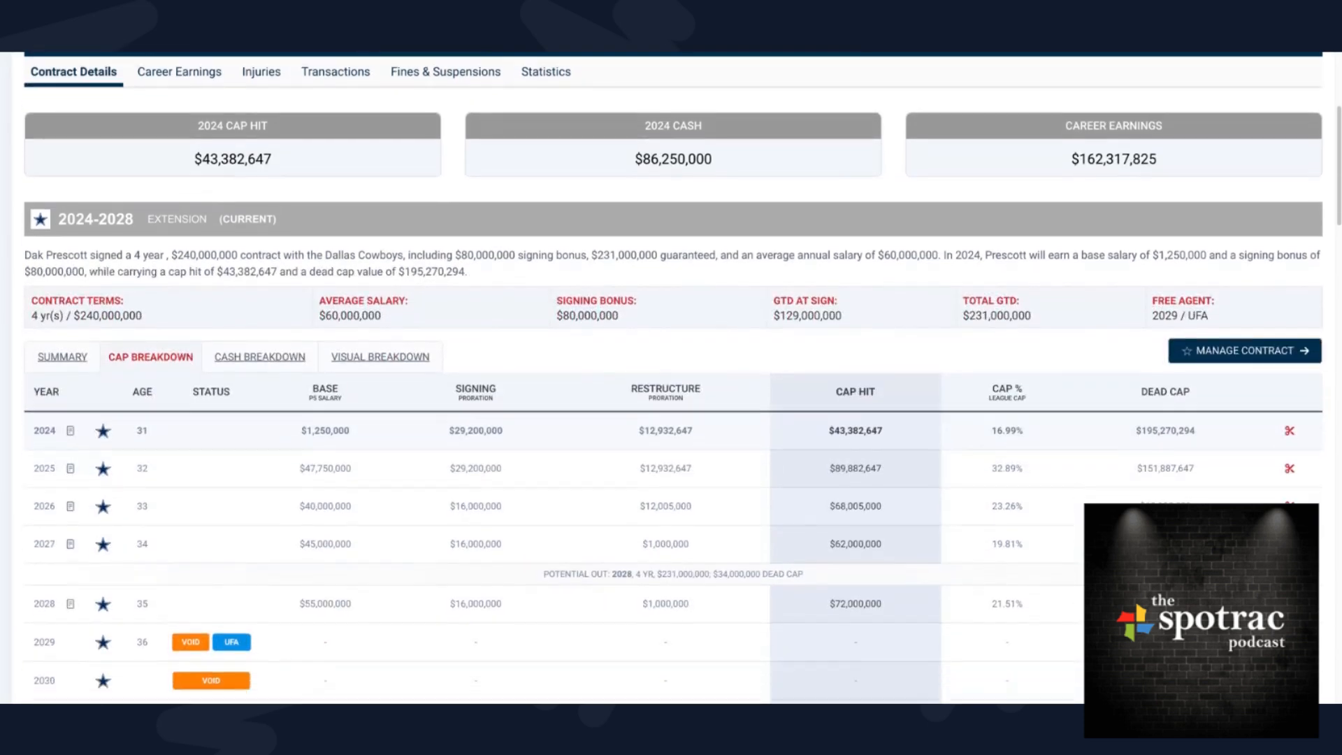
scroll(down, 3)
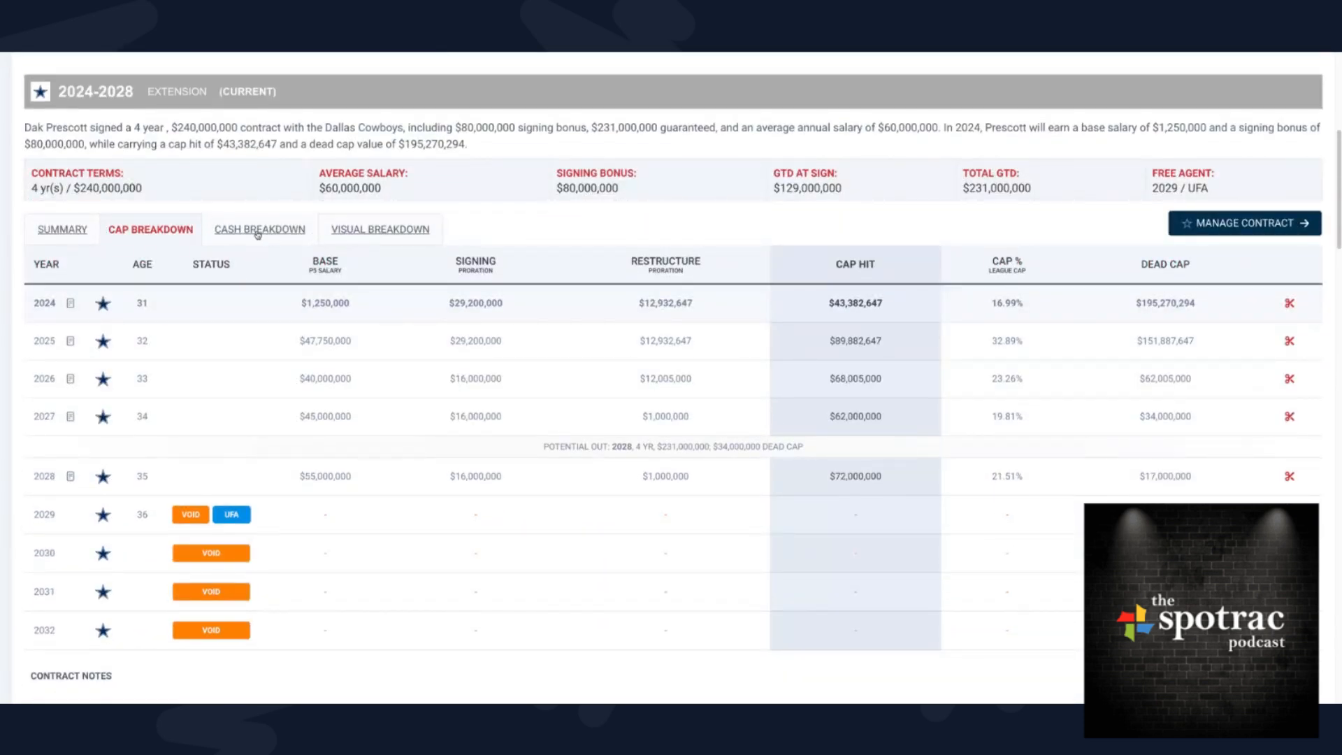
click(259, 229)
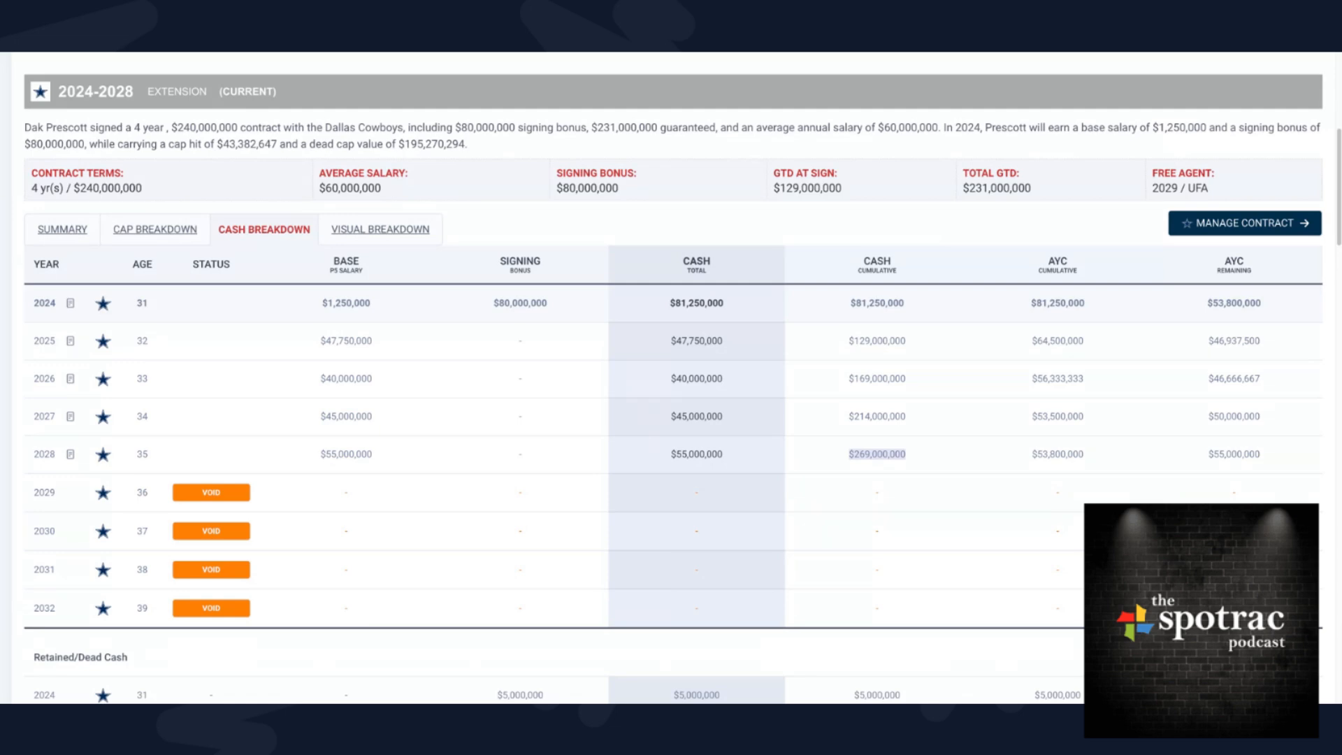
mouse_move(51, 240)
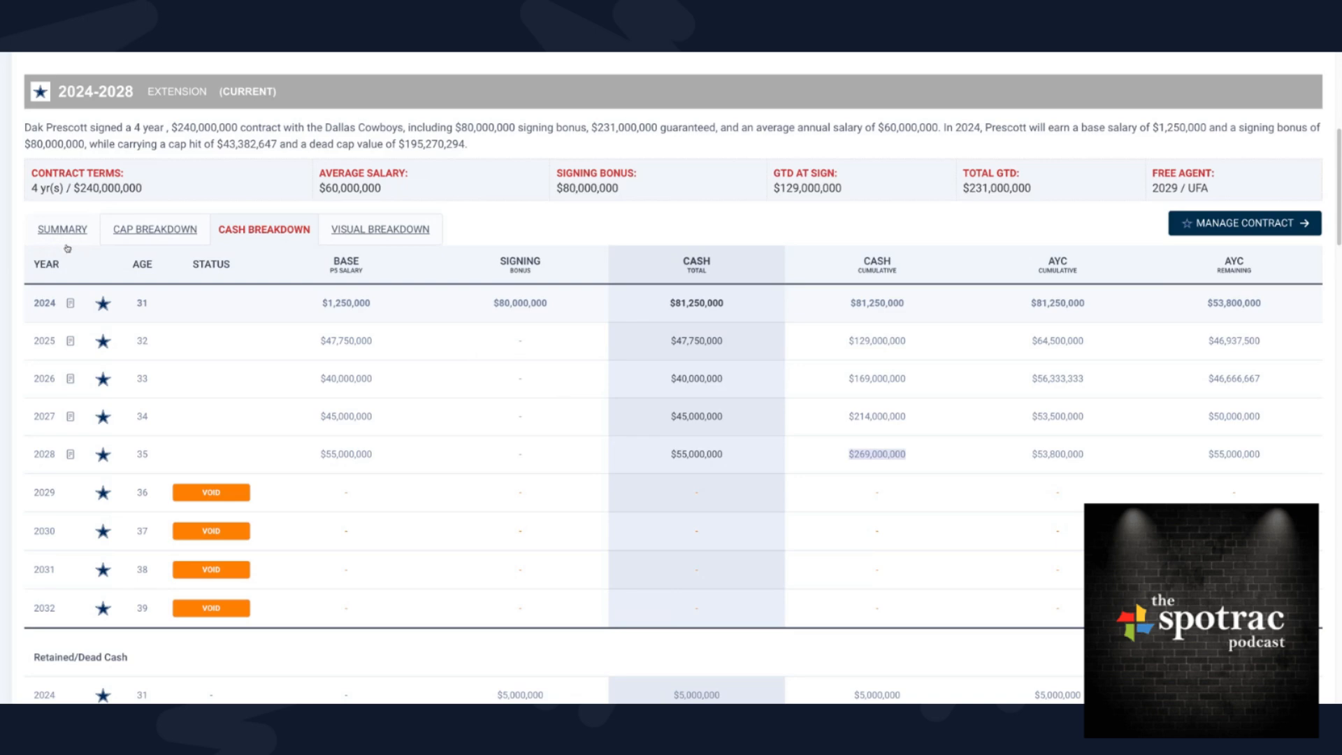
- Show the Cap Breakdown tab with cap hits, dead cap, void years and guarantee notes
click(153, 228)
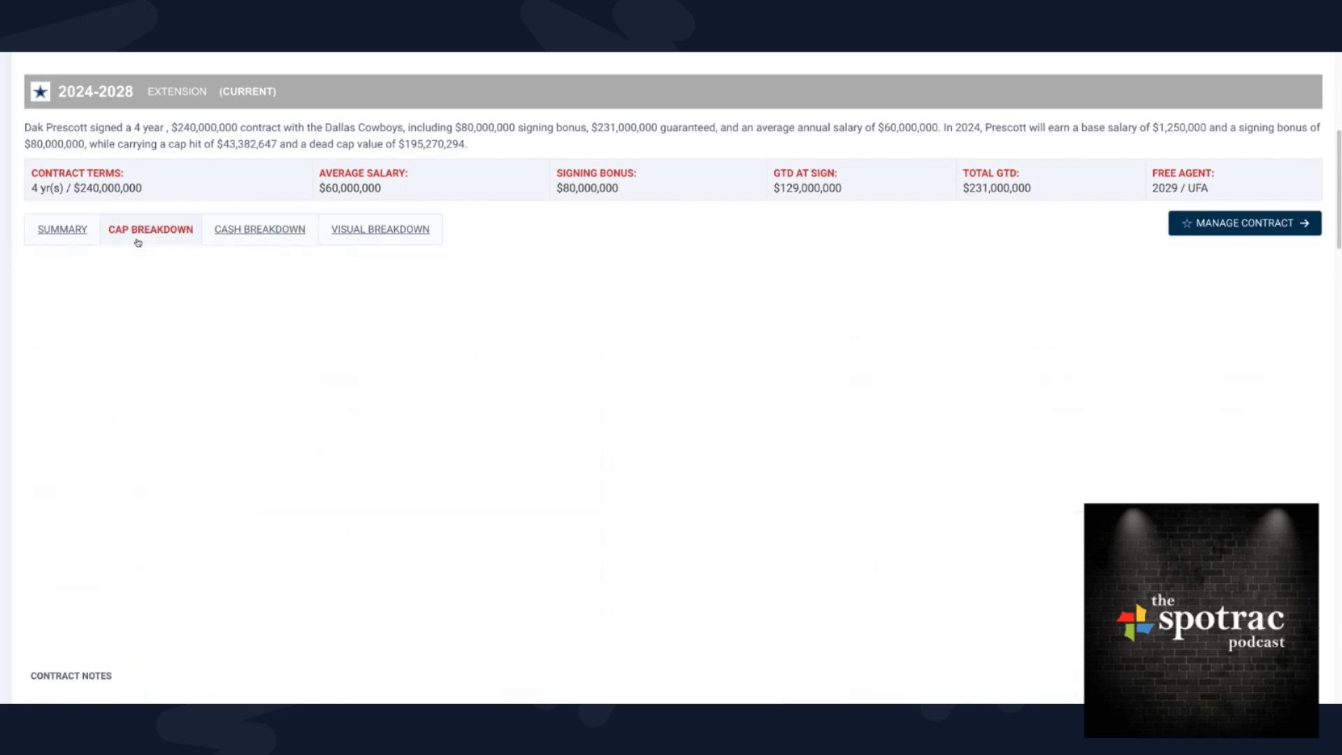
click(151, 229)
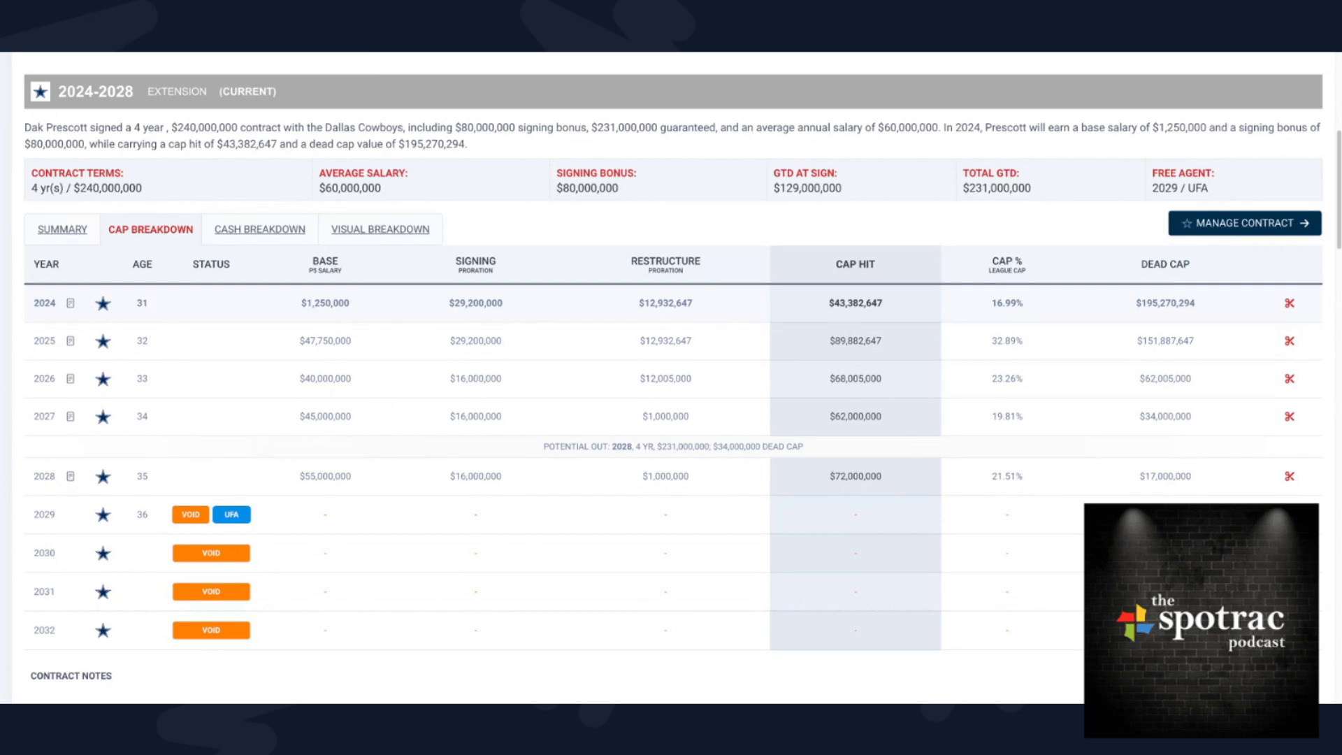
mouse_move(468, 72)
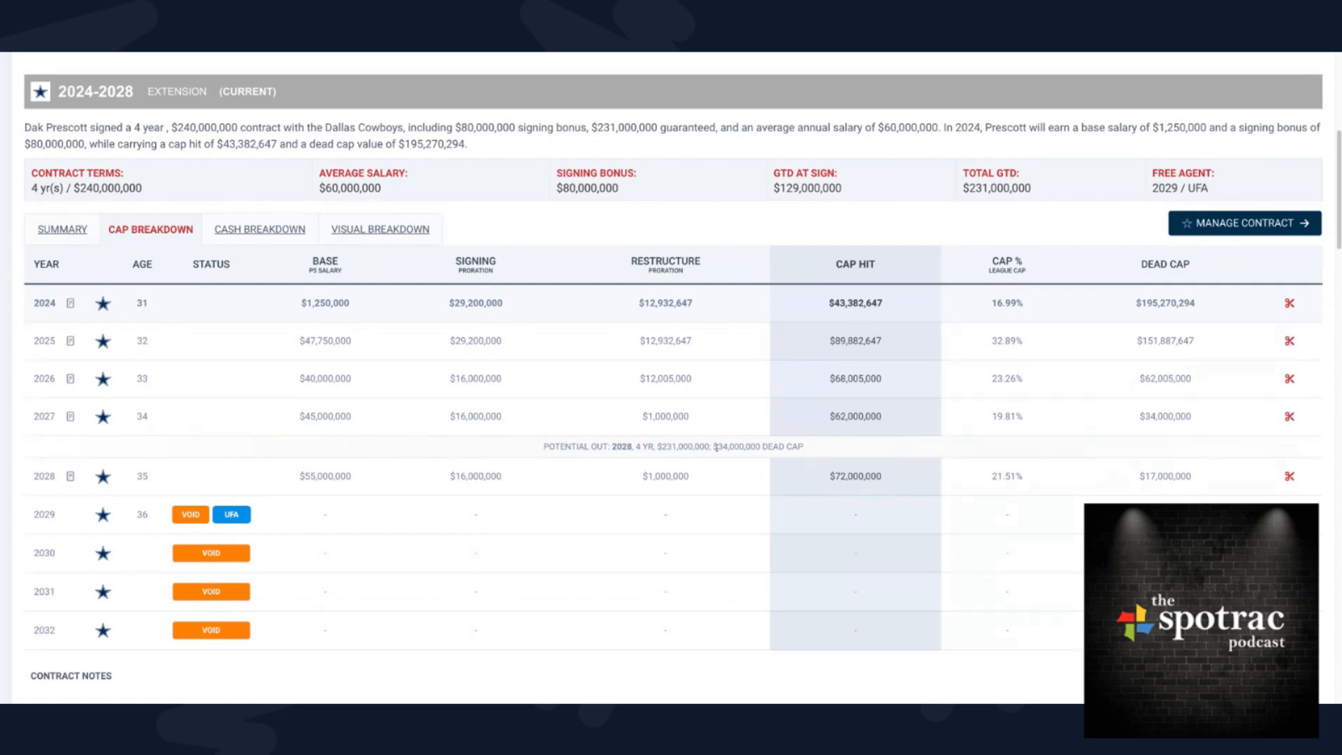
mouse_move(657, 398)
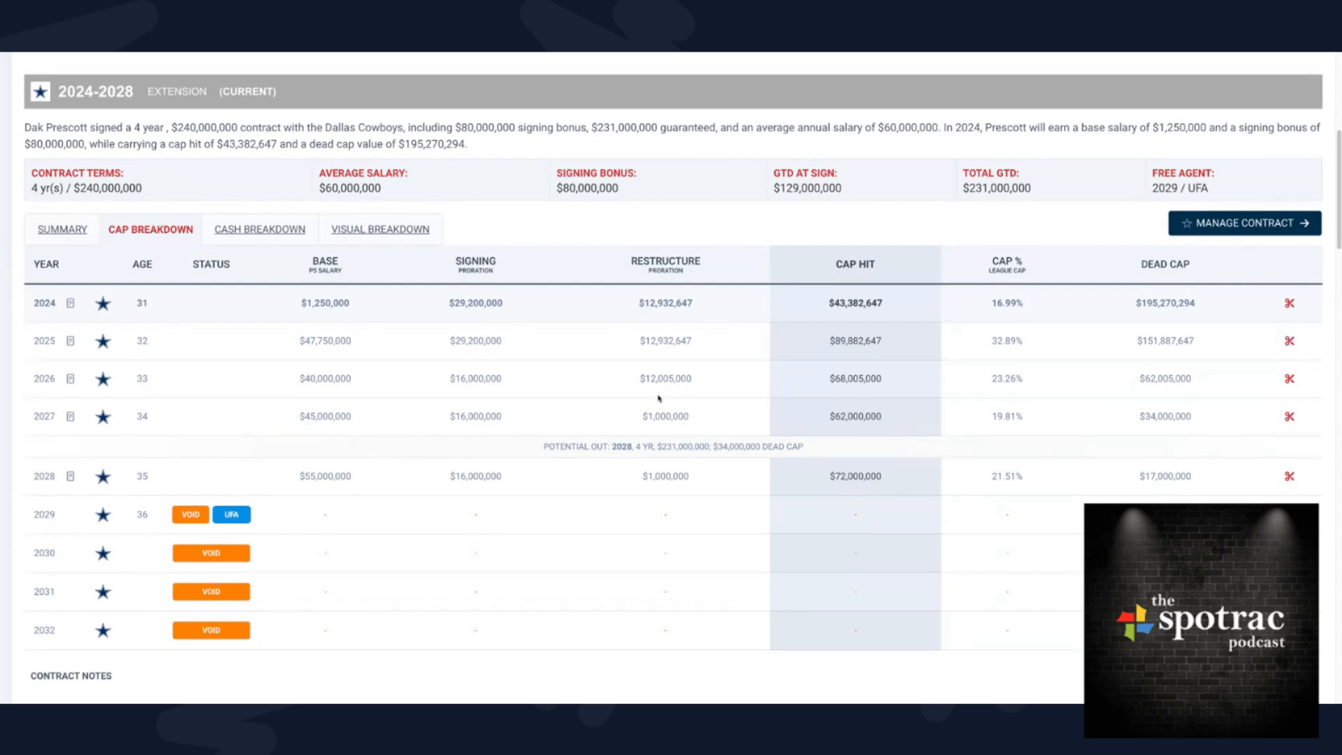
scroll(down, 3)
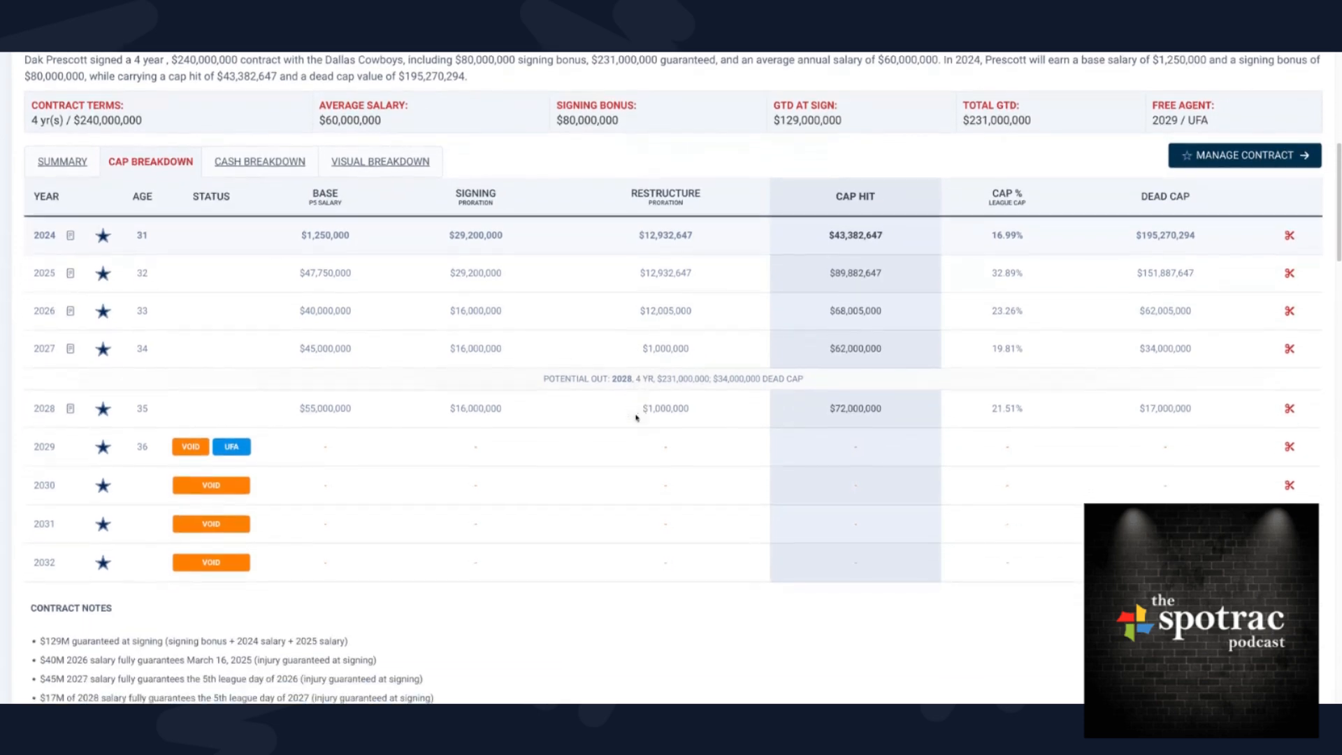
scroll(down, 3)
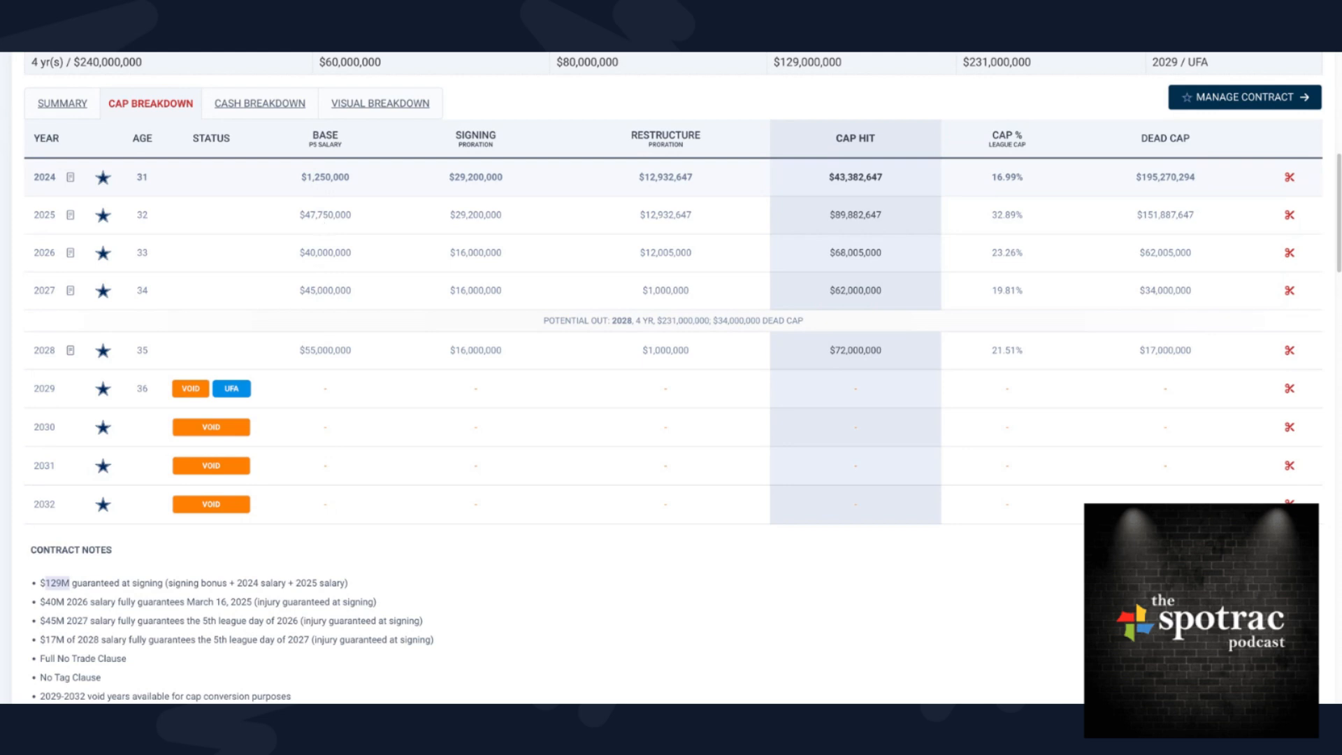
mouse_move(808, 630)
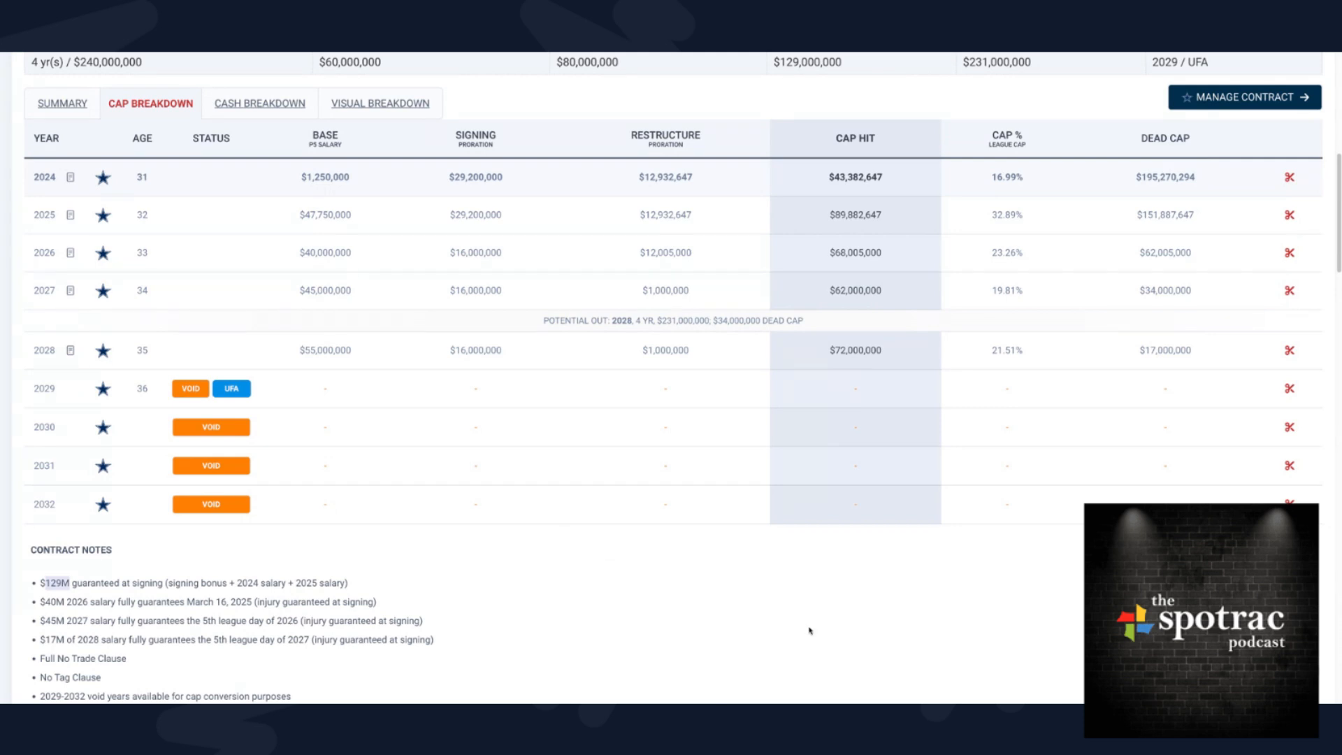
scroll(up, 3)
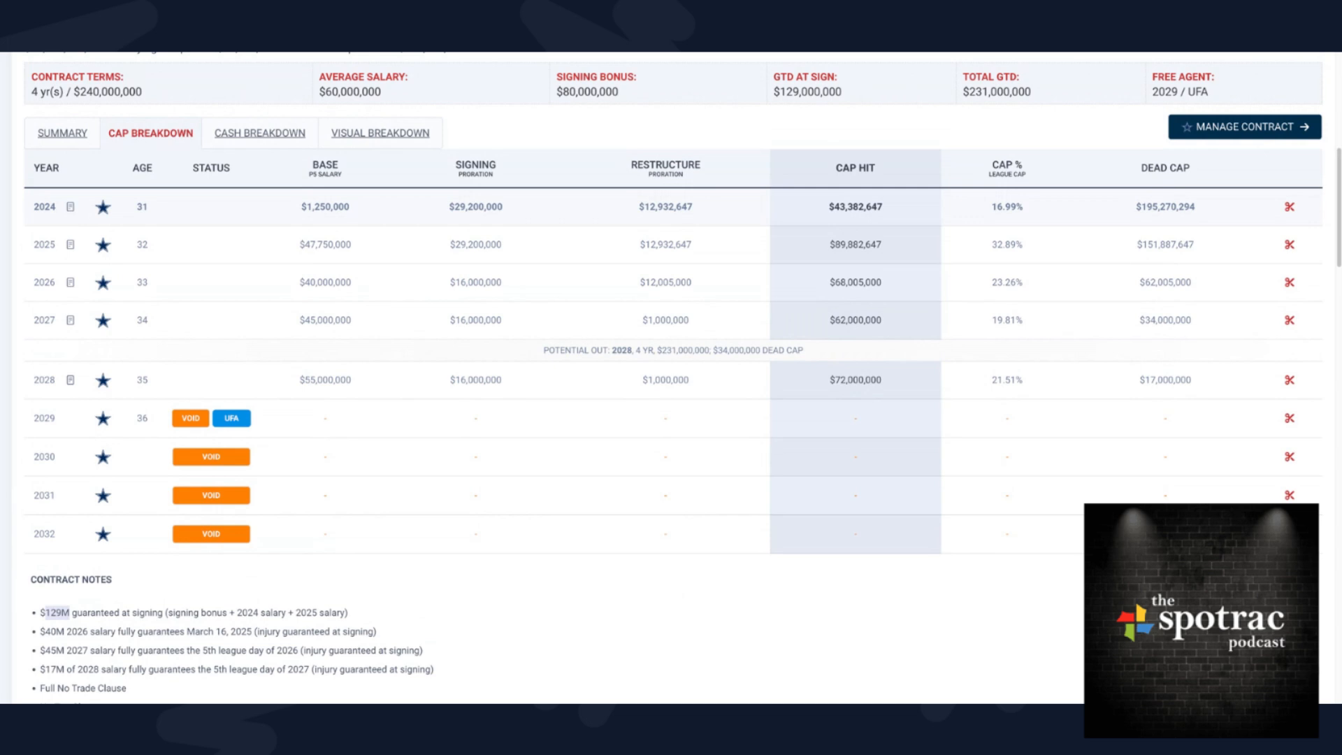
mouse_move(137, 592)
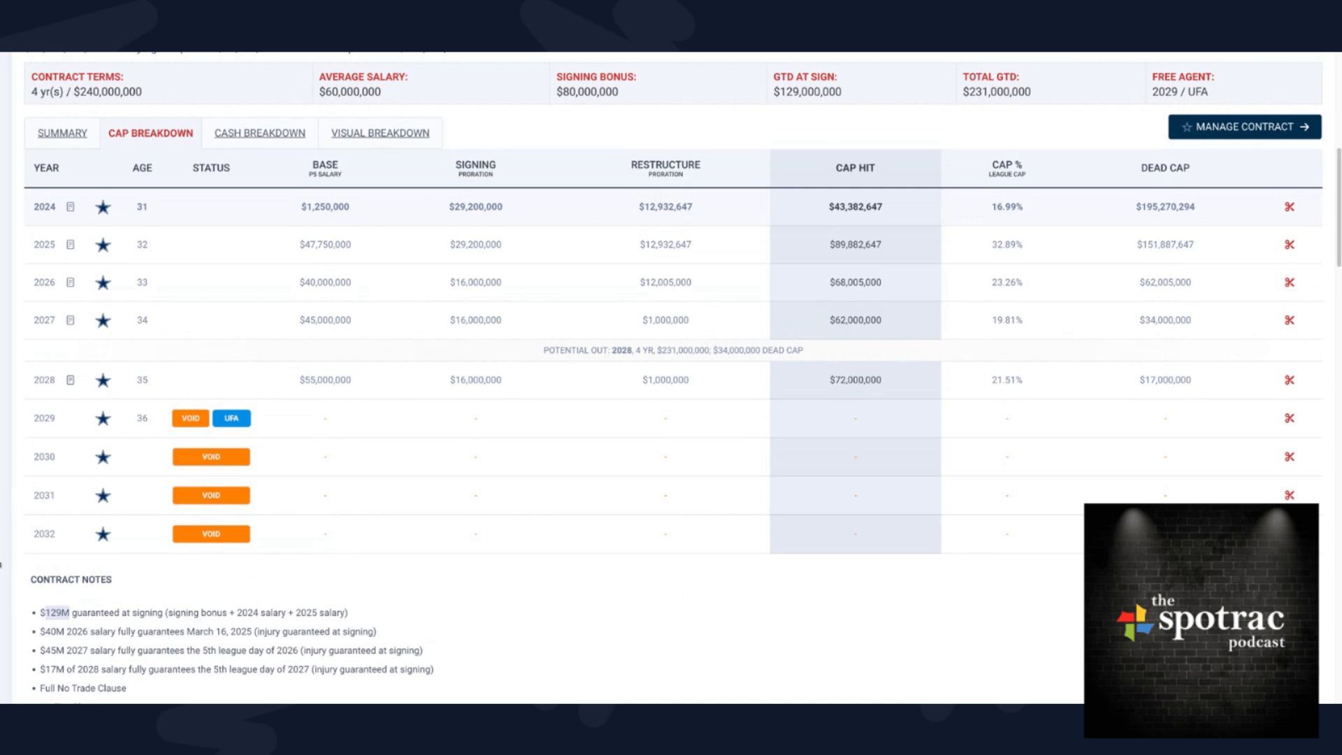
mouse_move(106, 559)
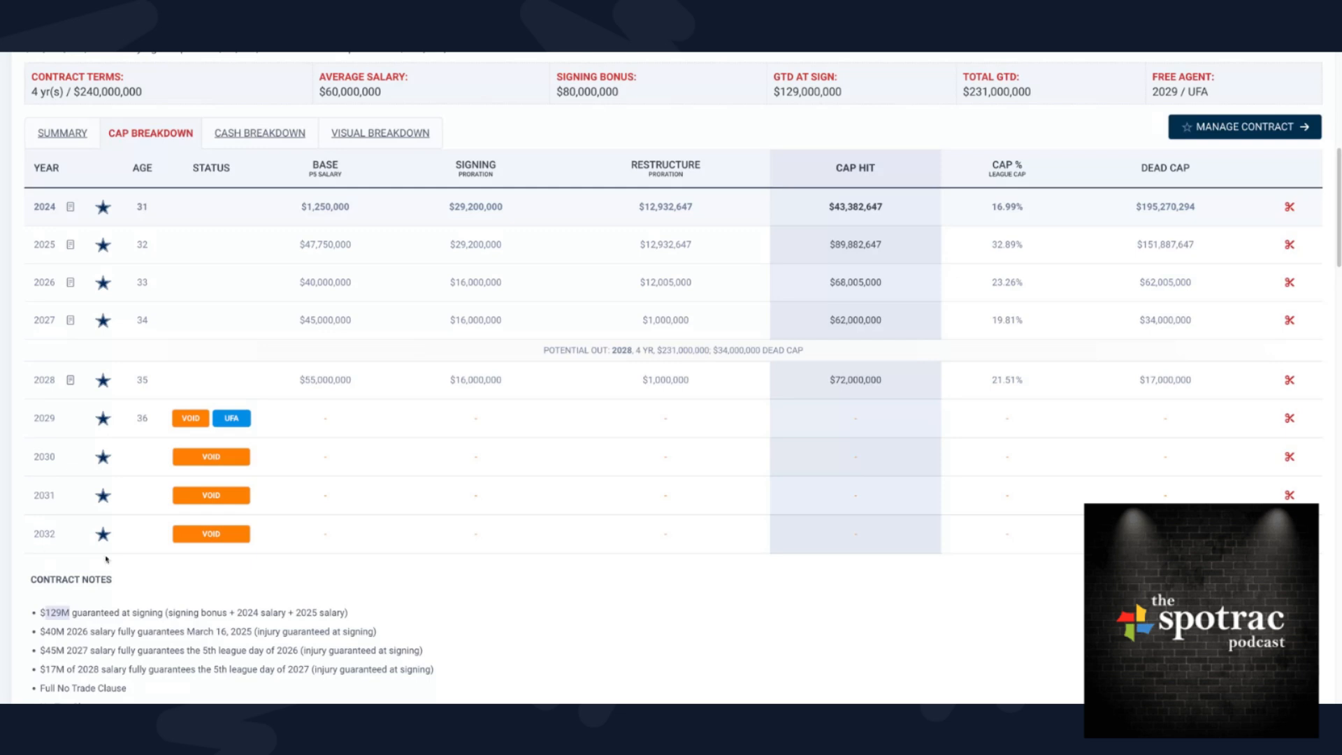
mouse_move(147, 566)
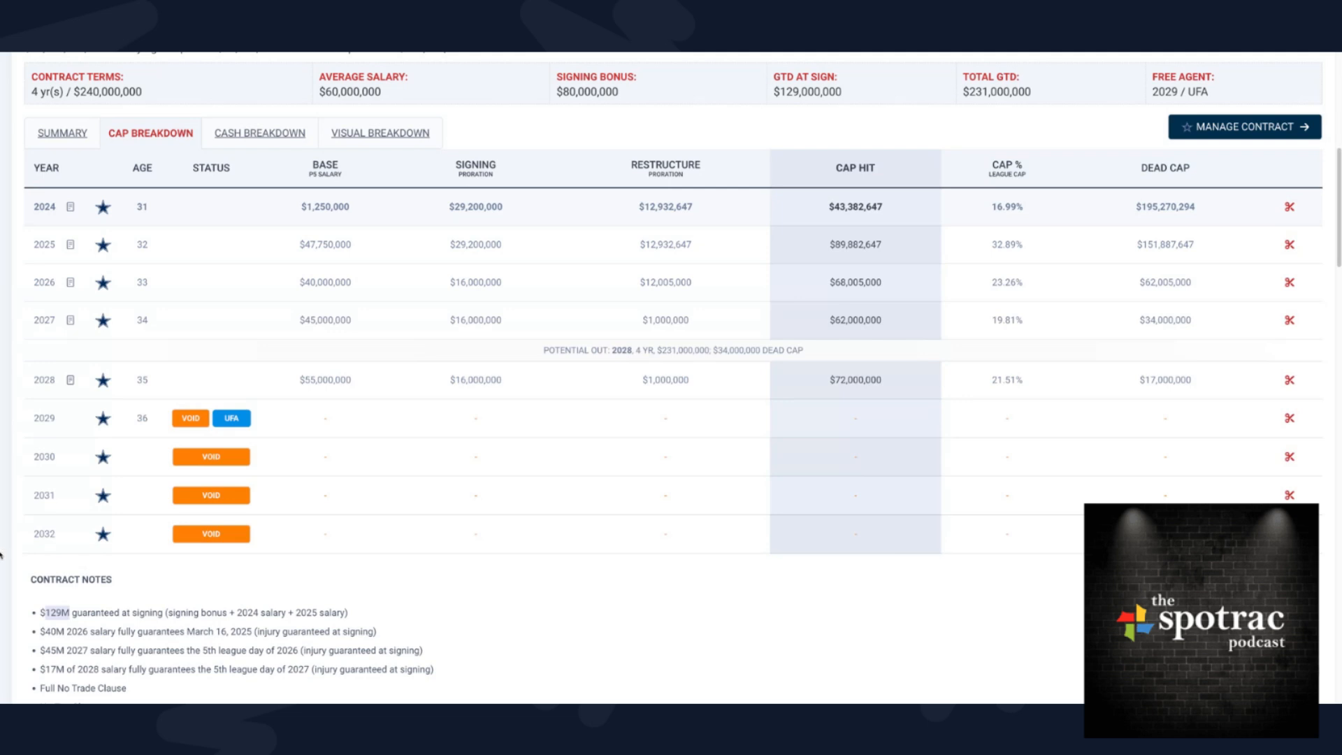
mouse_move(248, 582)
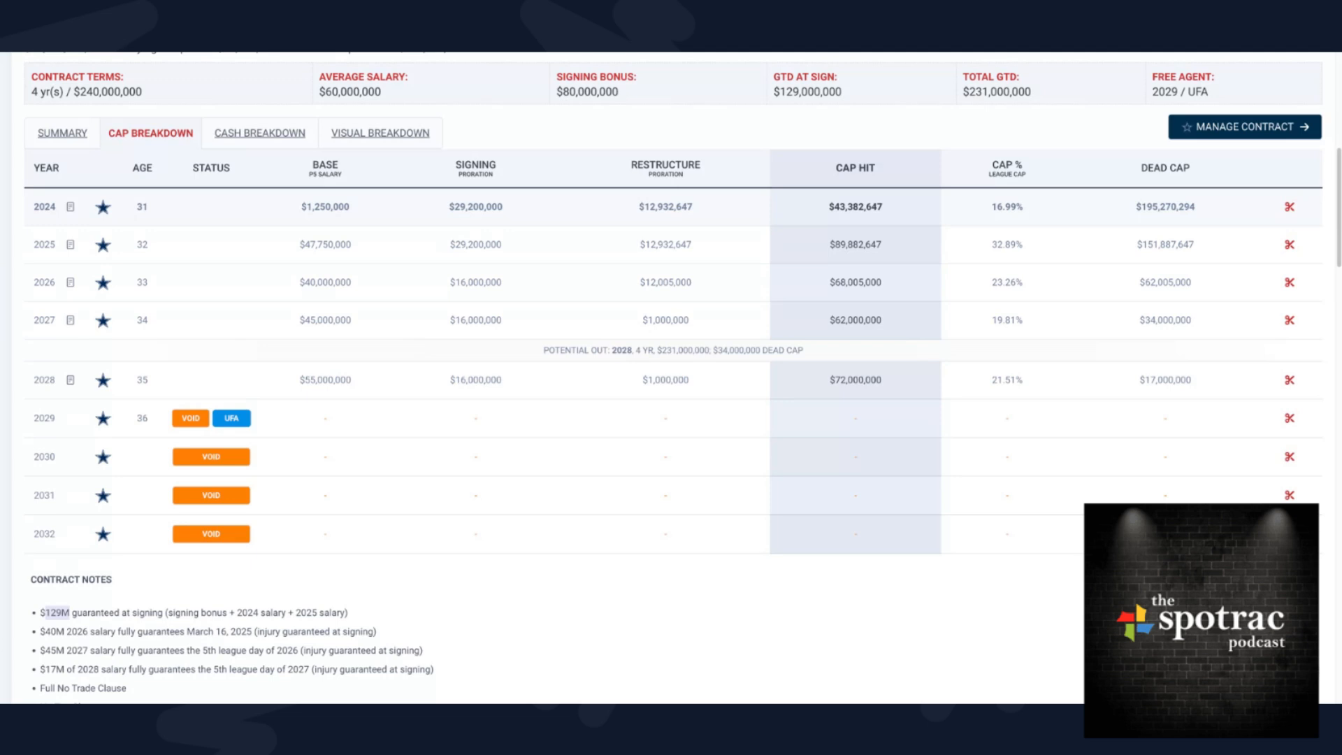
mouse_move(248, 602)
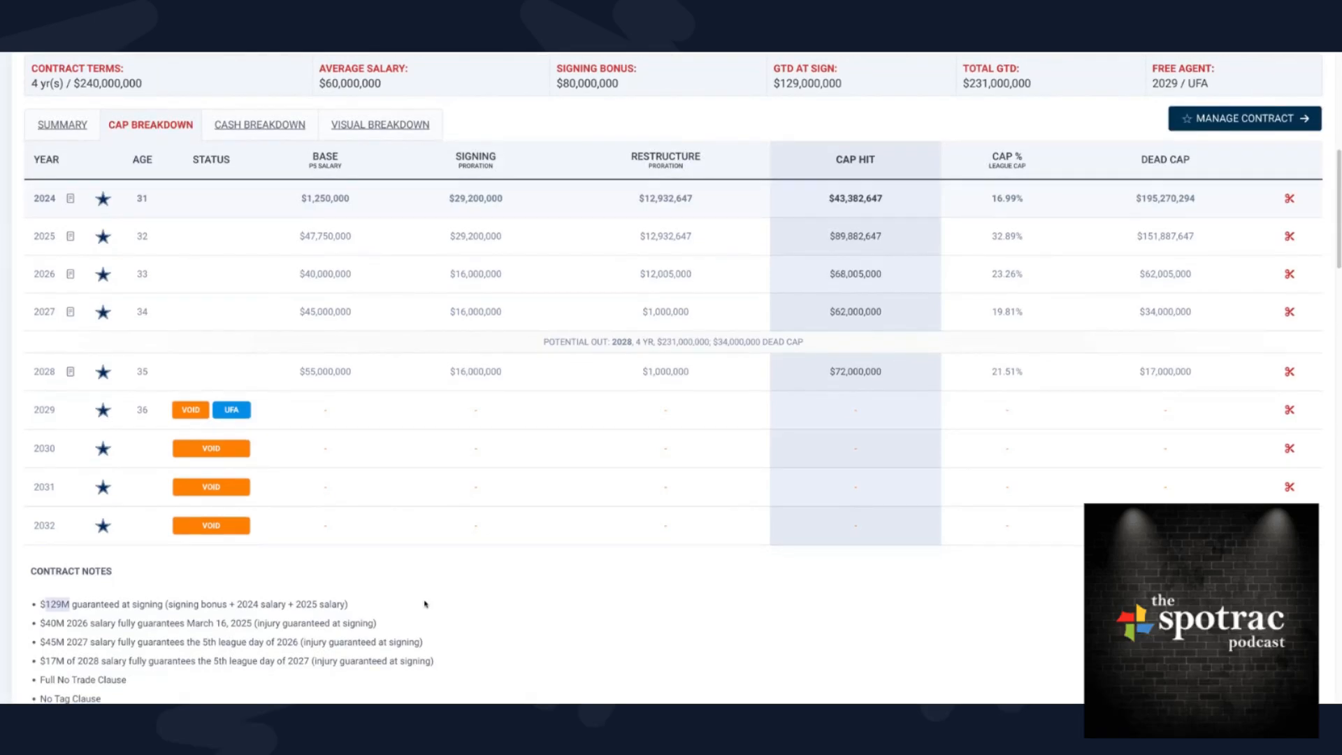
mouse_move(425, 604)
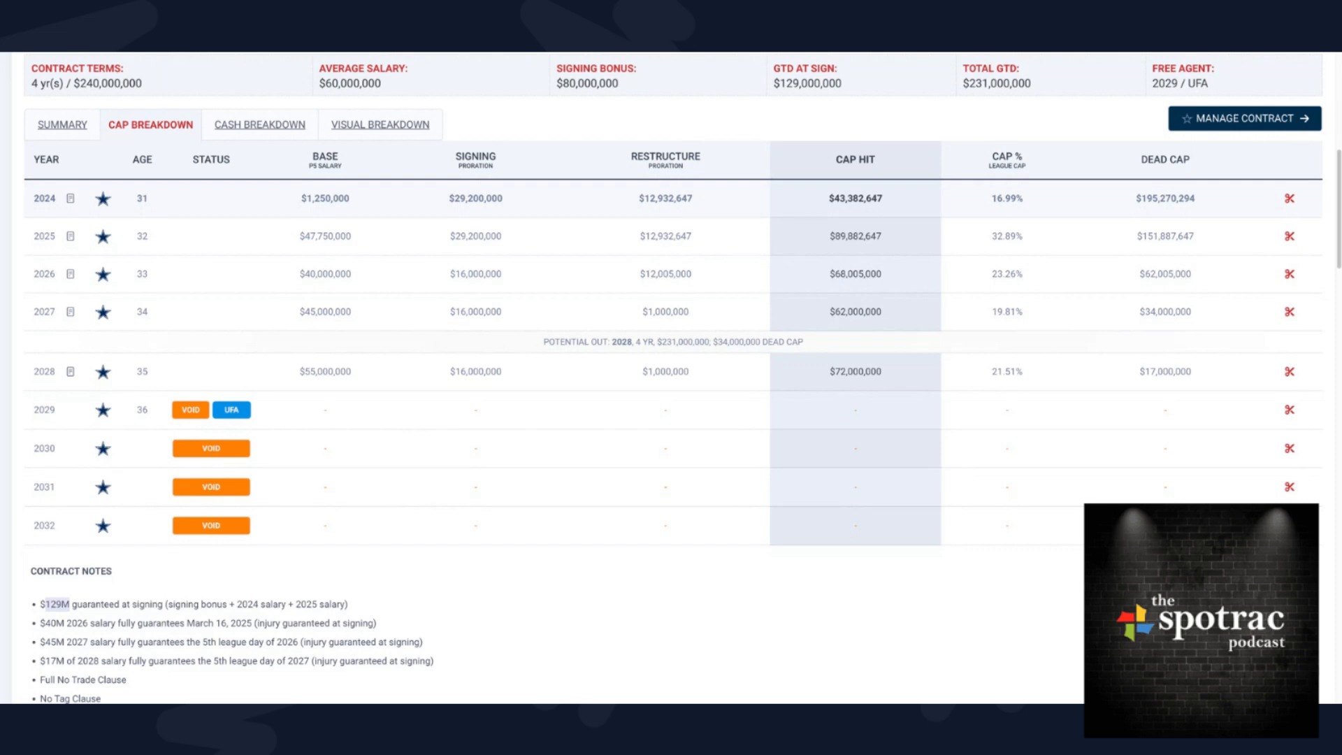
mouse_move(551, 575)
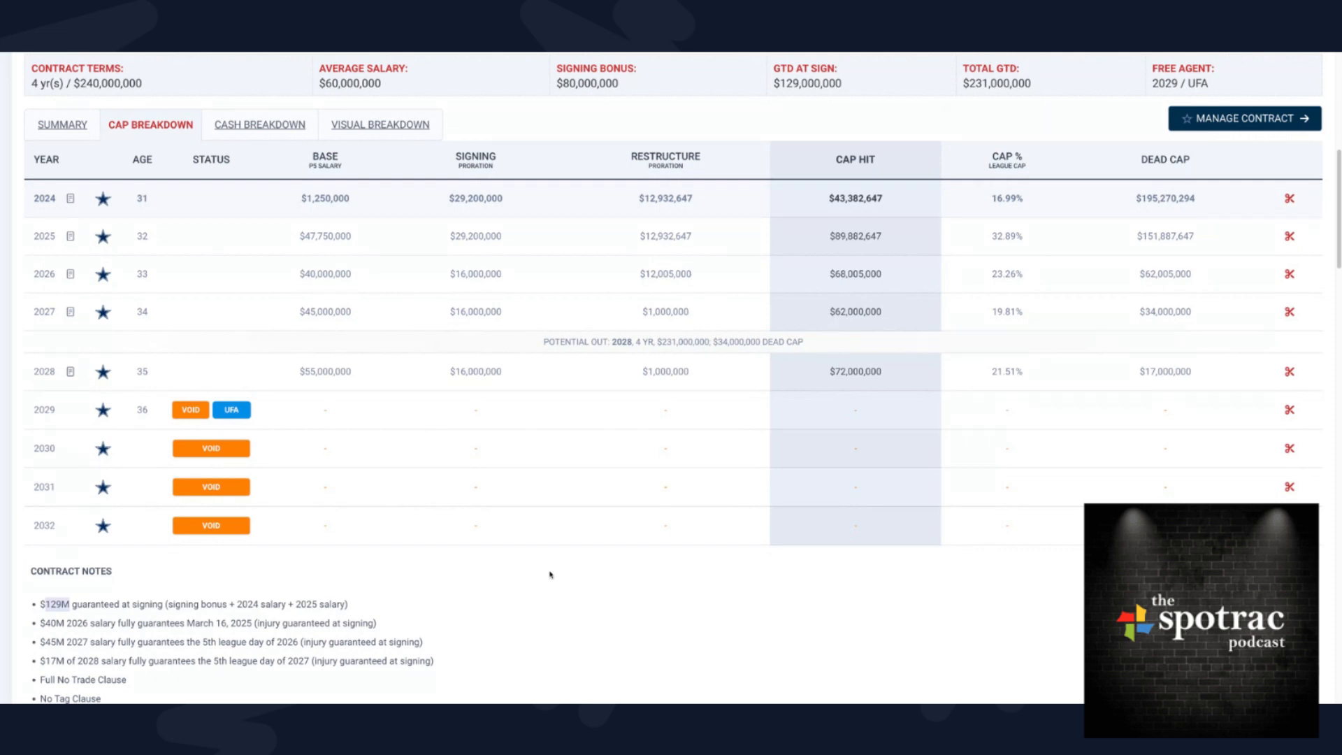
mouse_move(549, 575)
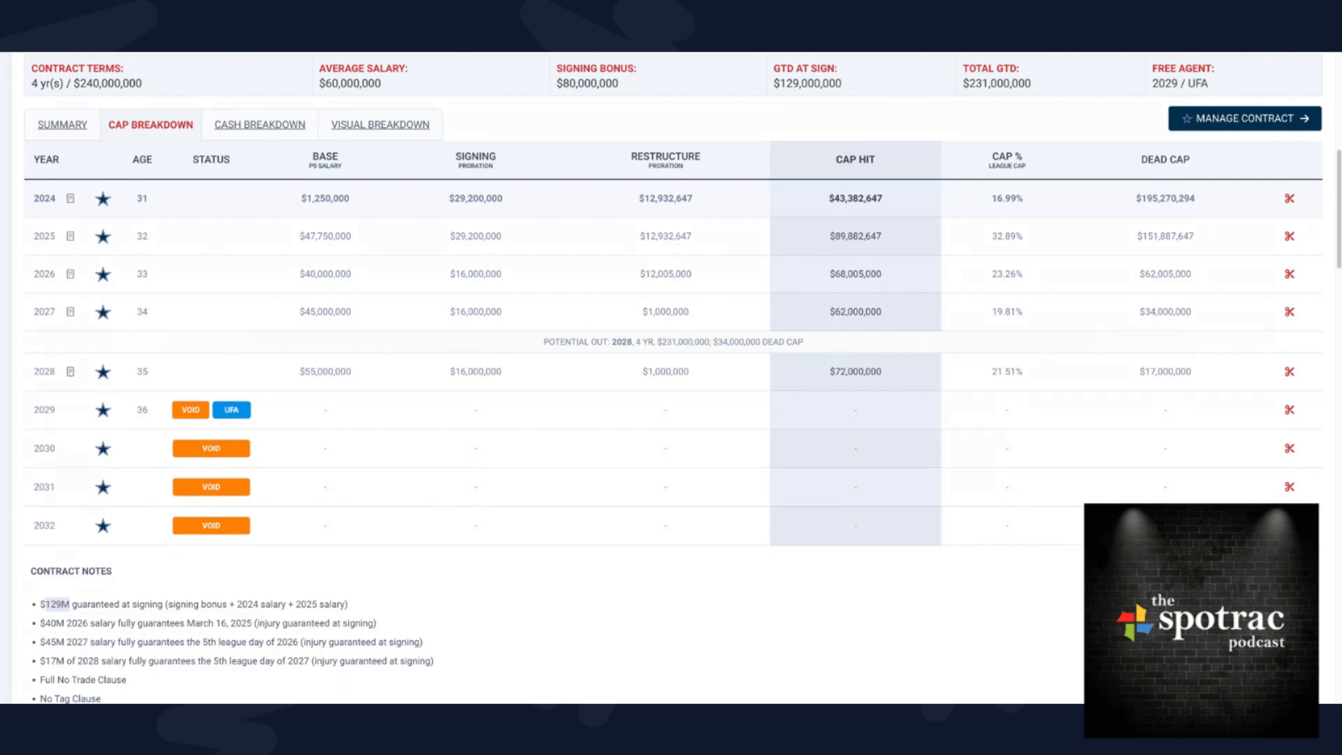
scroll(down, 3)
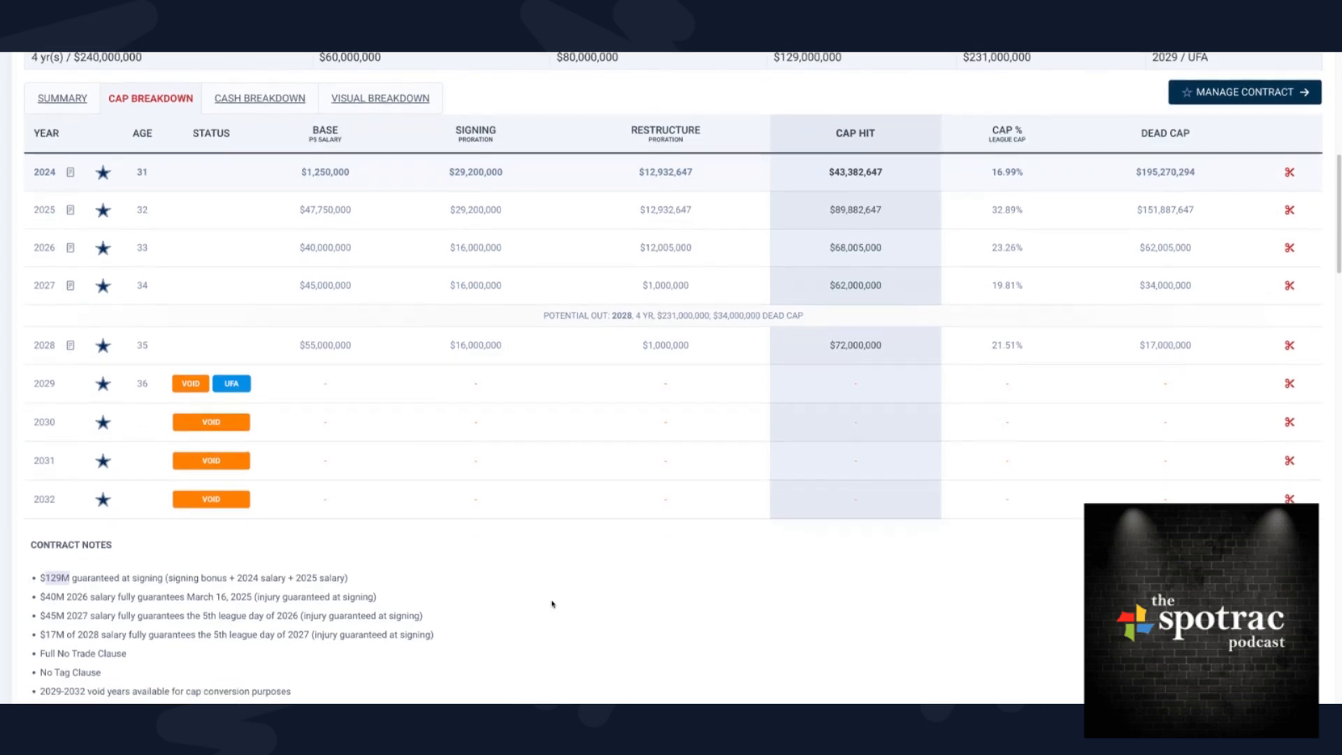
scroll(down, 3)
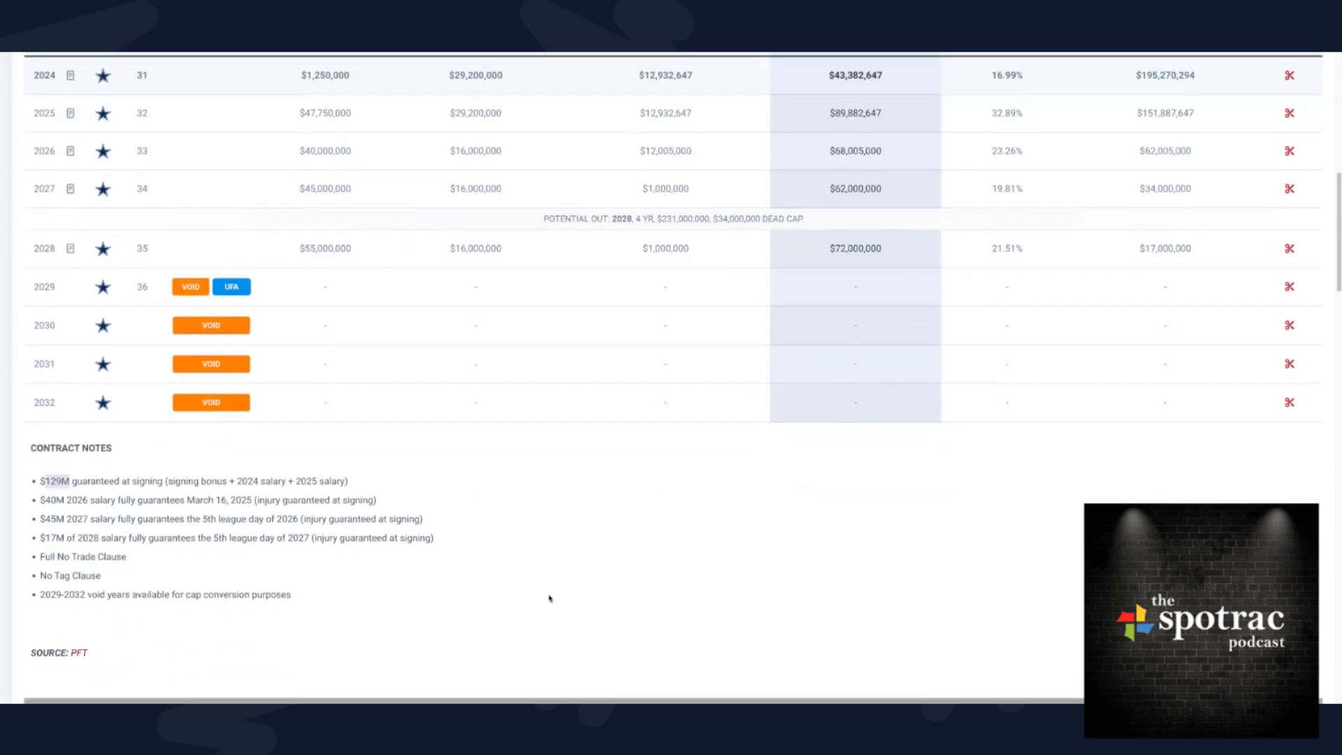
scroll(up, 3)
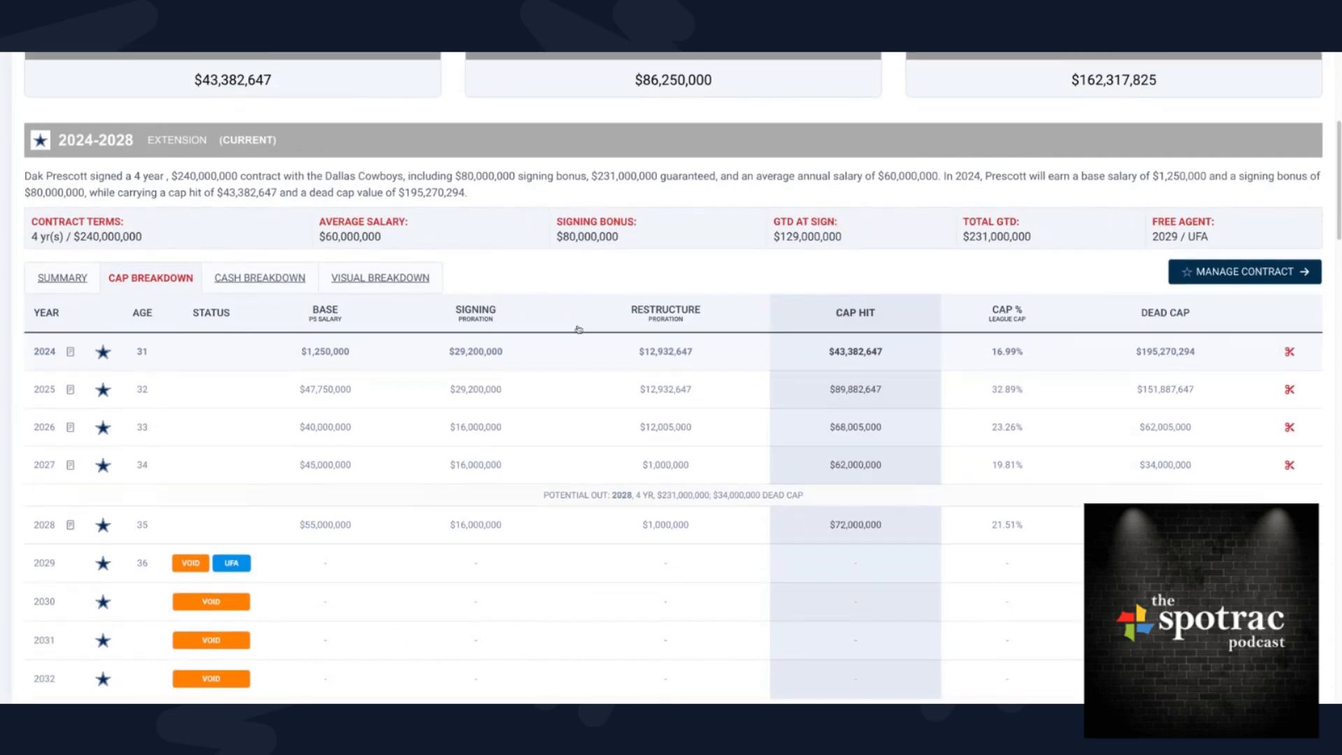
scroll(down, 3)
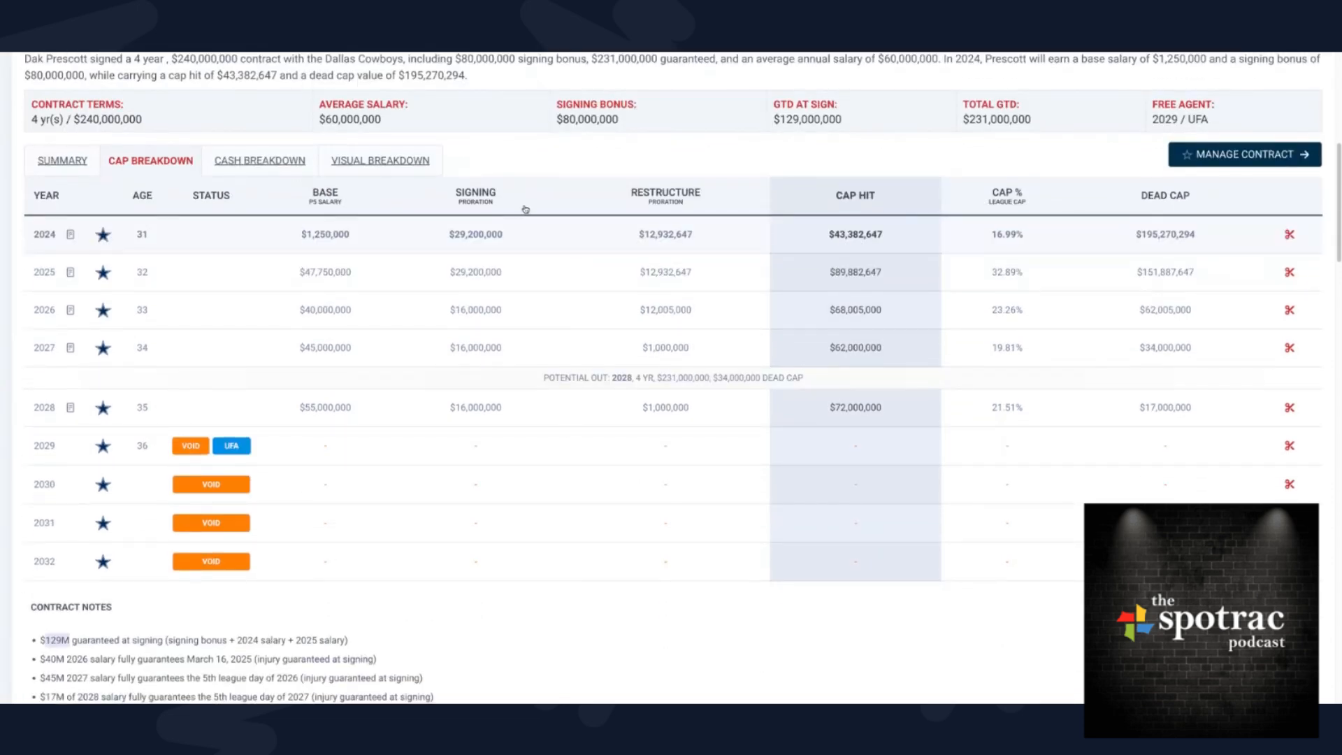
mouse_move(542, 541)
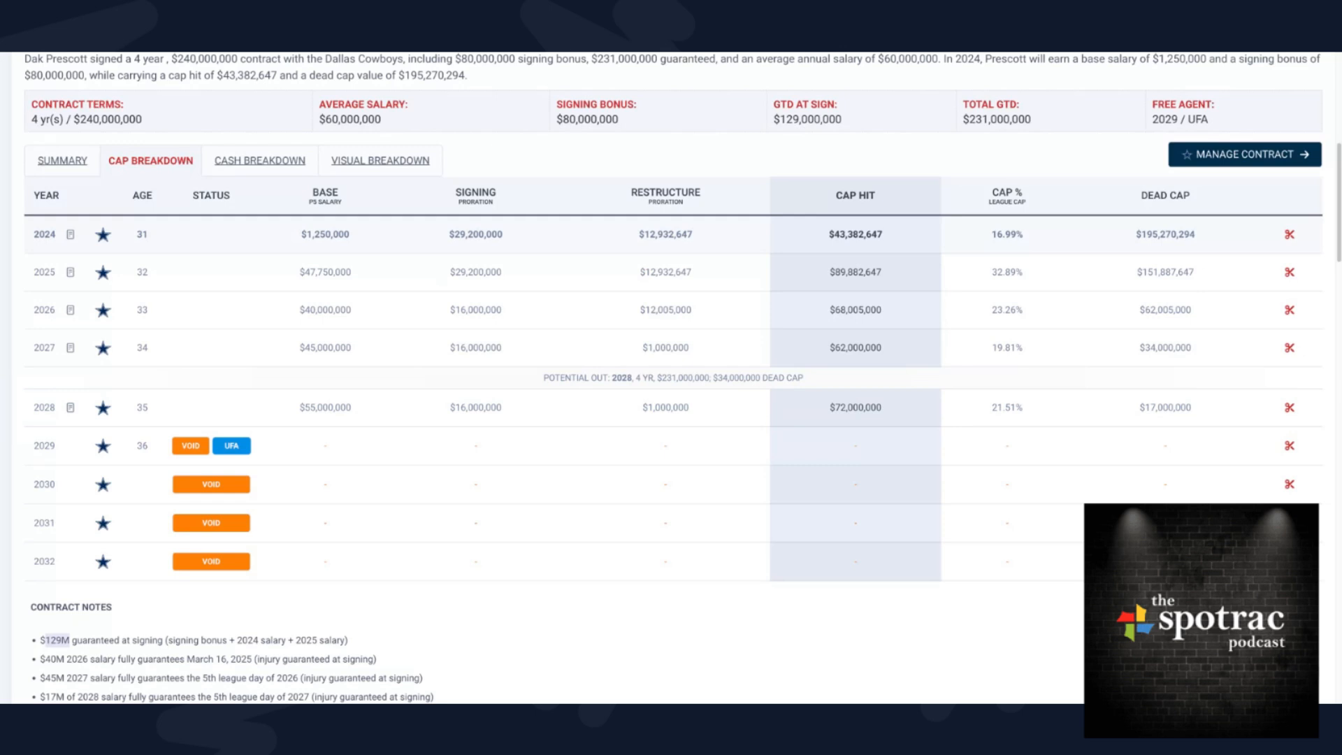
mouse_move(269, 284)
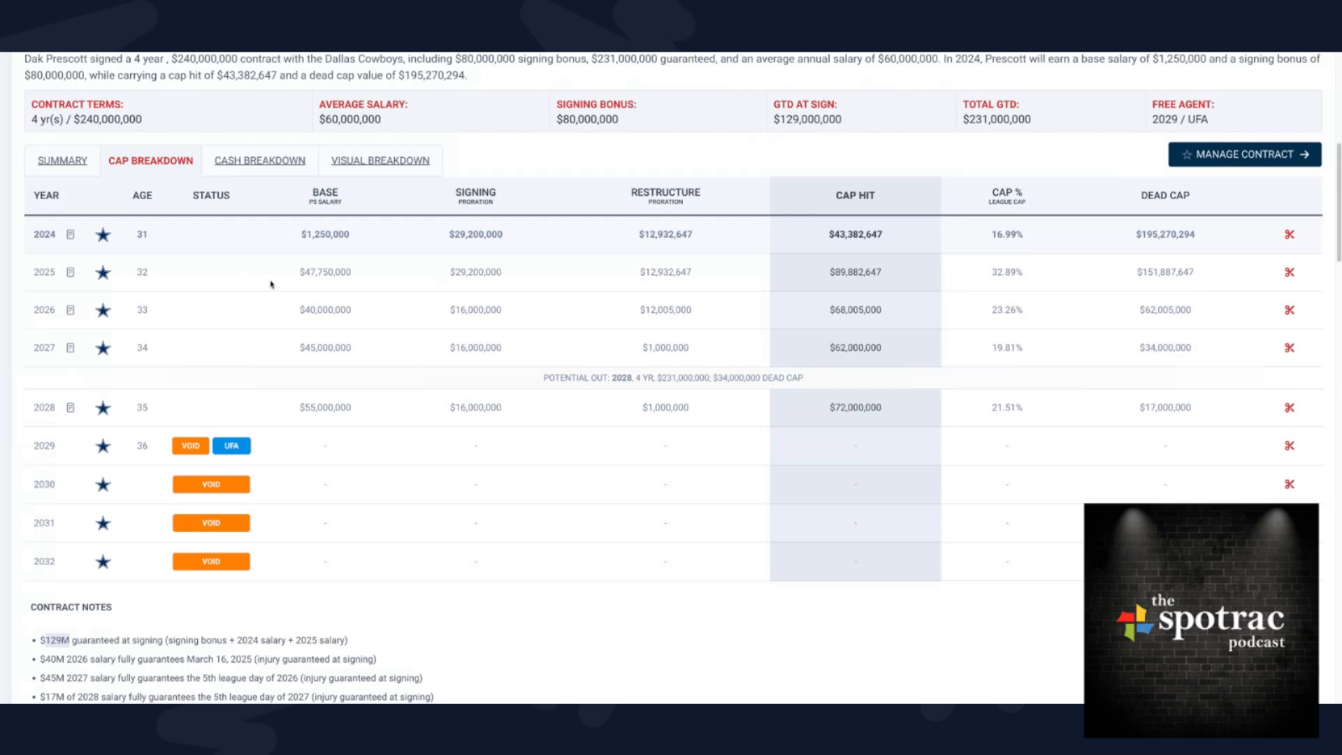
mouse_move(564, 359)
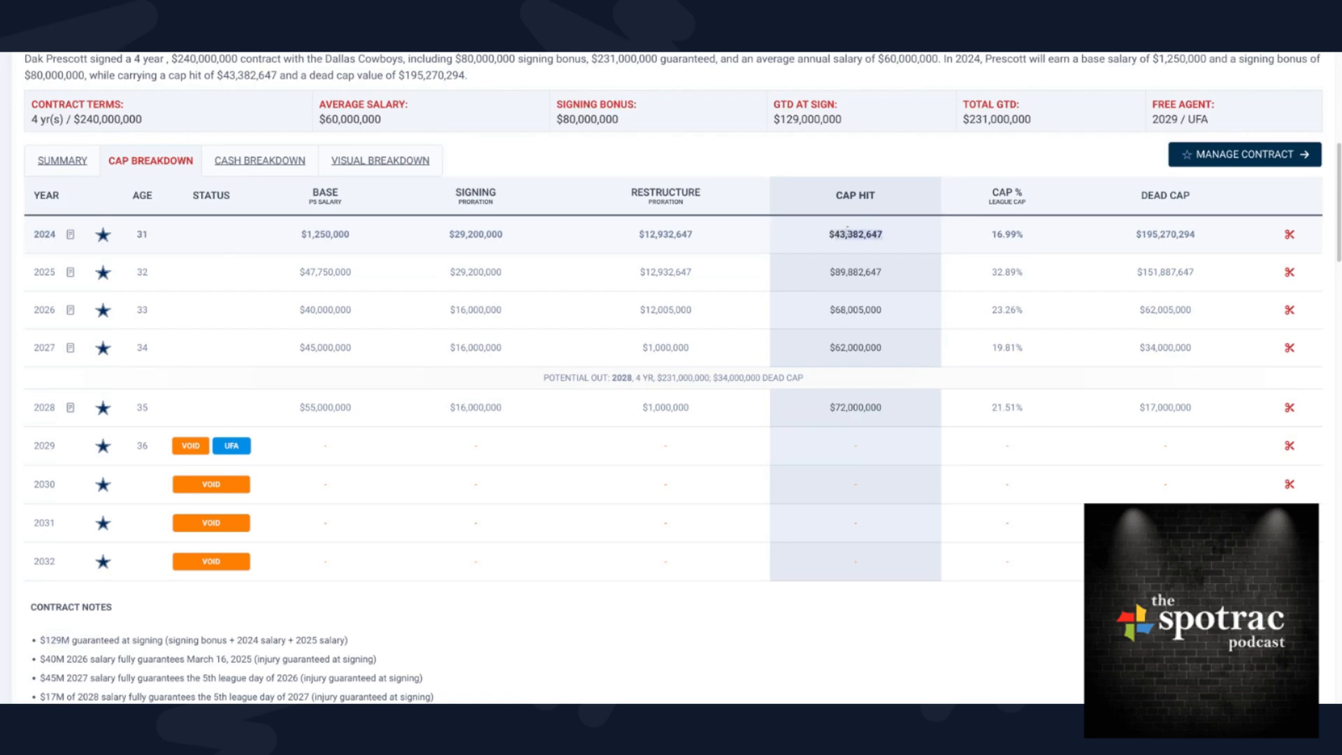
mouse_move(763, 302)
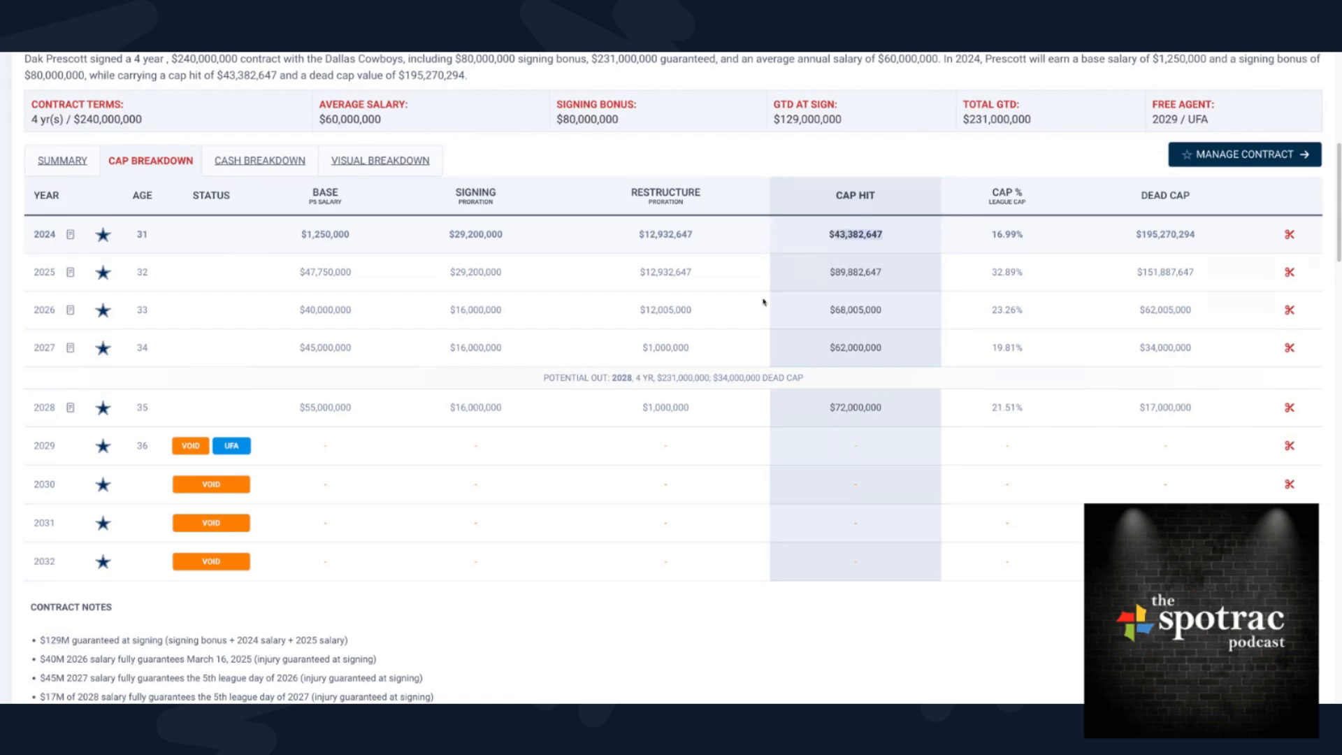
- Scroll past Contract Notes to the 2021-2024 extension's cap breakdown table
scroll(down, 3)
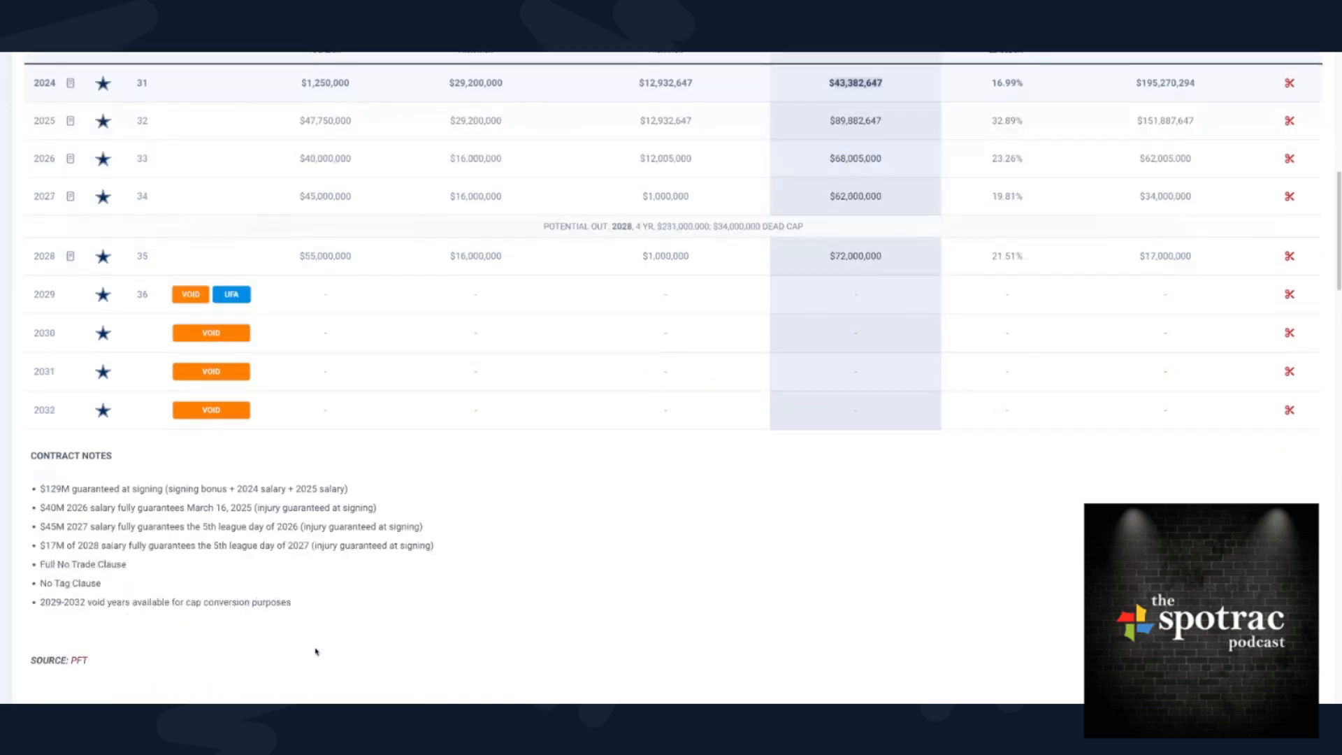
scroll(down, 3)
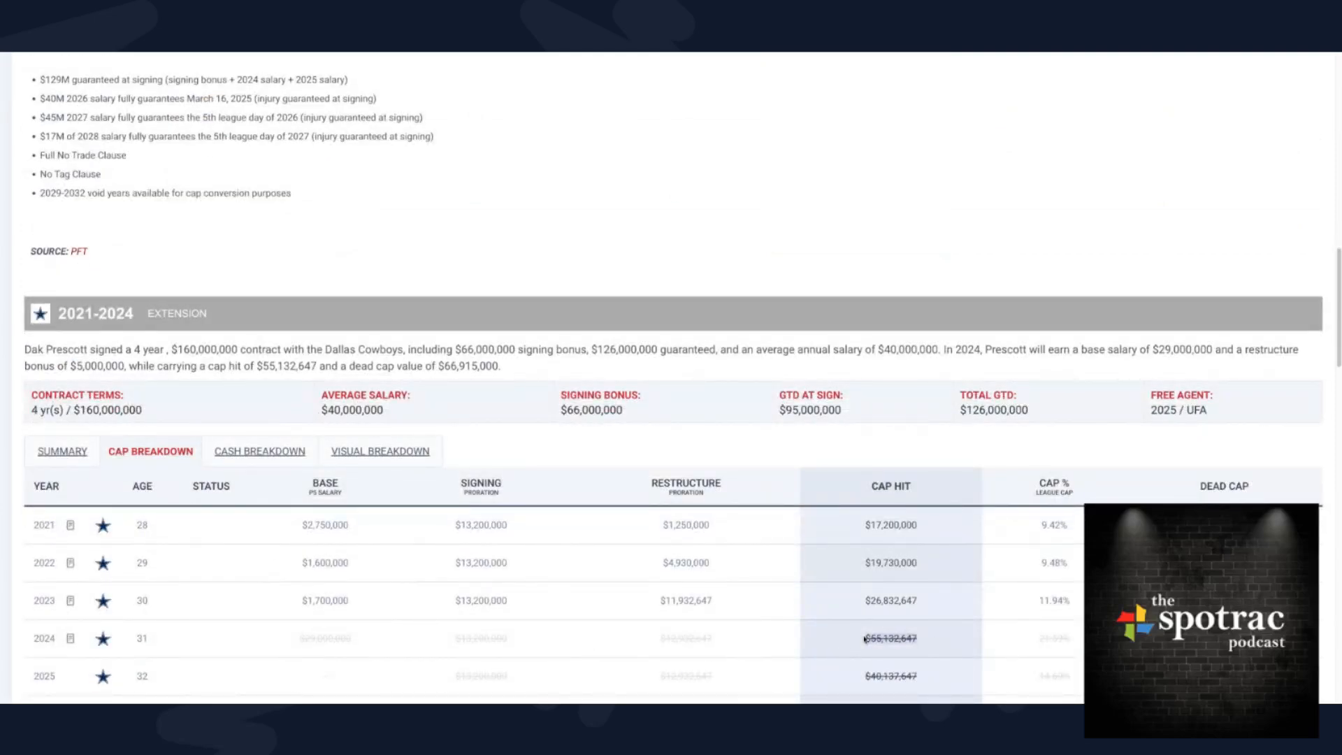
mouse_move(854, 629)
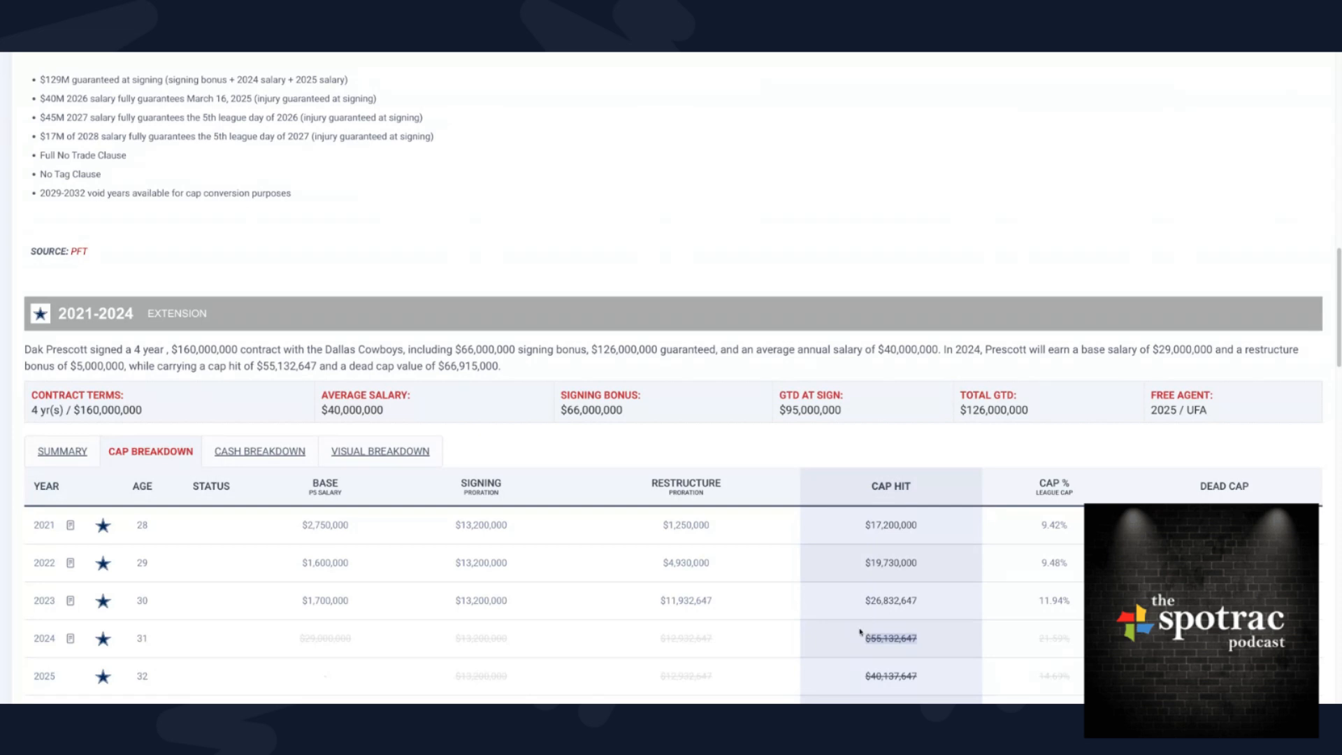
mouse_move(775, 603)
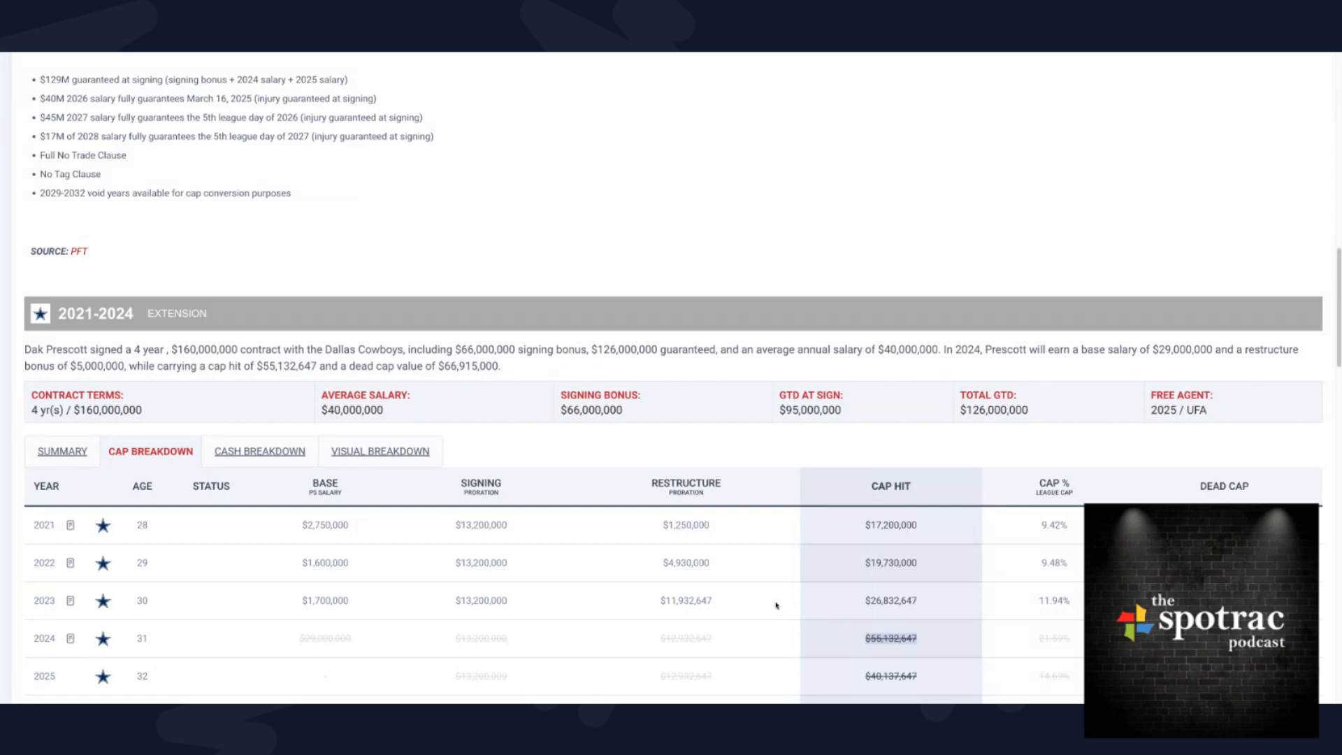
mouse_move(743, 586)
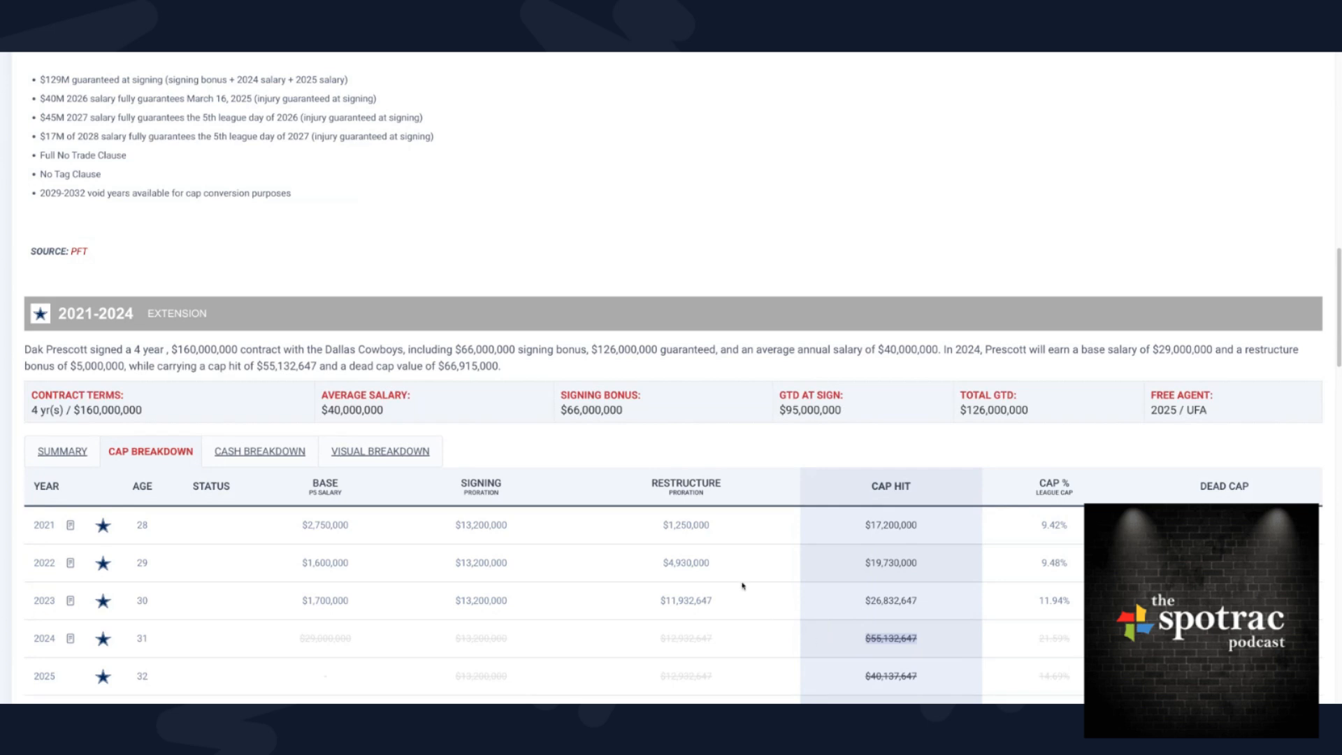
mouse_move(685, 549)
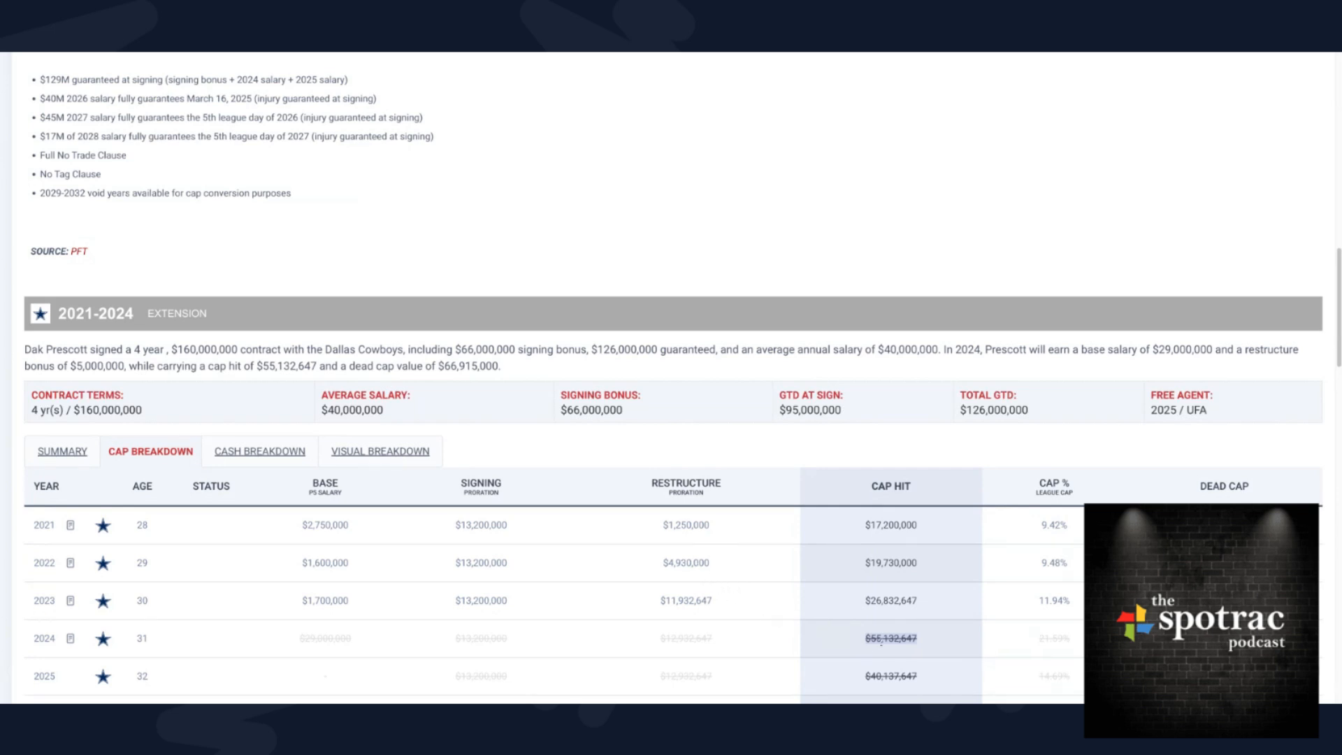
mouse_move(157, 404)
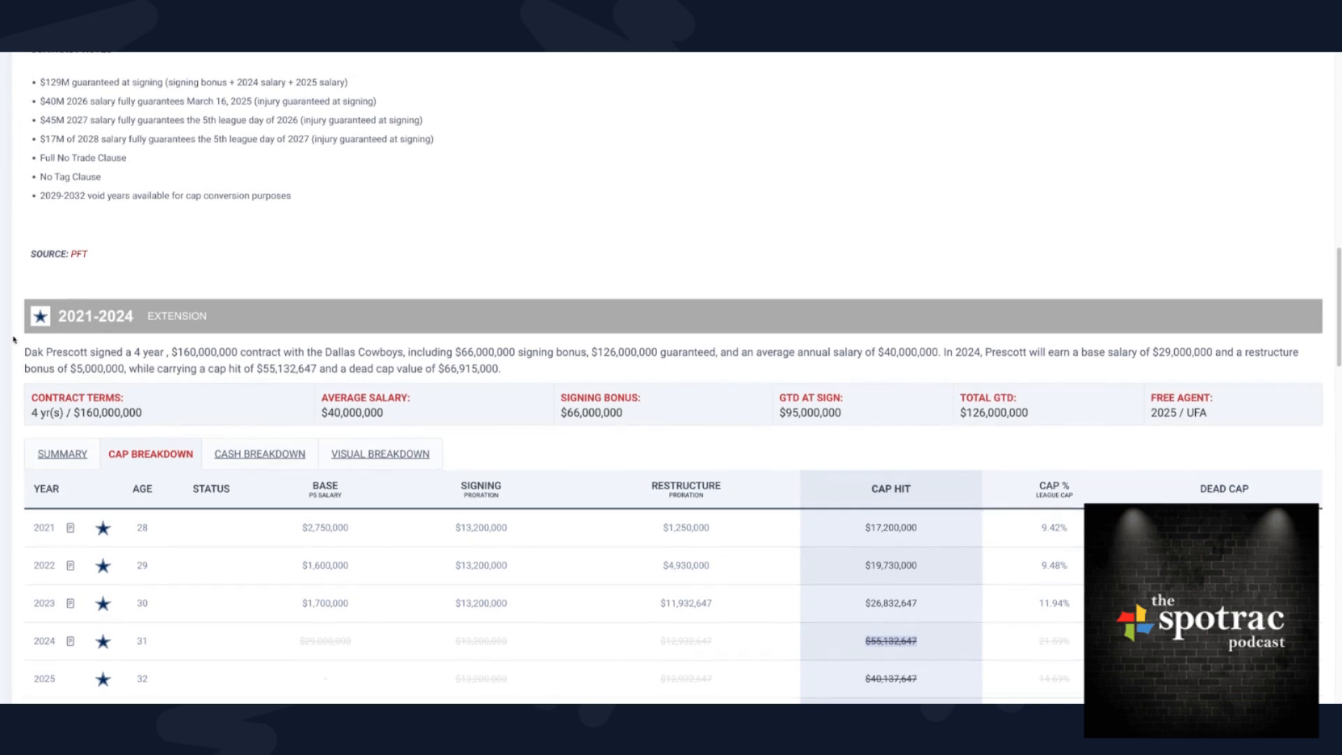
- Scroll back up to the 2024-2028 extension's yearly cap hits
scroll(down, 3)
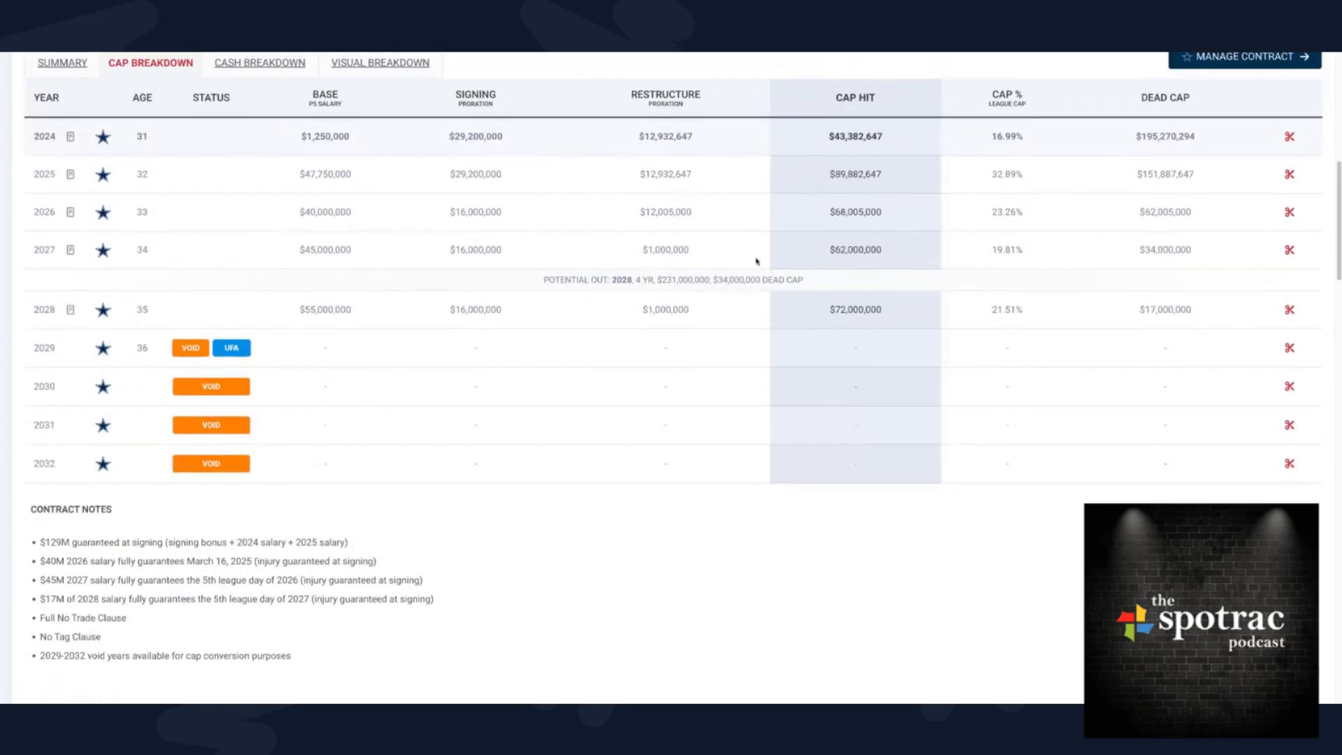
mouse_move(776, 242)
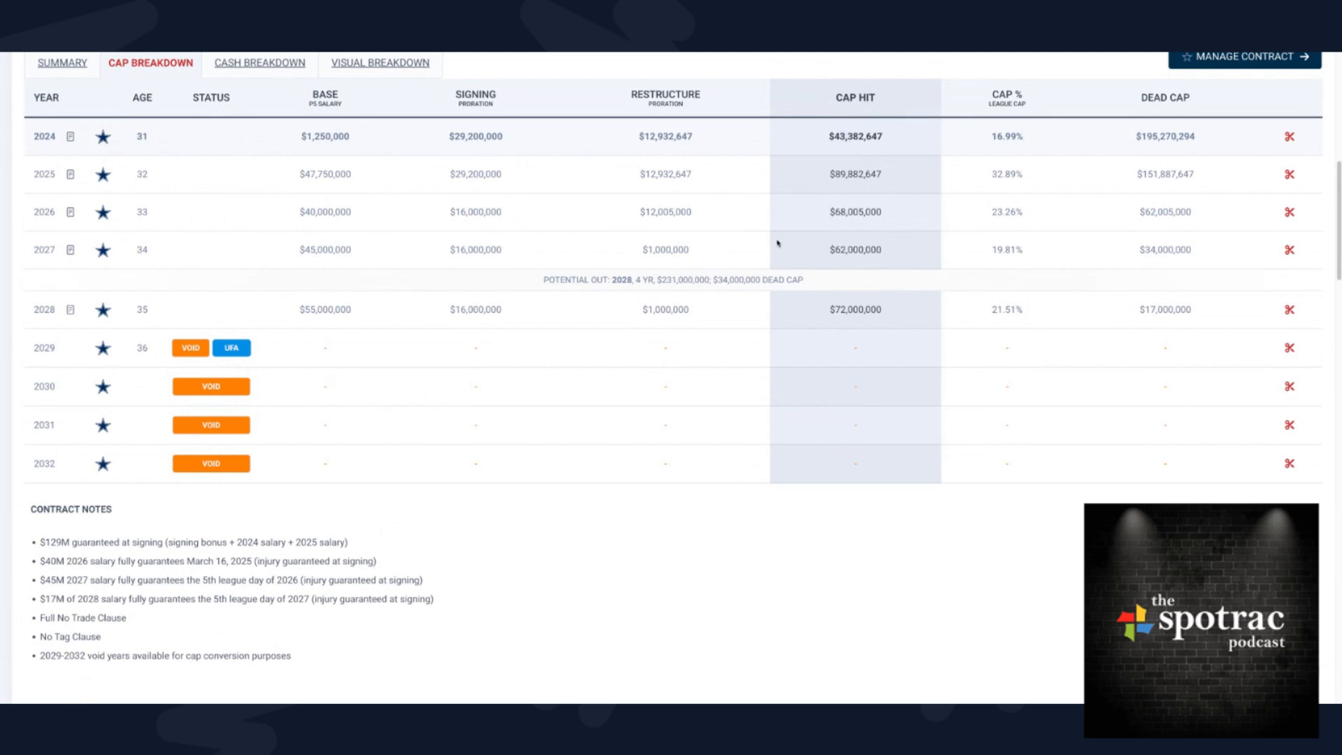
mouse_move(7, 206)
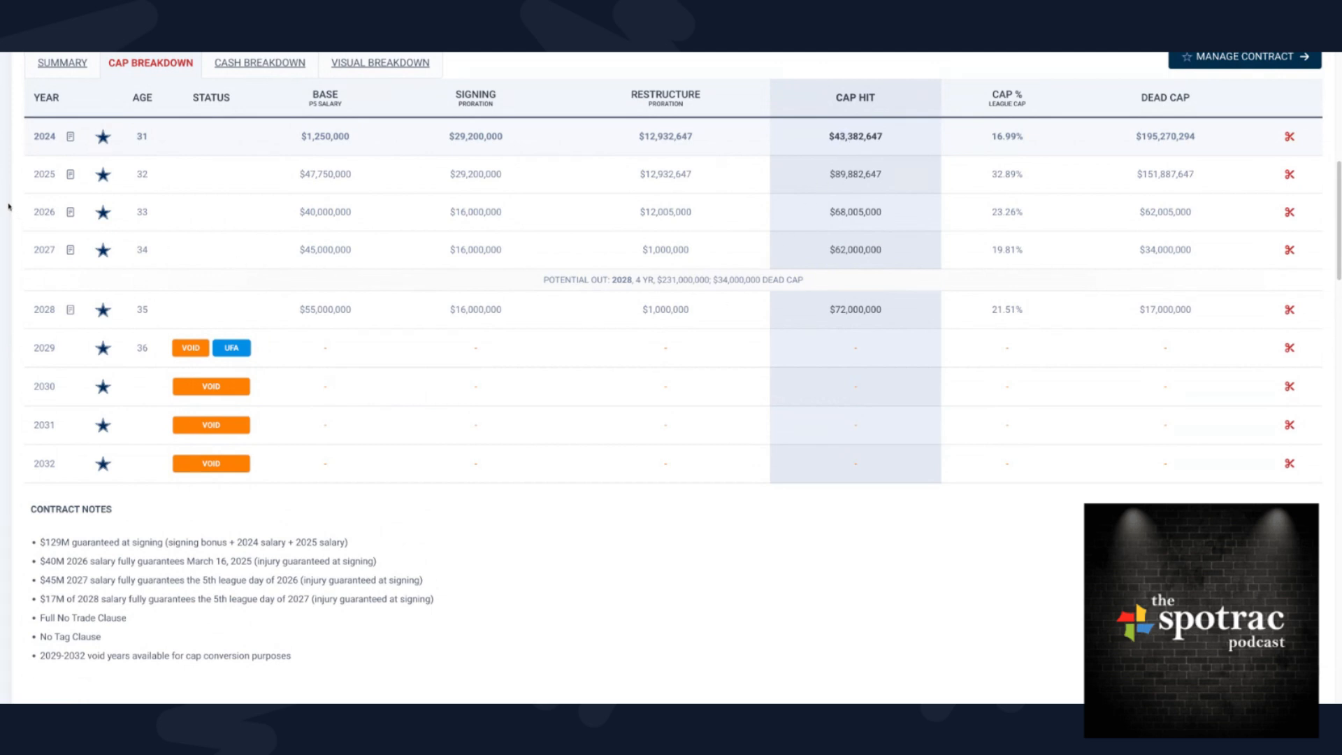
scroll(up, 3)
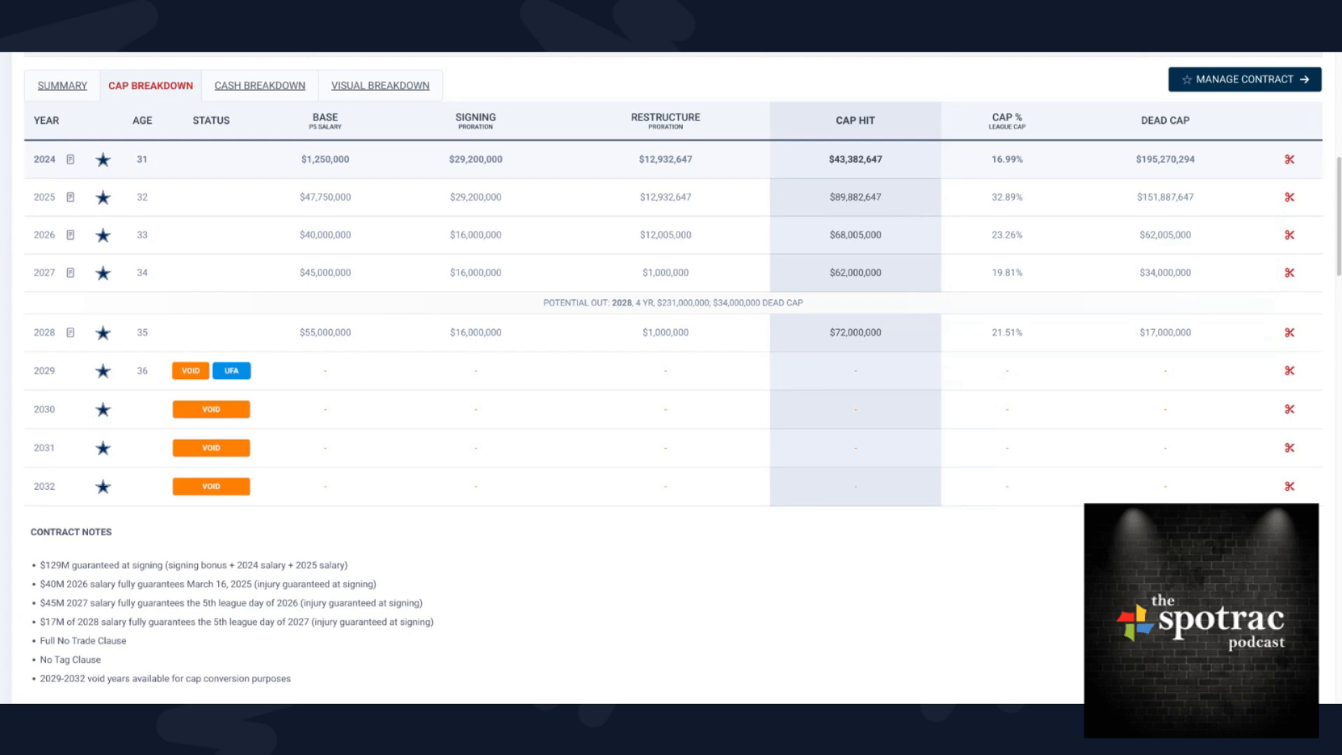
mouse_move(473, 221)
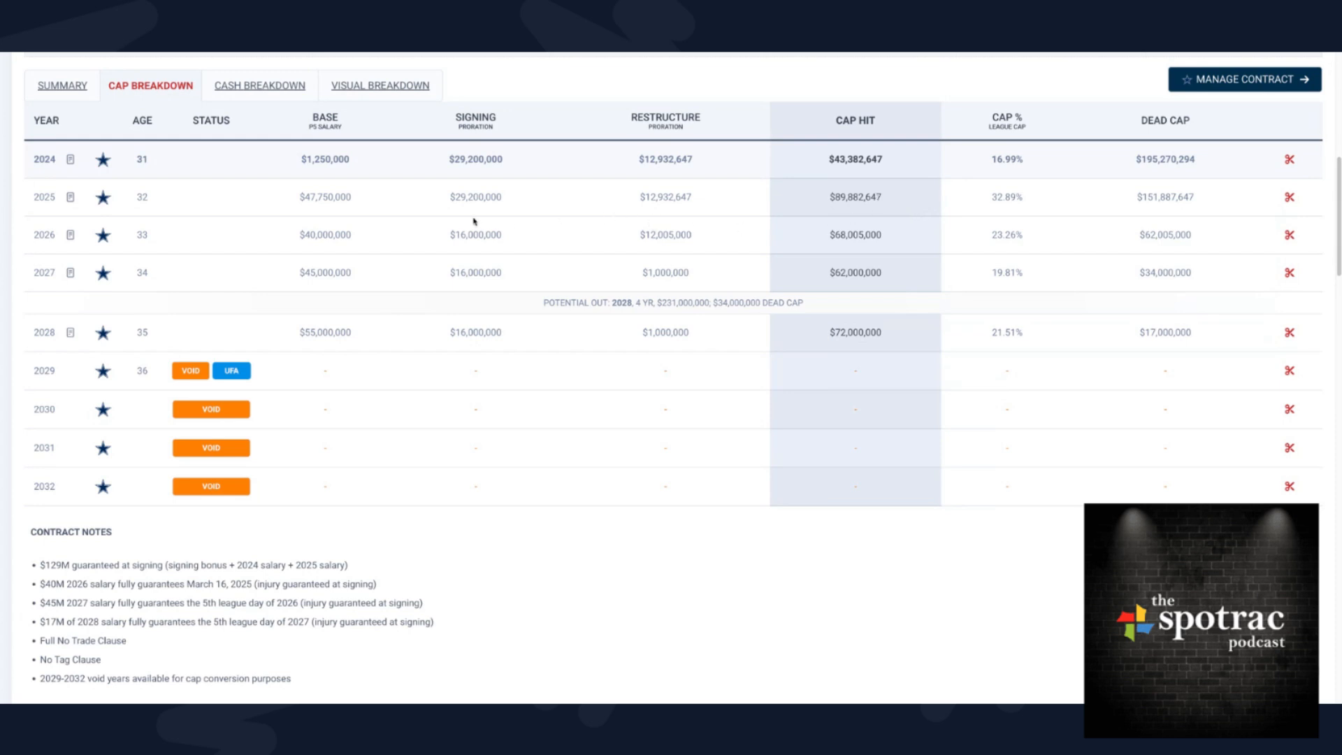
mouse_move(850, 179)
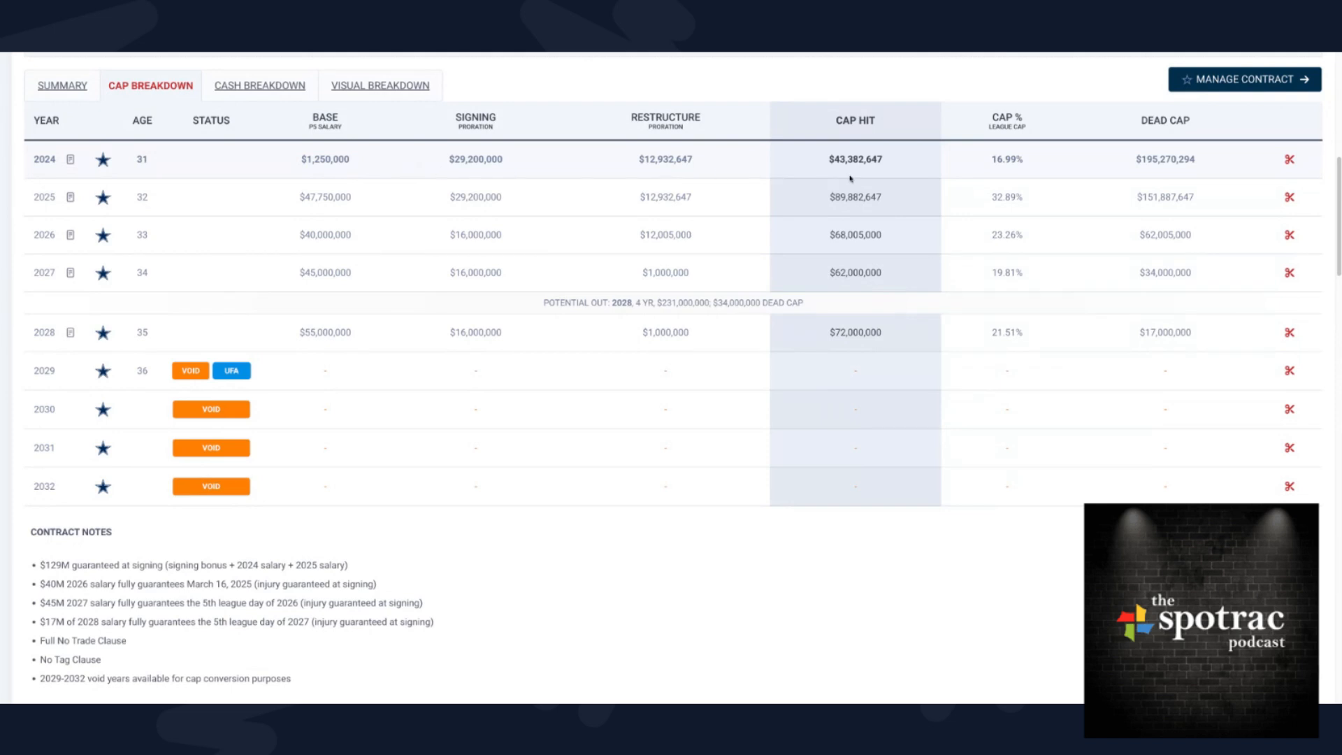
mouse_move(334, 213)
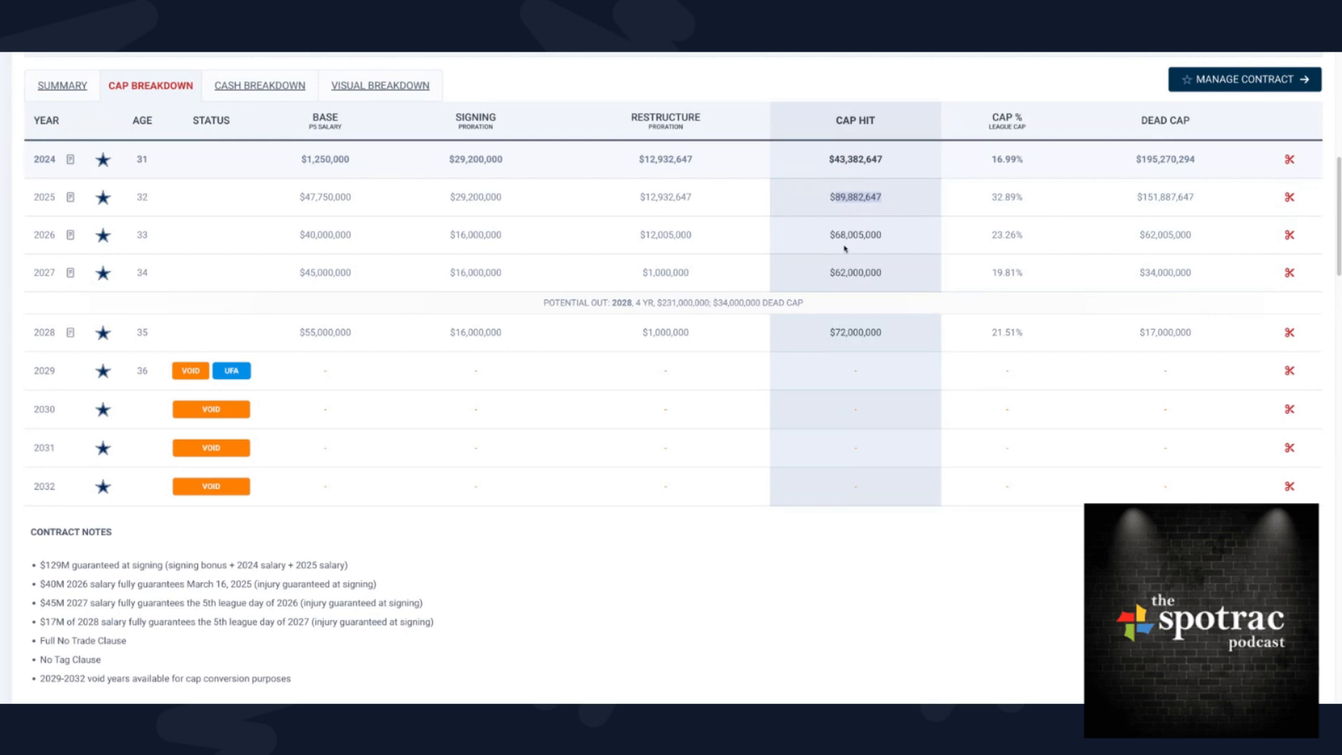
mouse_move(1026, 224)
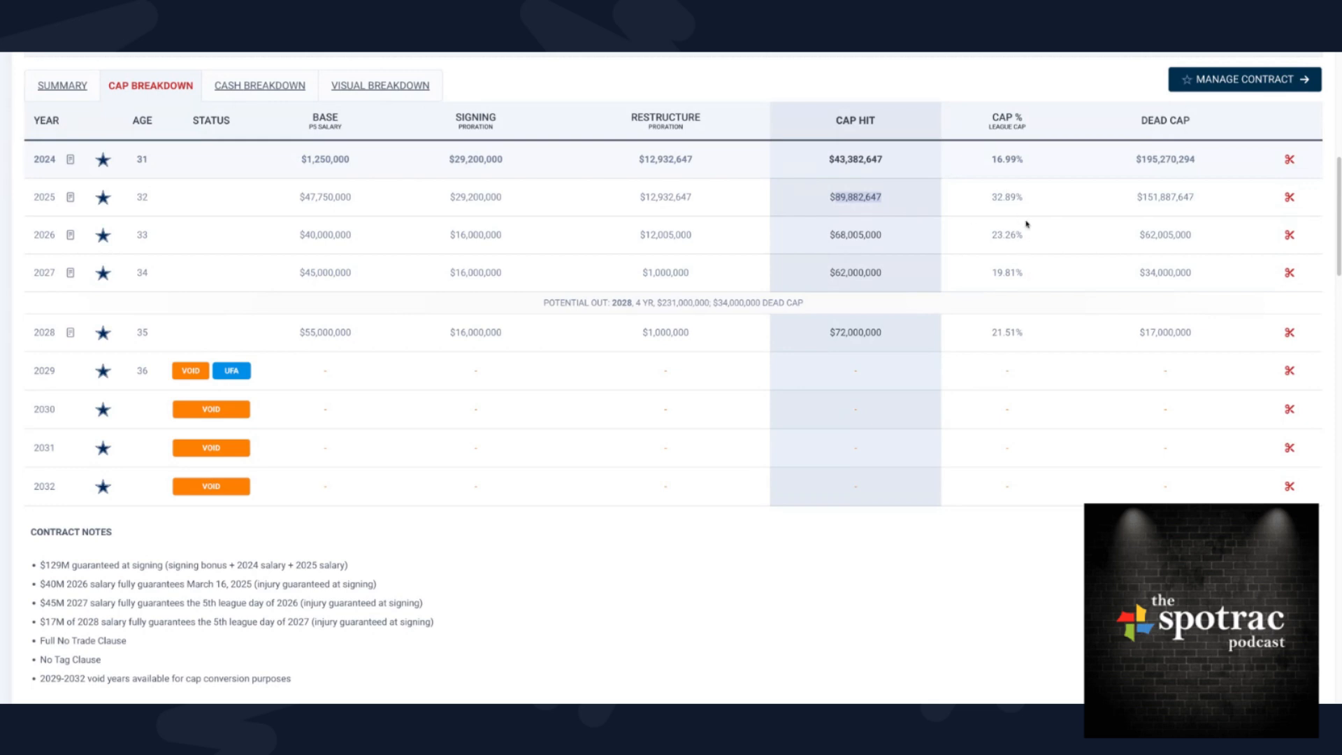
mouse_move(1018, 221)
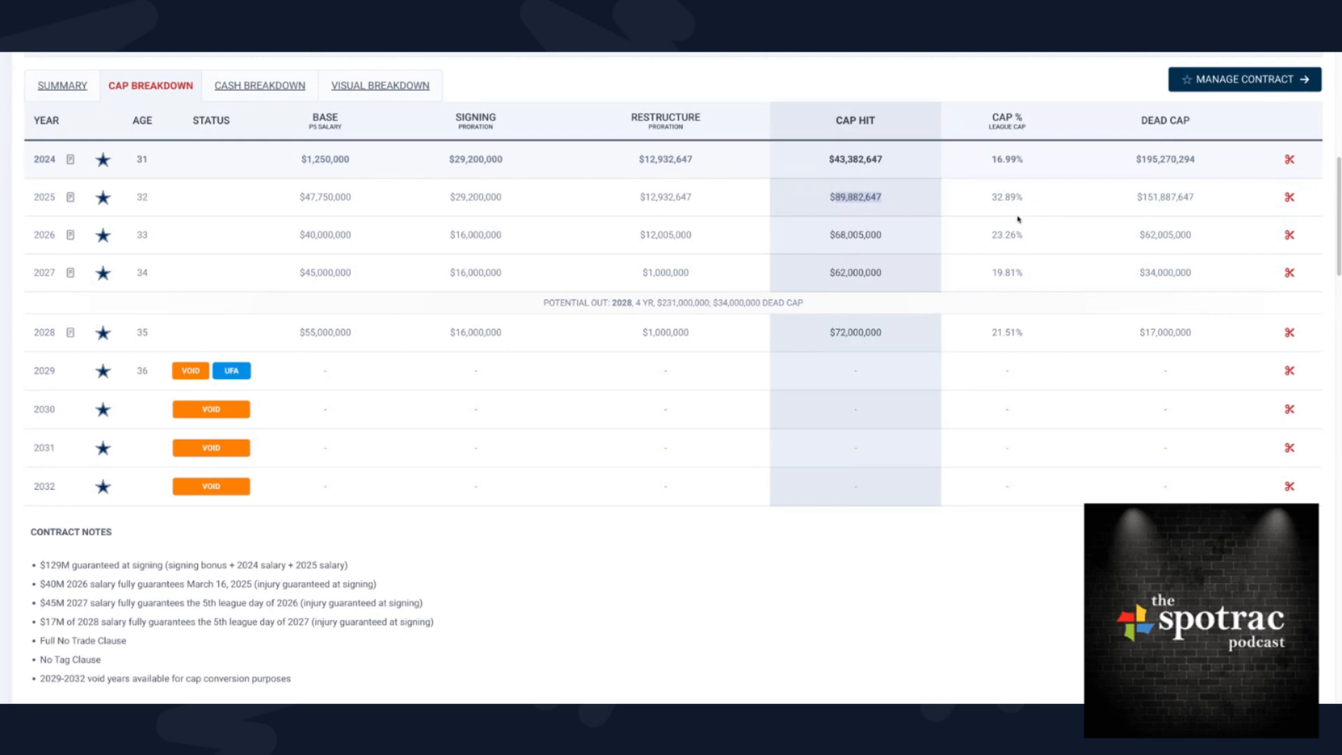
mouse_move(1019, 180)
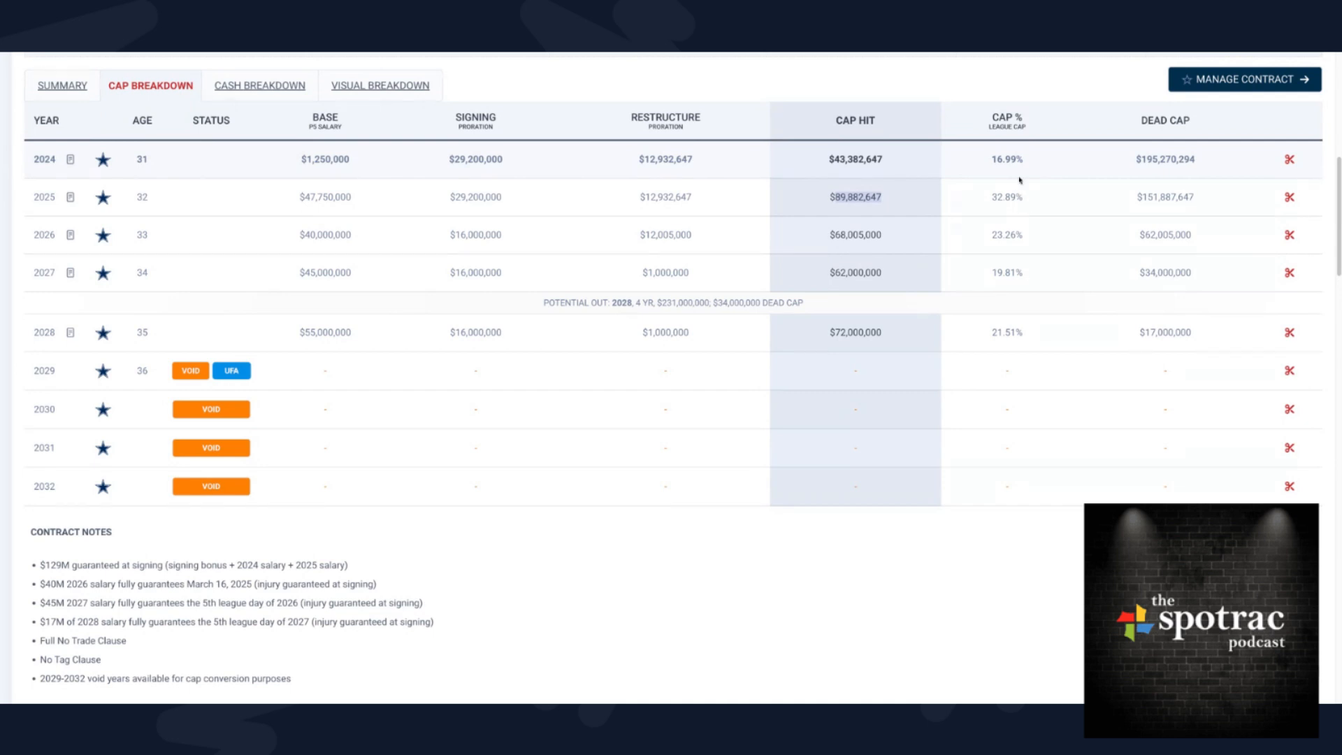
mouse_move(369, 286)
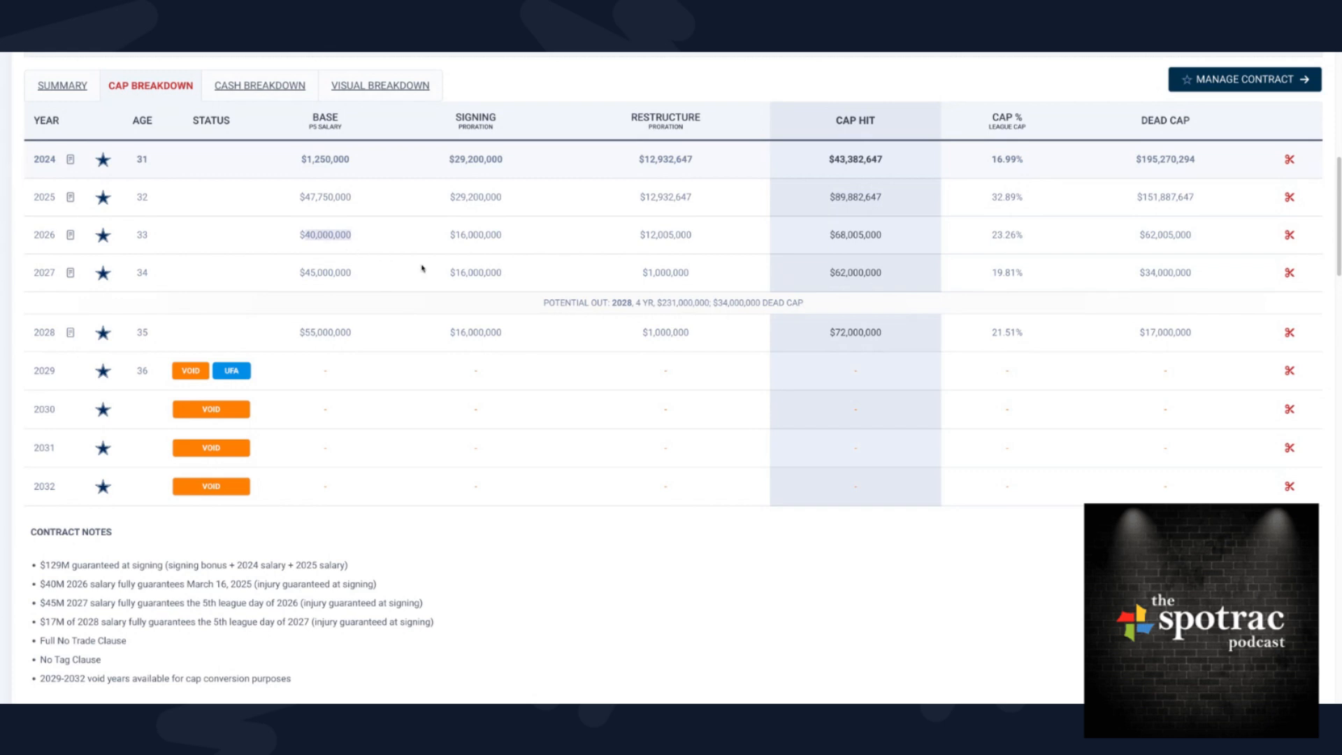
mouse_move(515, 285)
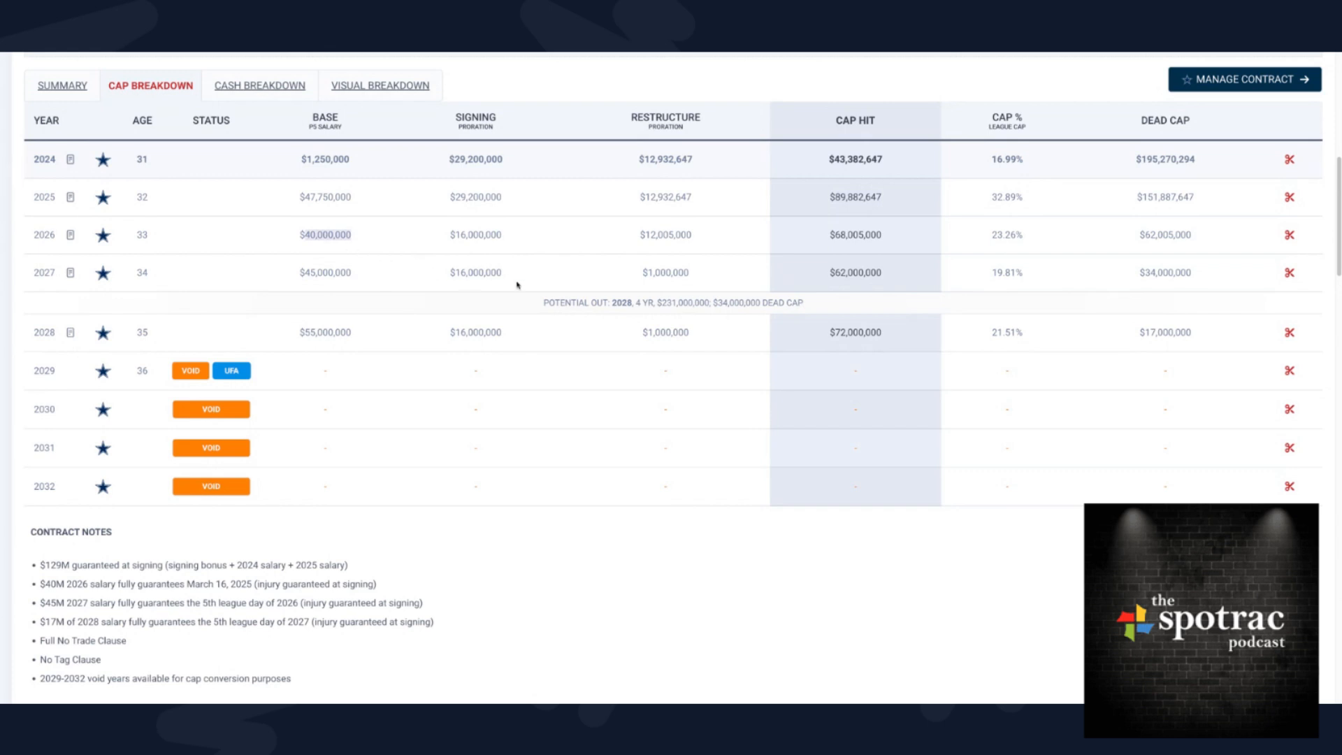
mouse_move(860, 279)
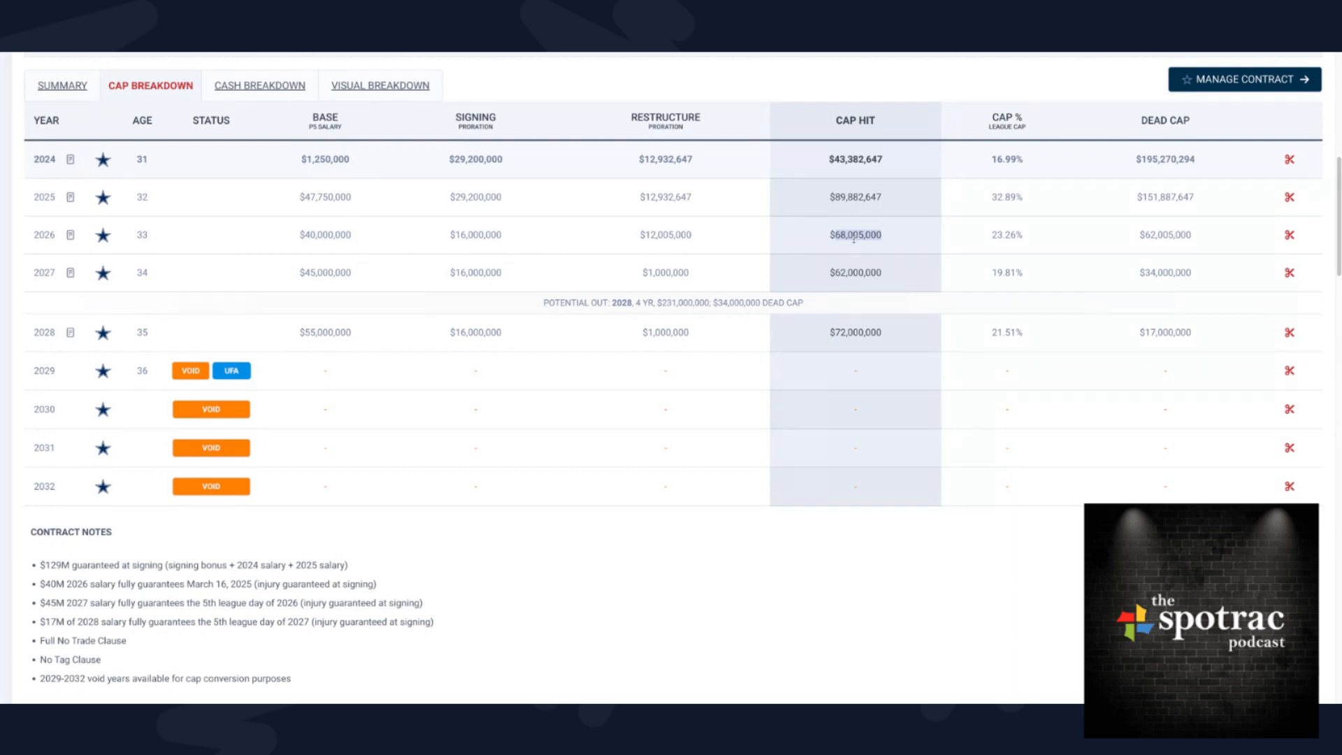
mouse_move(838, 250)
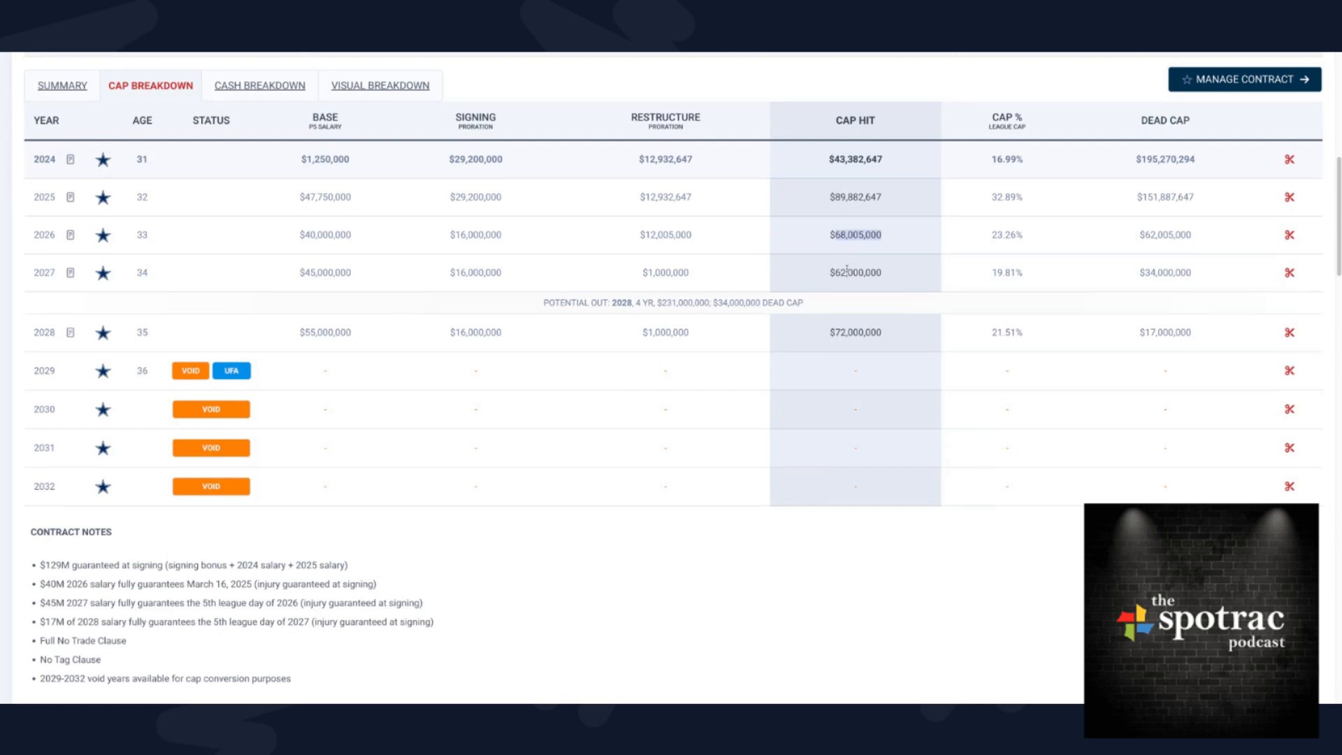
- View the extension's cash breakdown, then switch back to the cap breakdown
click(263, 85)
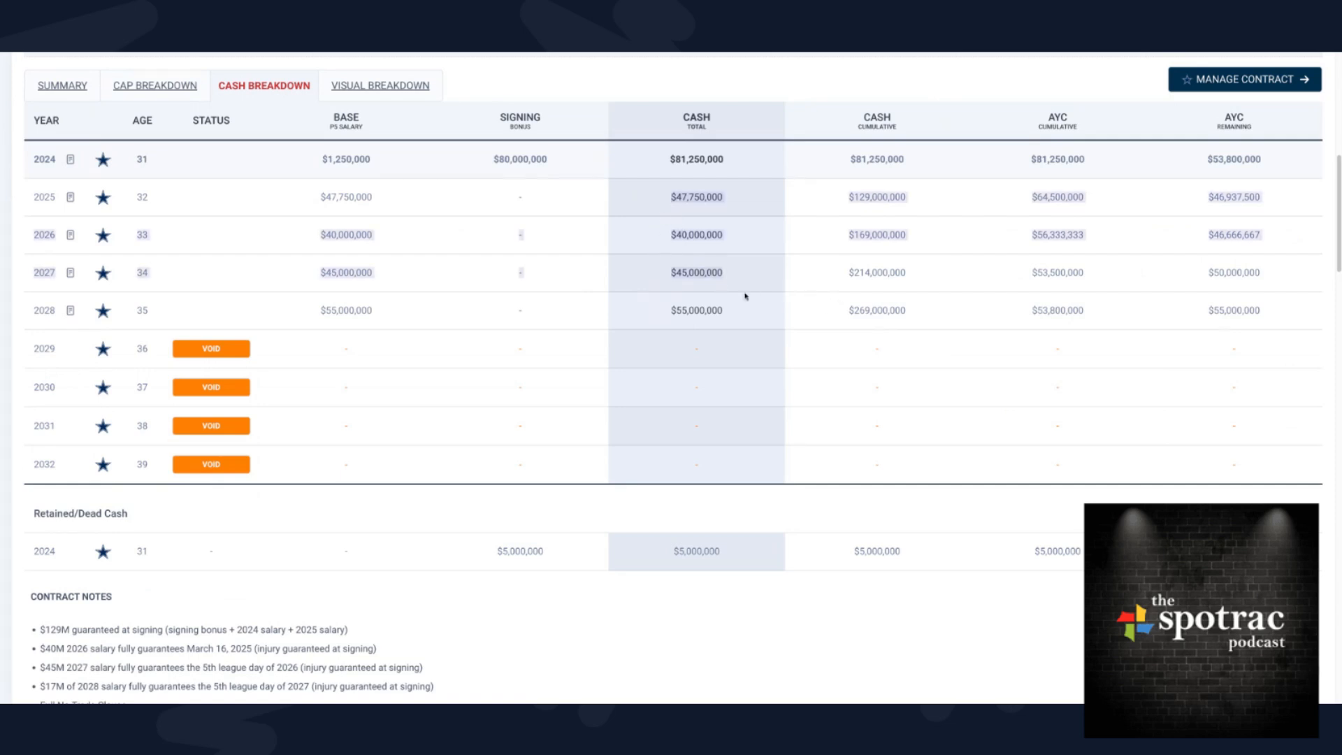
mouse_move(851, 368)
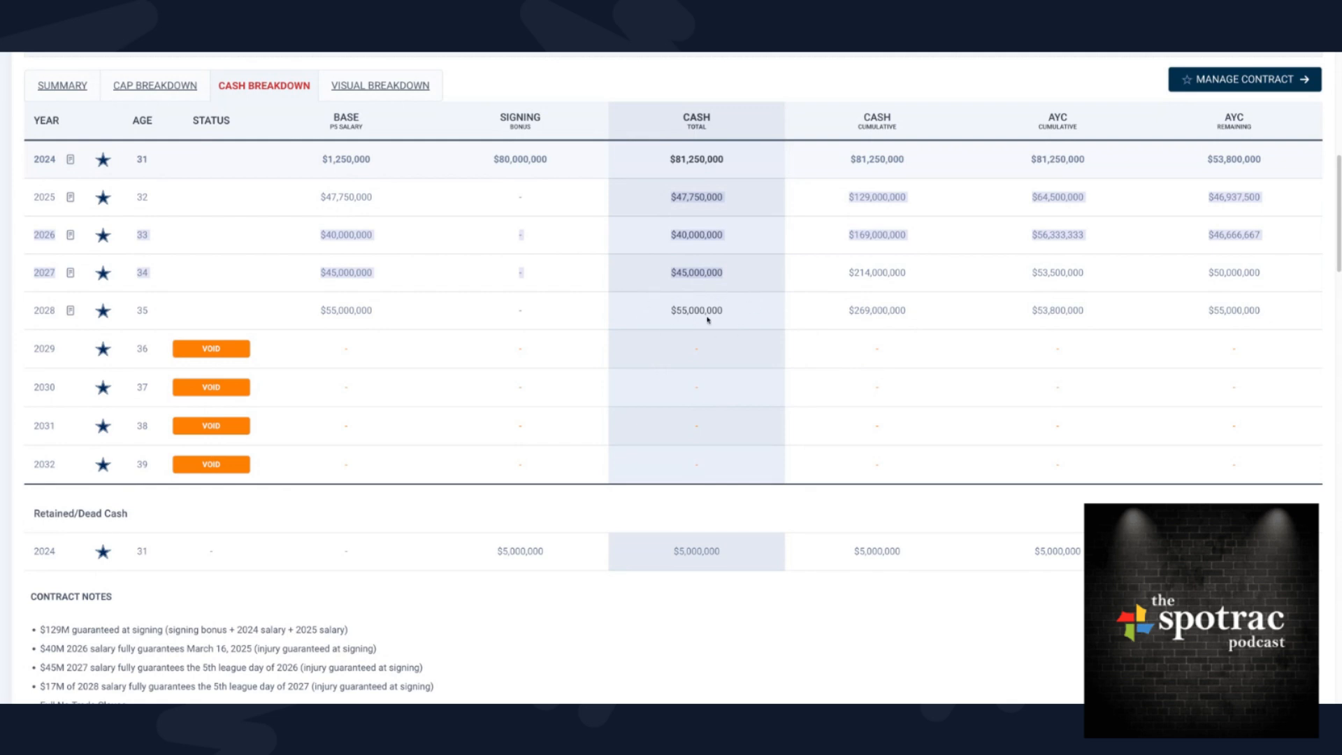
mouse_move(674, 347)
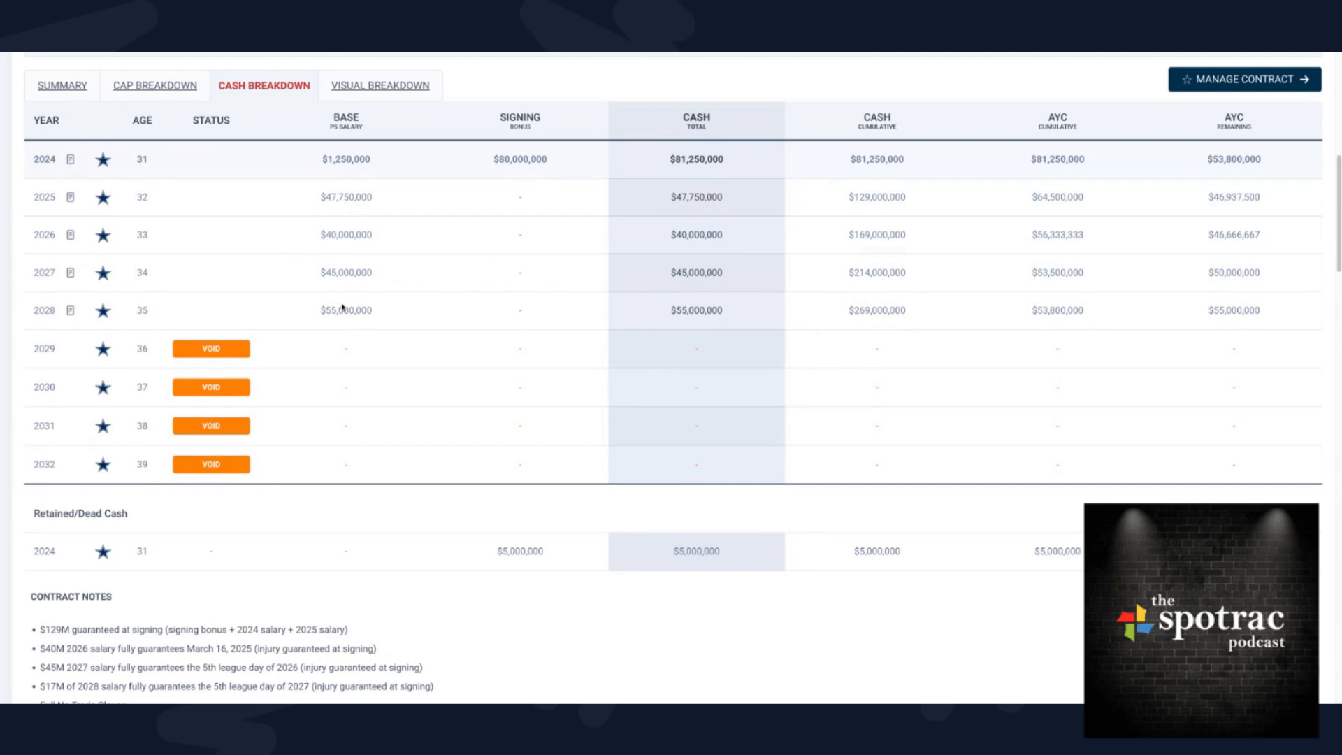
mouse_move(320, 275)
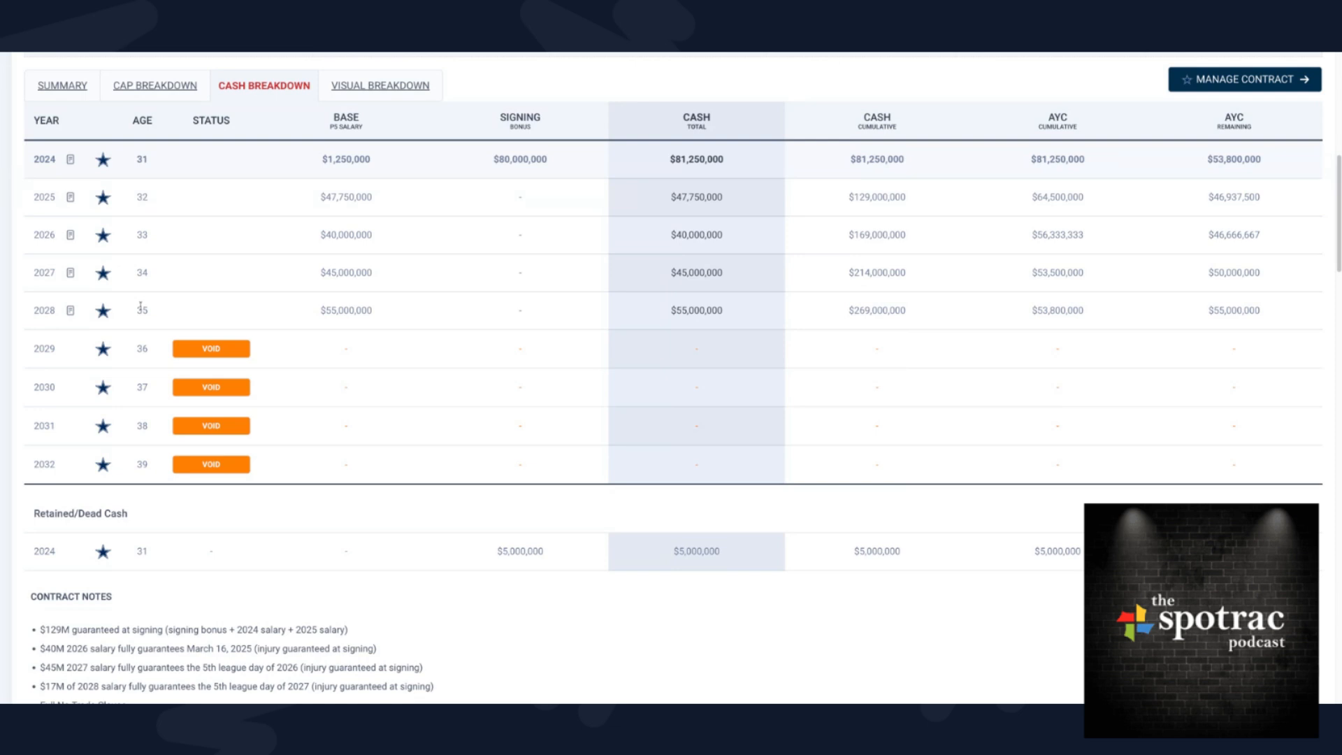
mouse_move(141, 306)
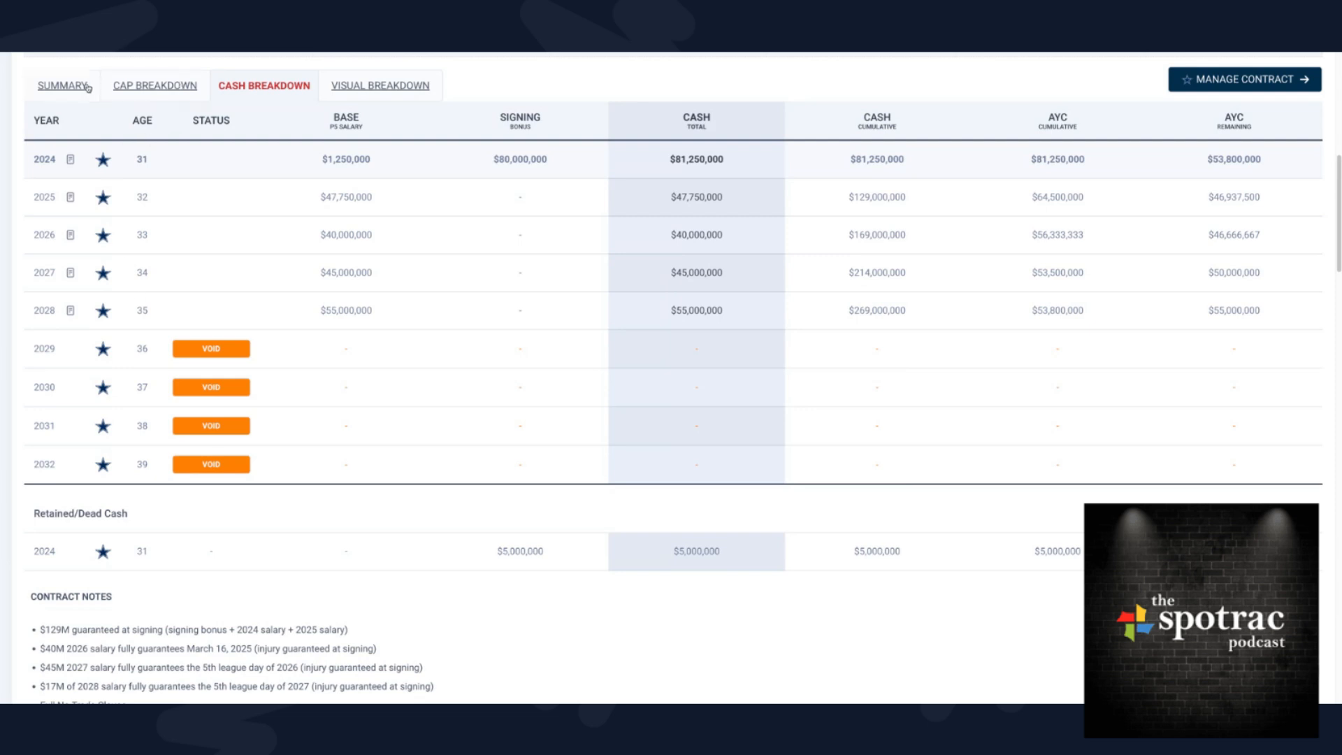
click(154, 85)
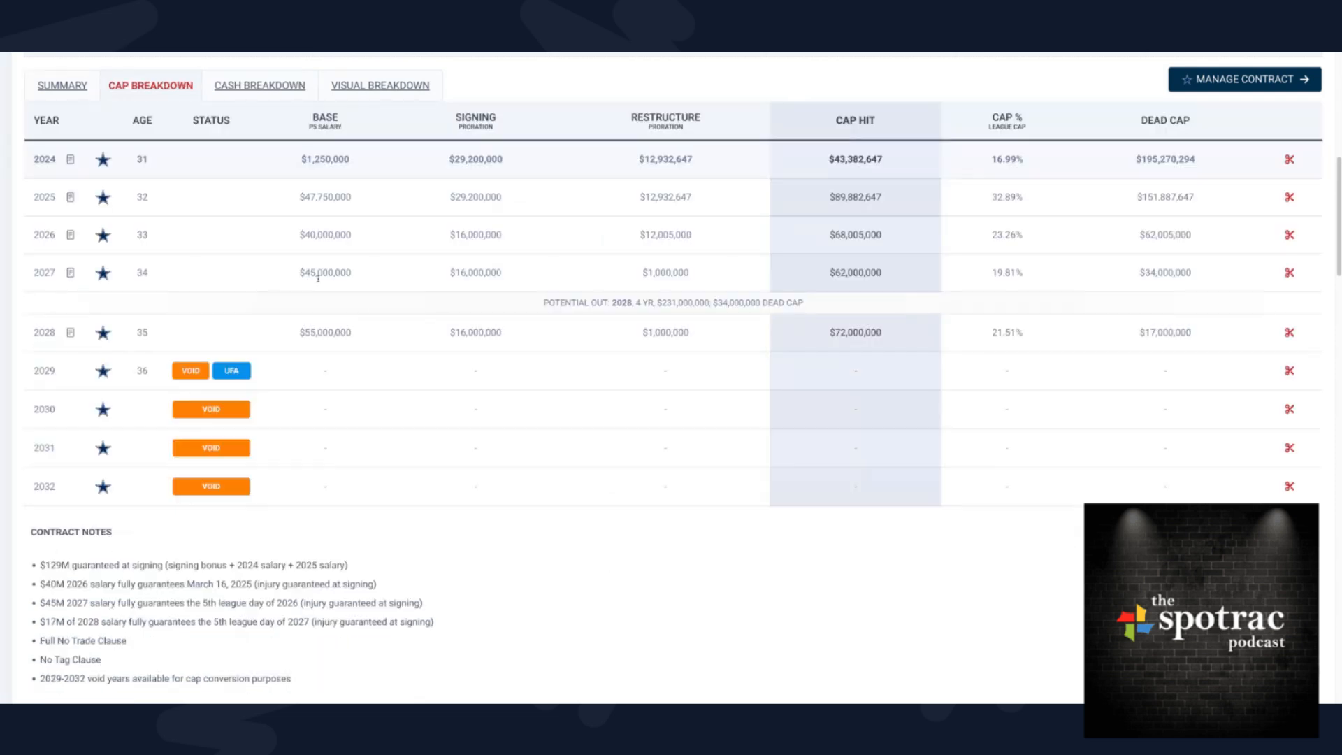
mouse_move(477, 369)
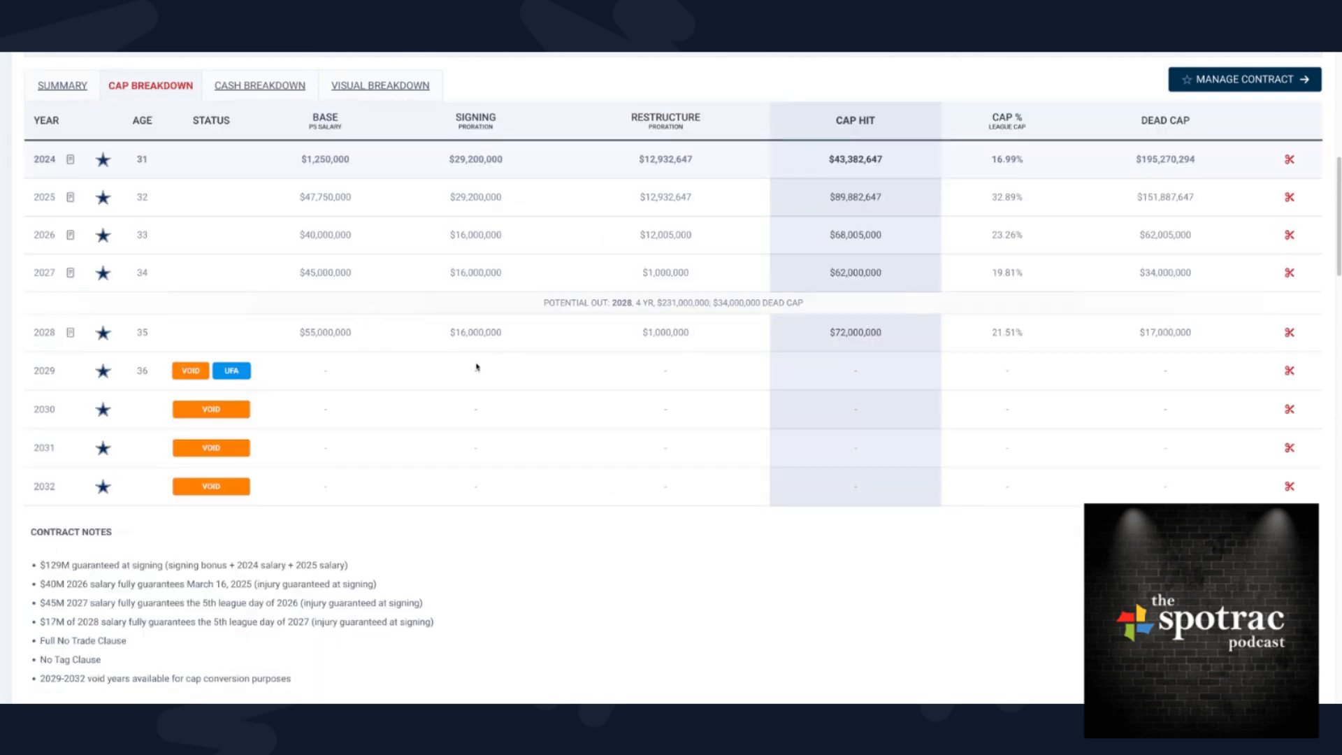
click(264, 84)
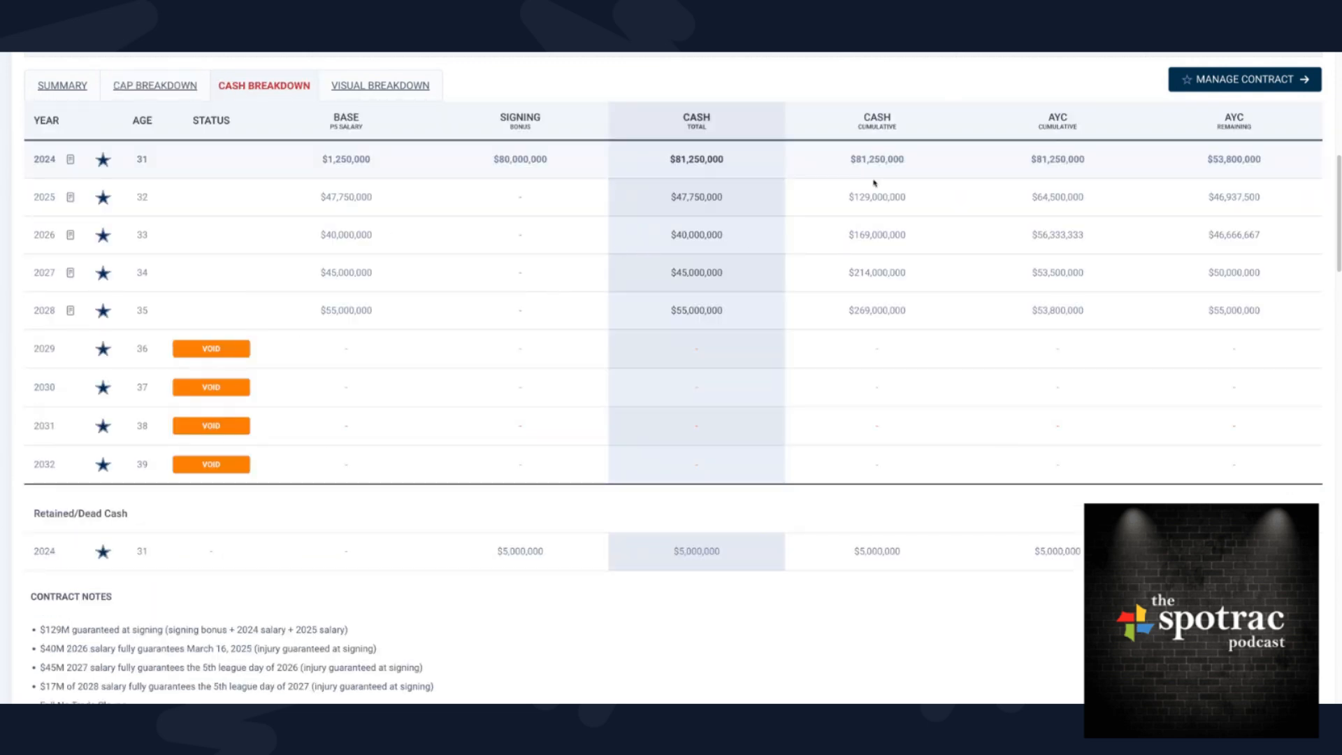
mouse_move(807, 297)
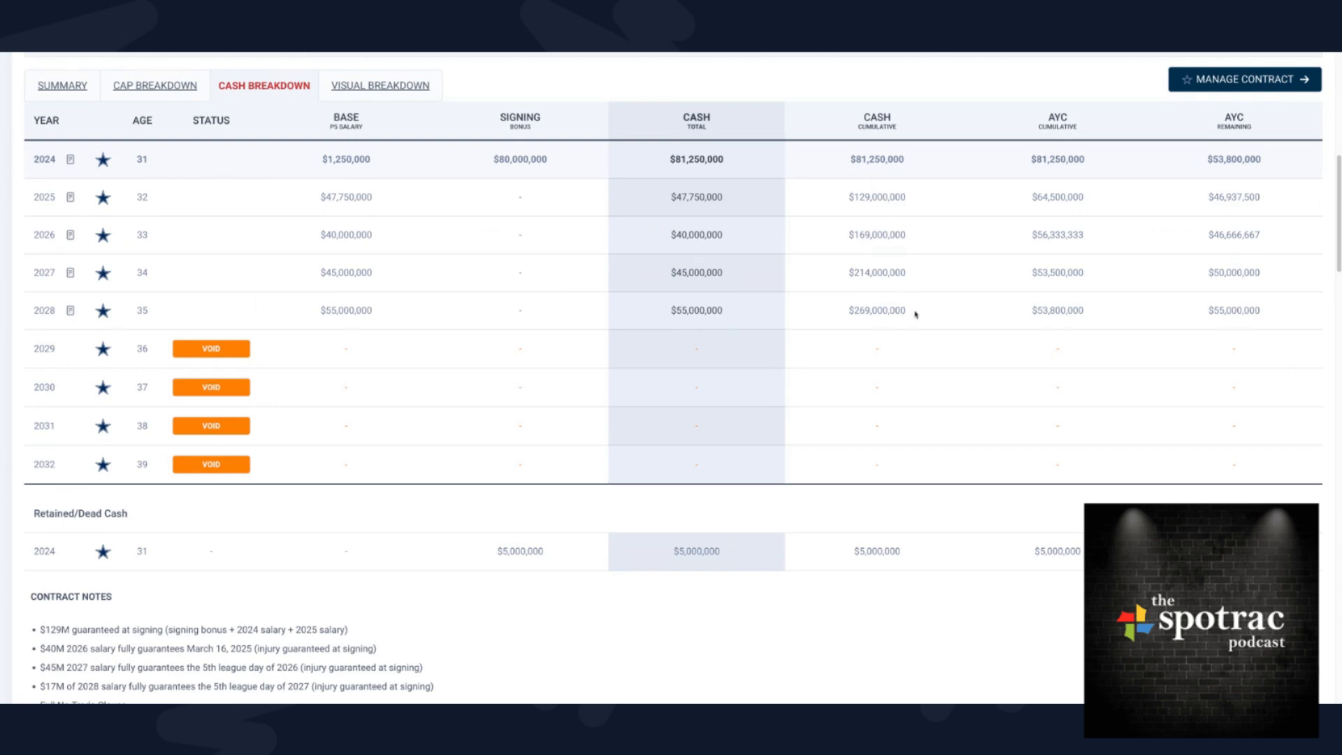
mouse_move(719, 325)
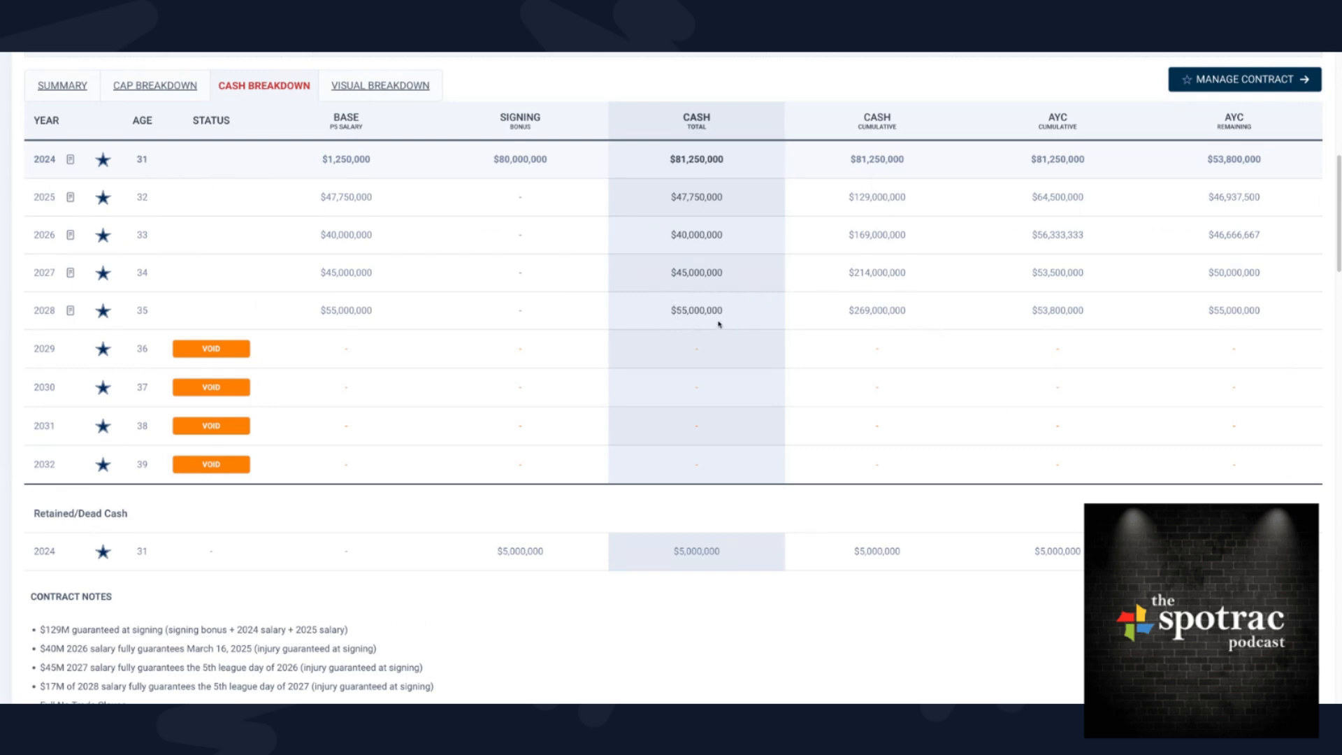
mouse_move(714, 324)
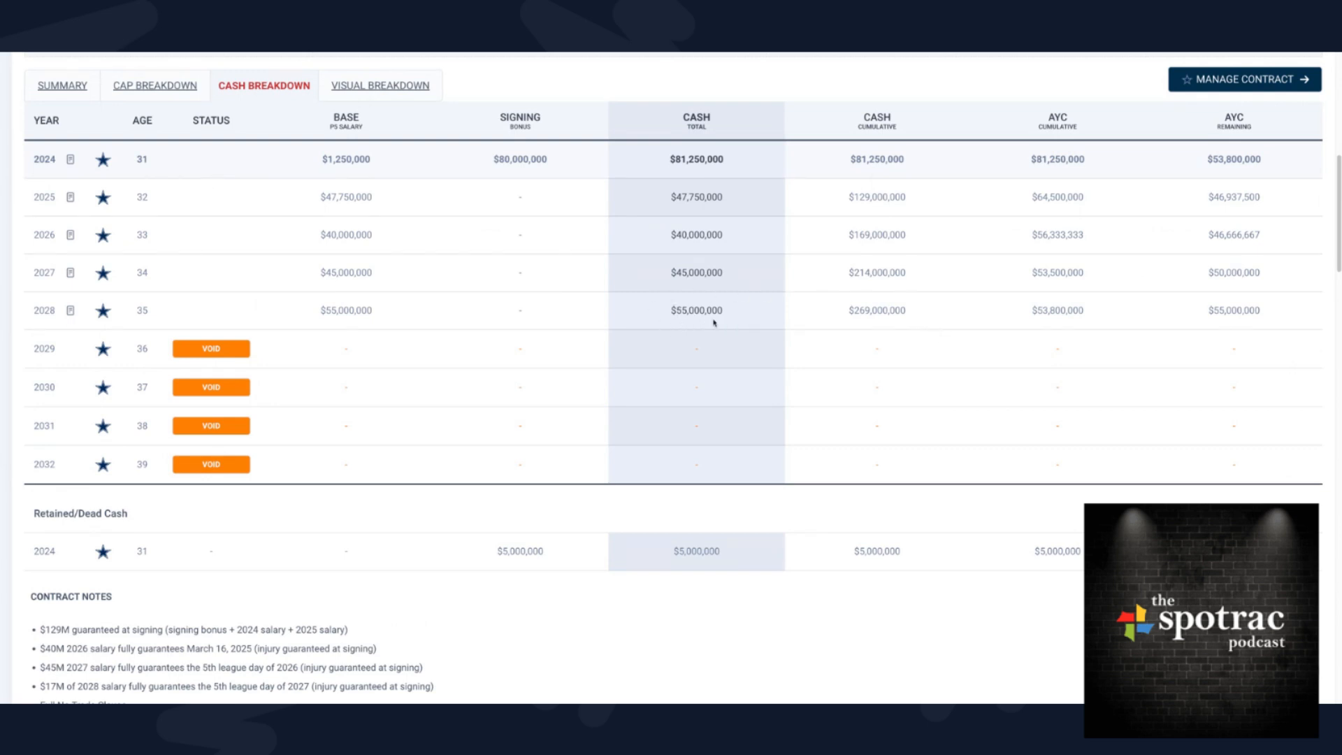
mouse_move(698, 324)
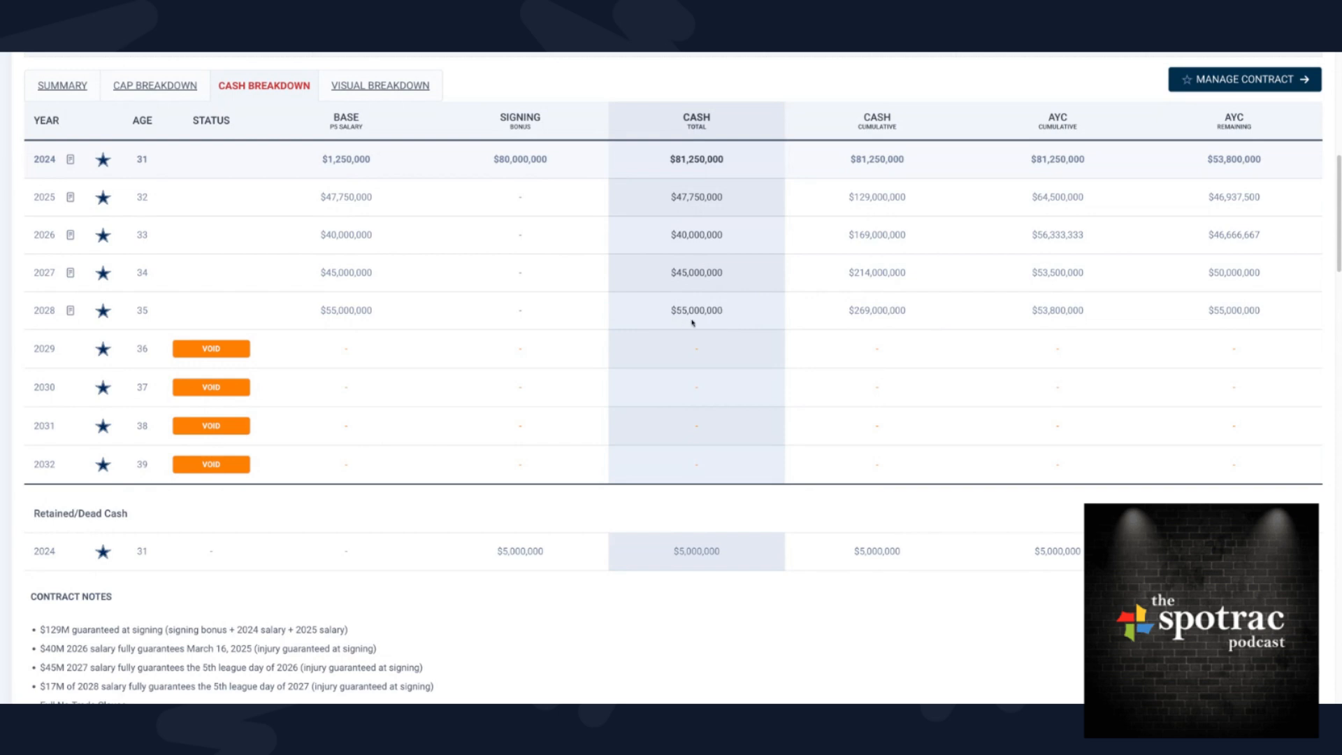
mouse_move(691, 324)
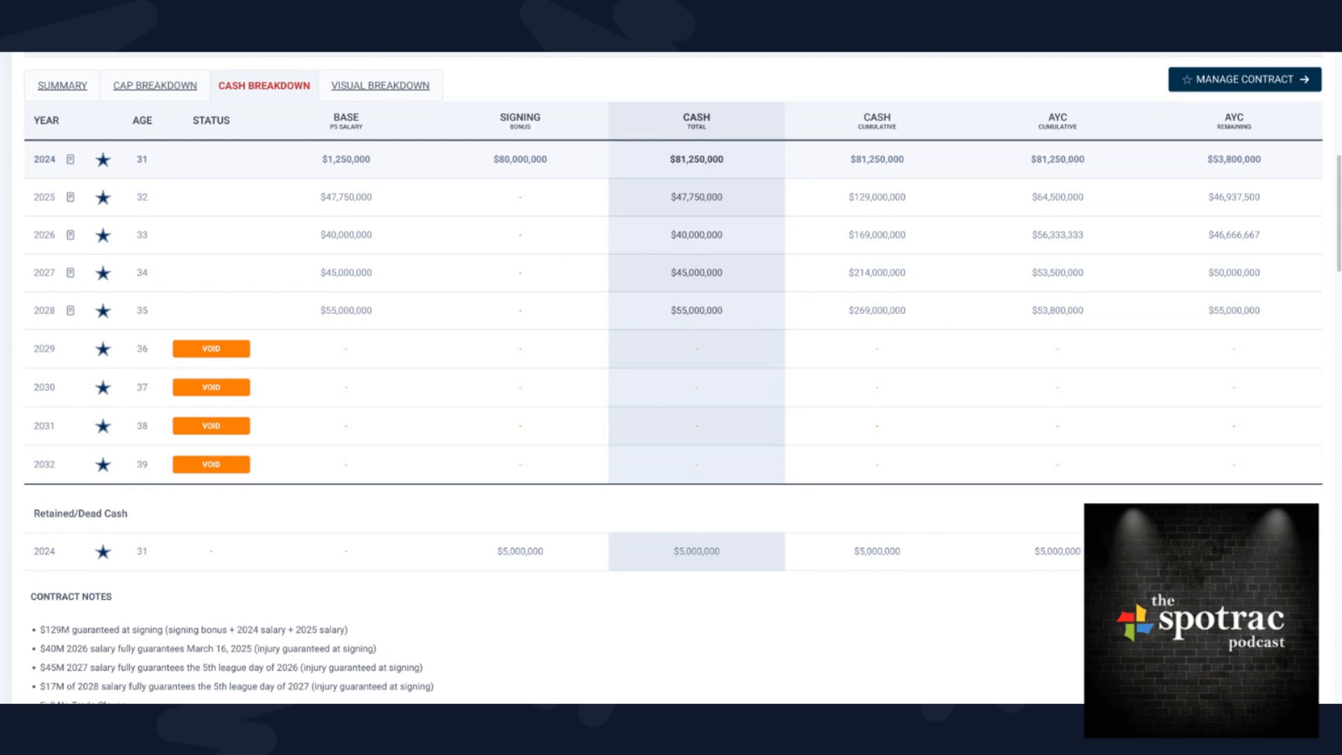
mouse_move(652, 381)
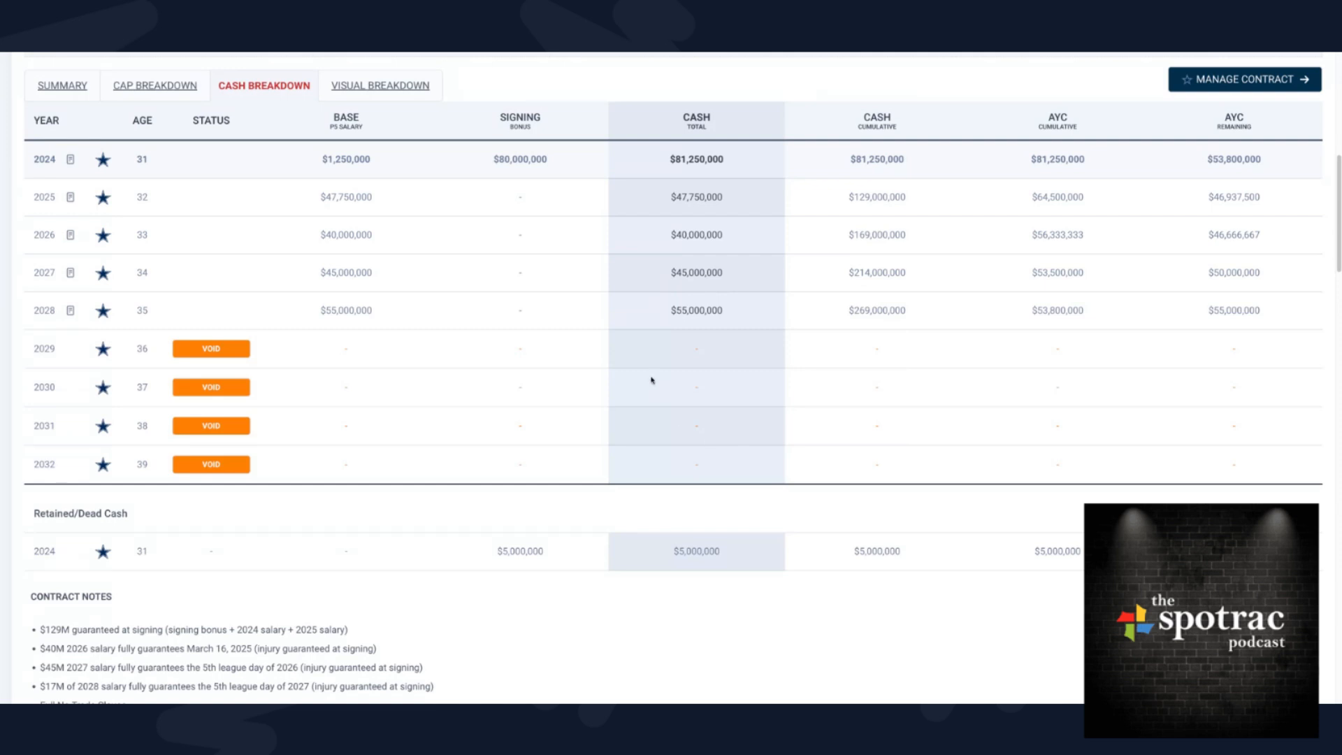
mouse_move(651, 380)
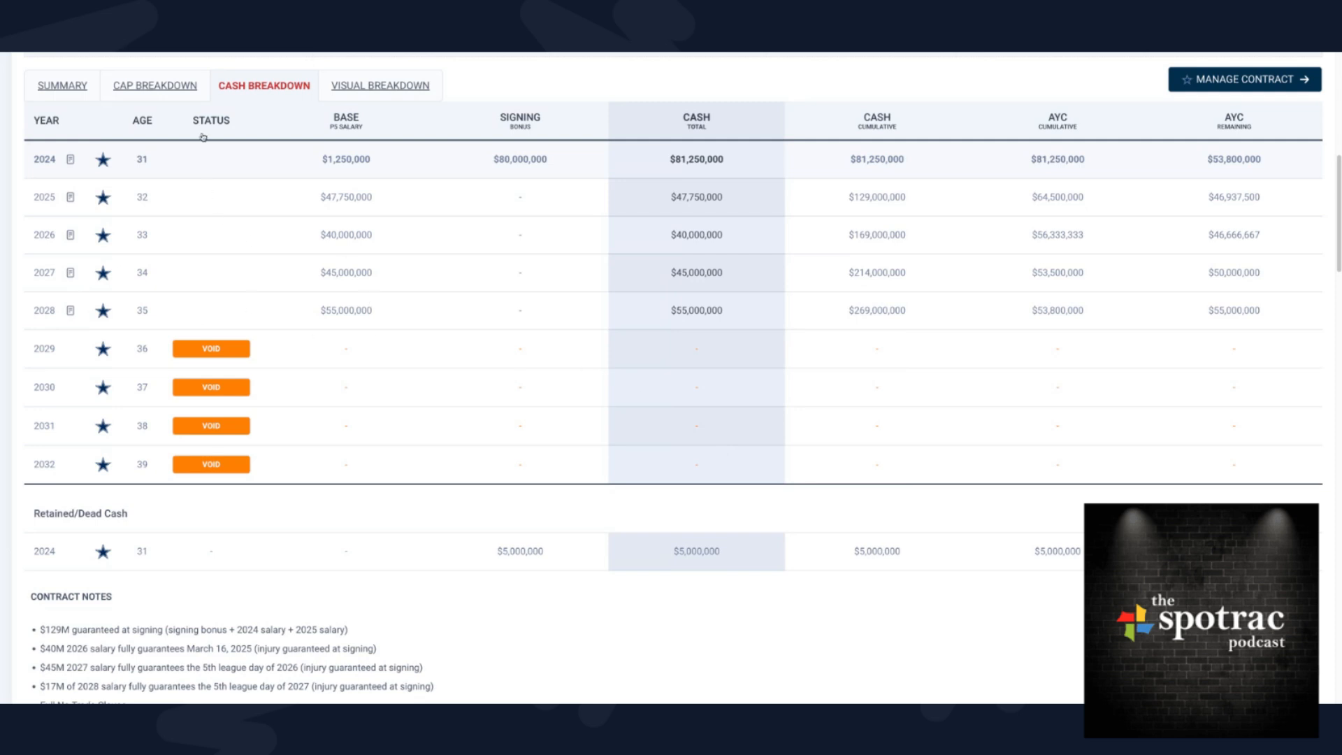
click(154, 85)
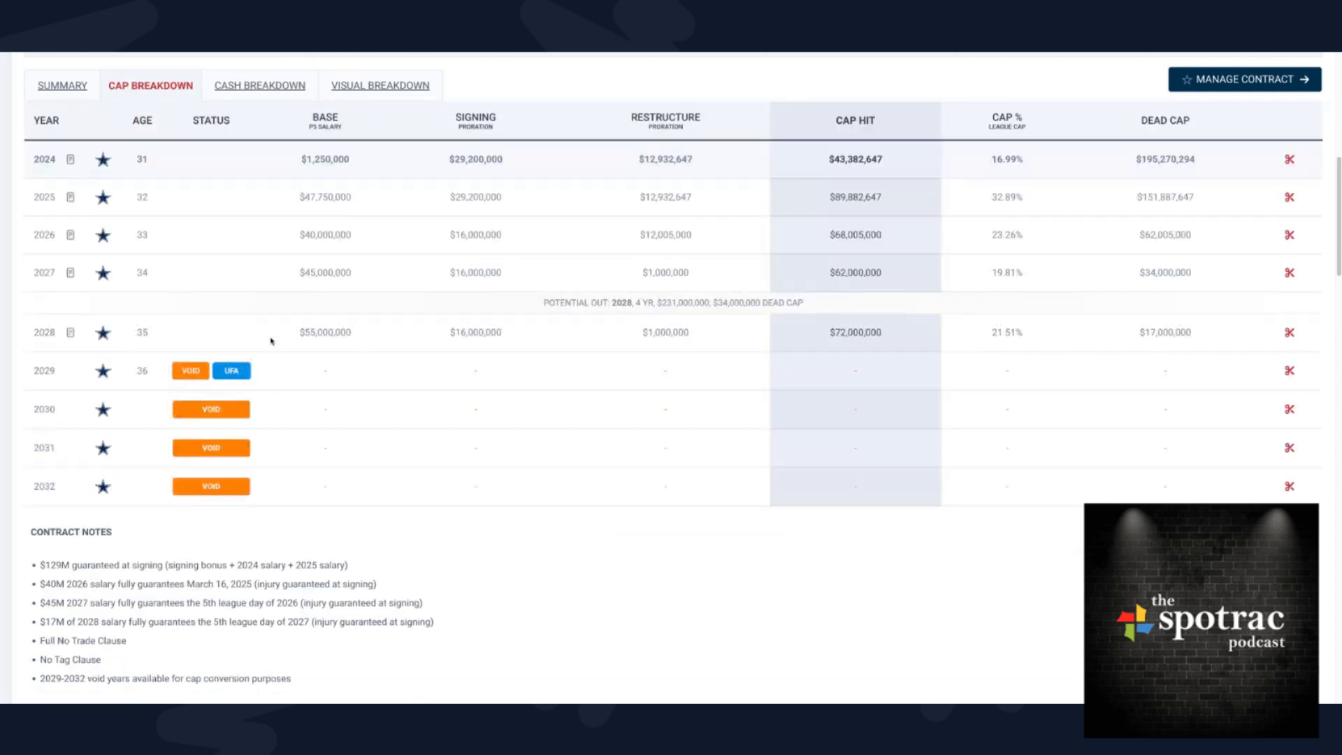
mouse_move(595, 325)
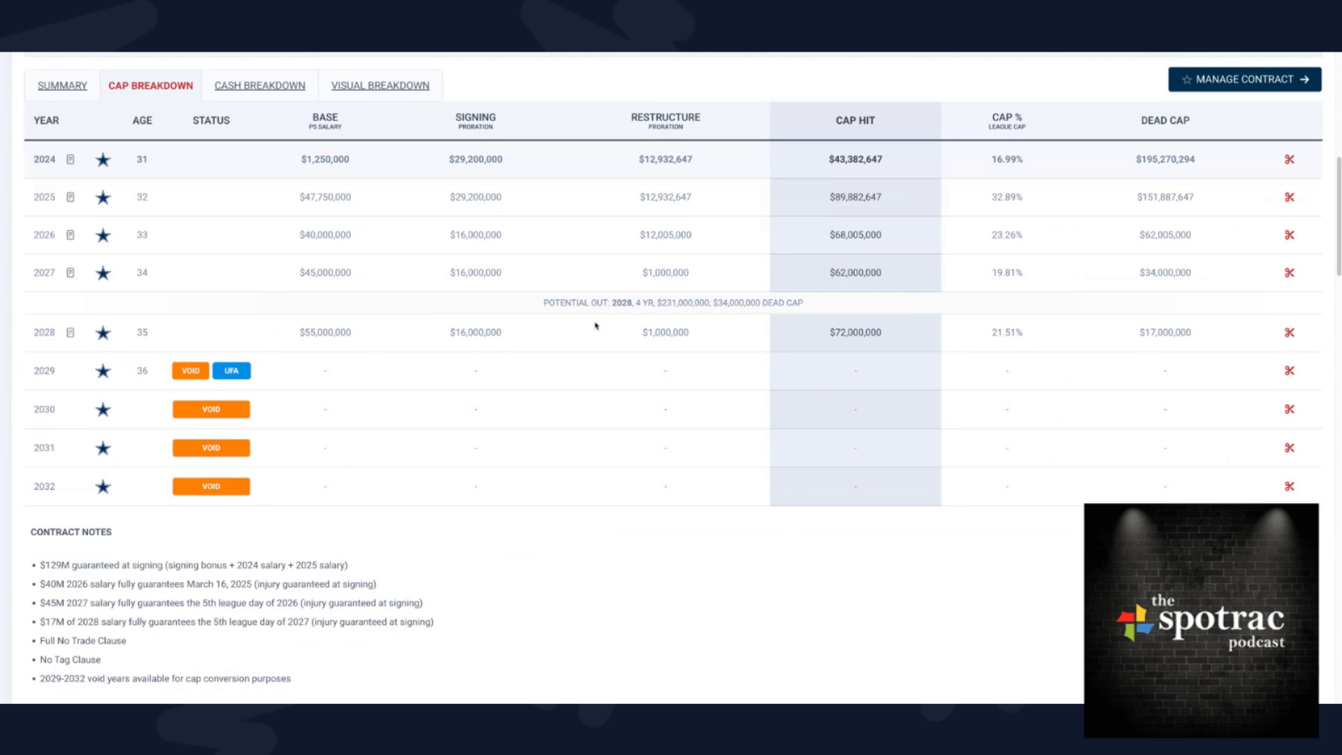
mouse_move(753, 313)
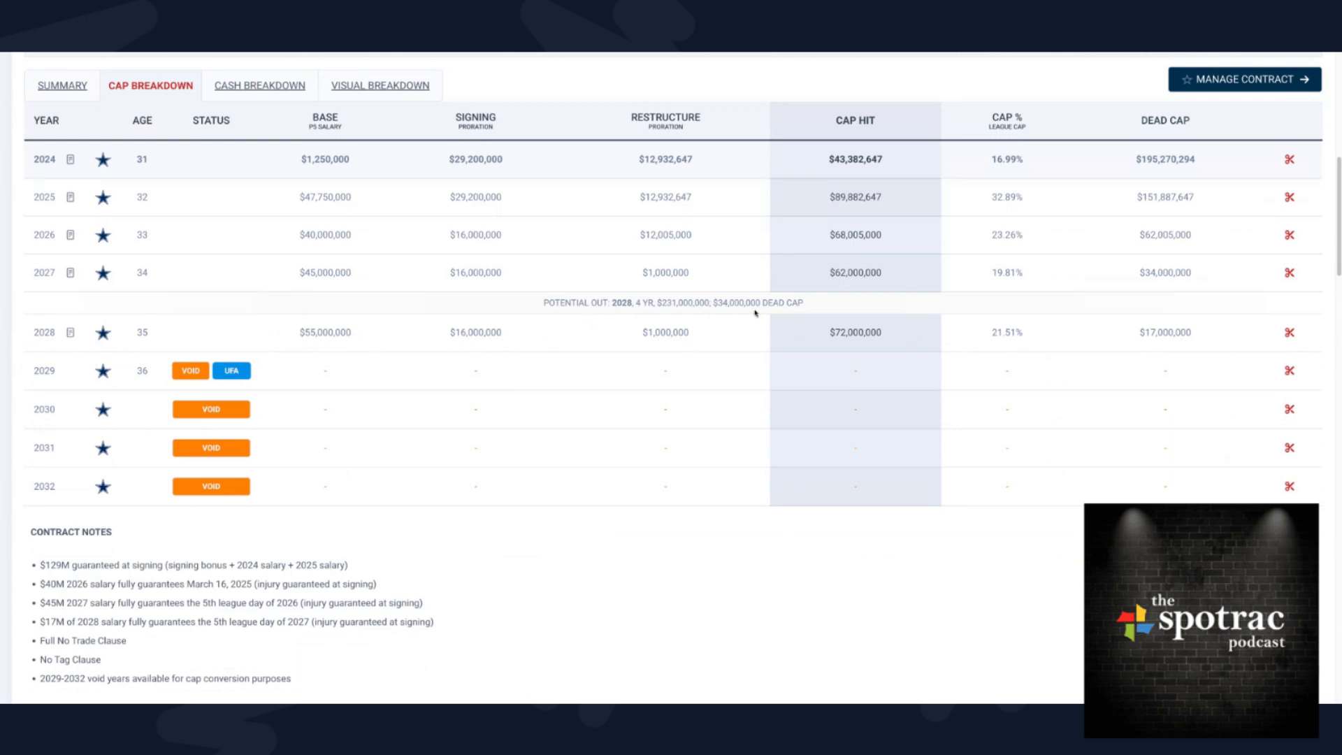
mouse_move(277, 106)
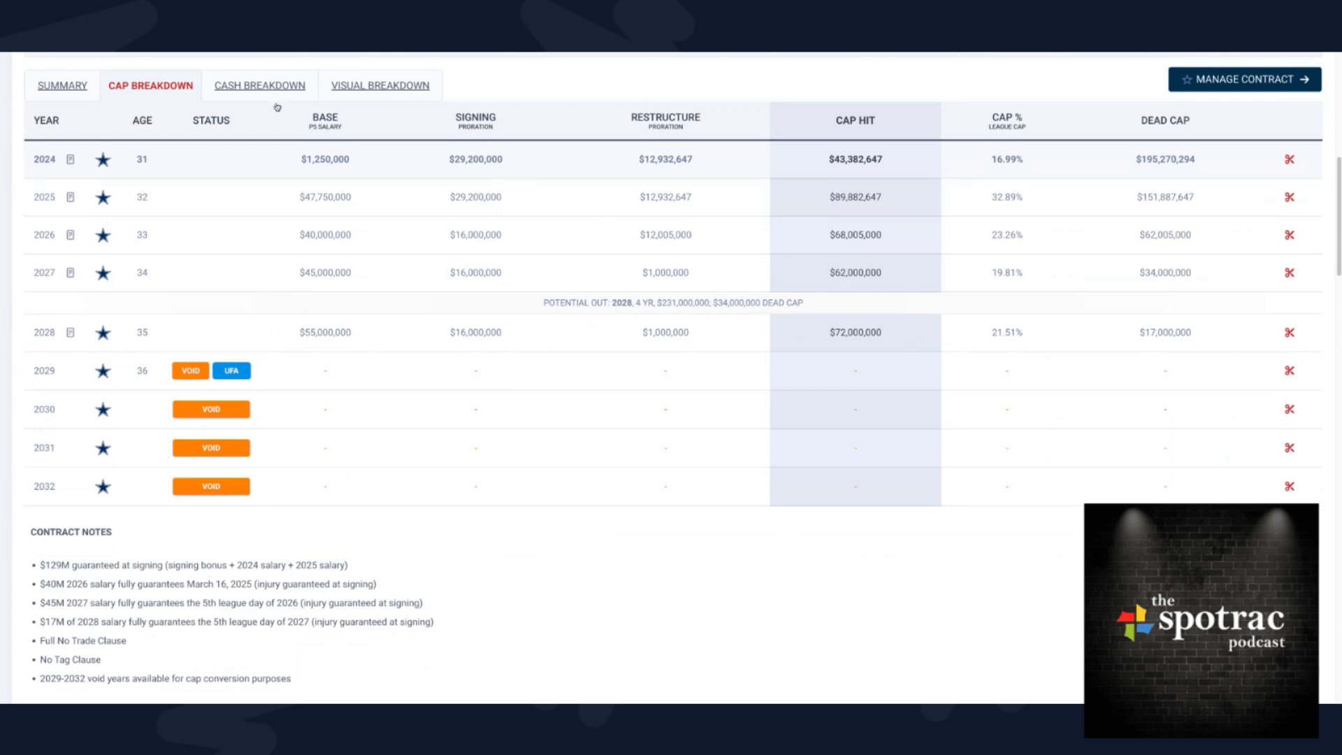
click(260, 85)
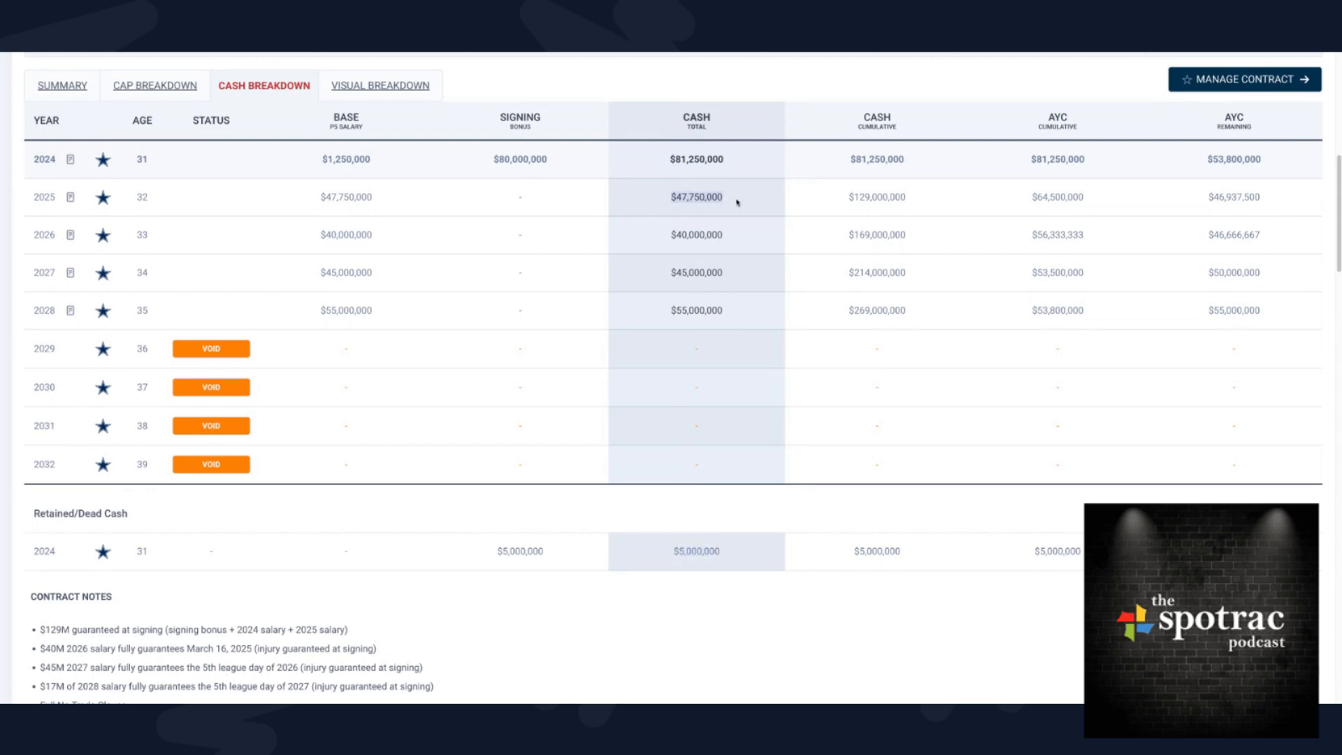
mouse_move(733, 240)
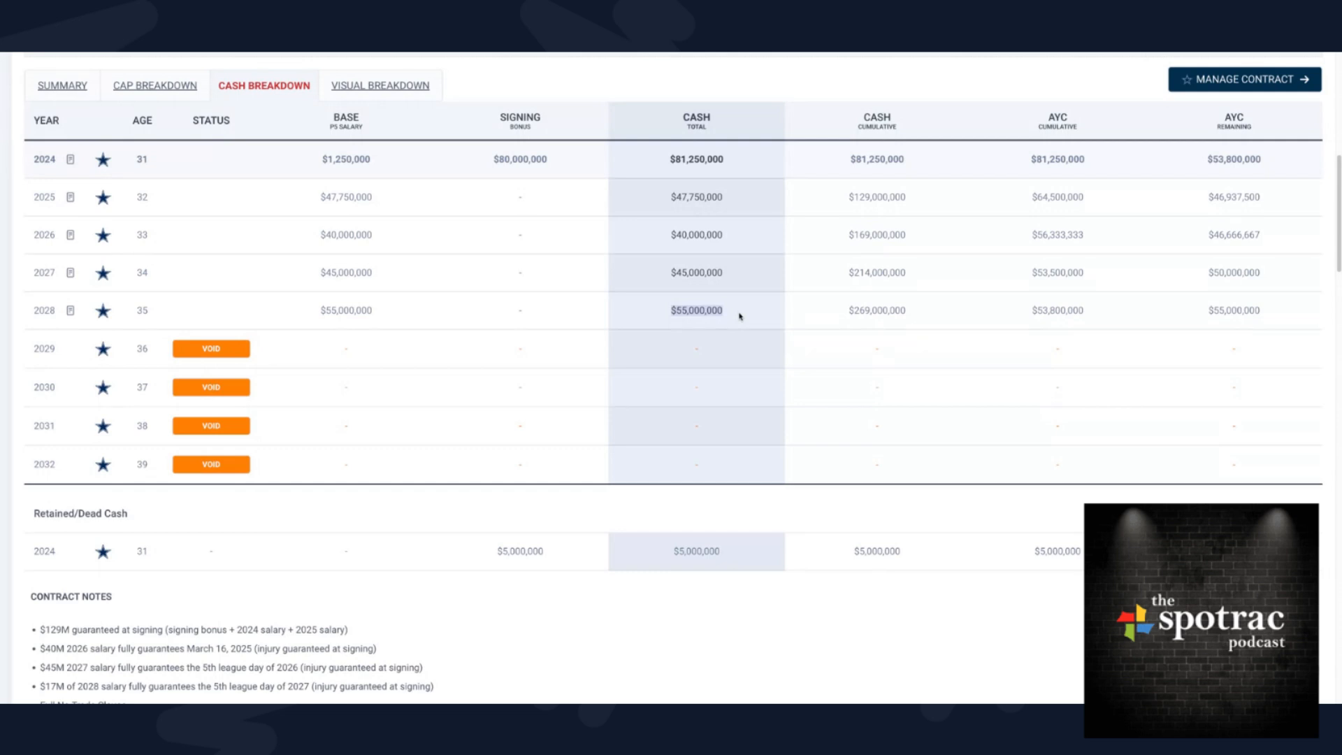
mouse_move(681, 278)
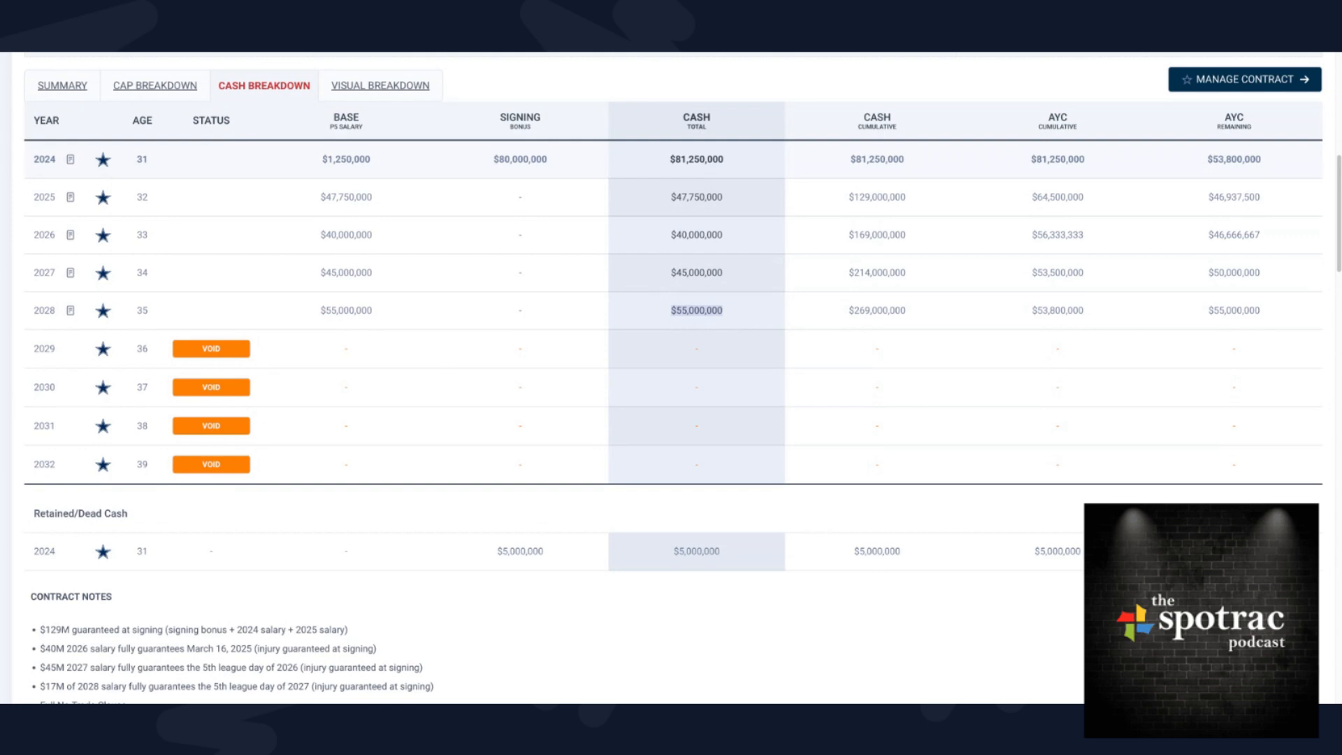
mouse_move(709, 299)
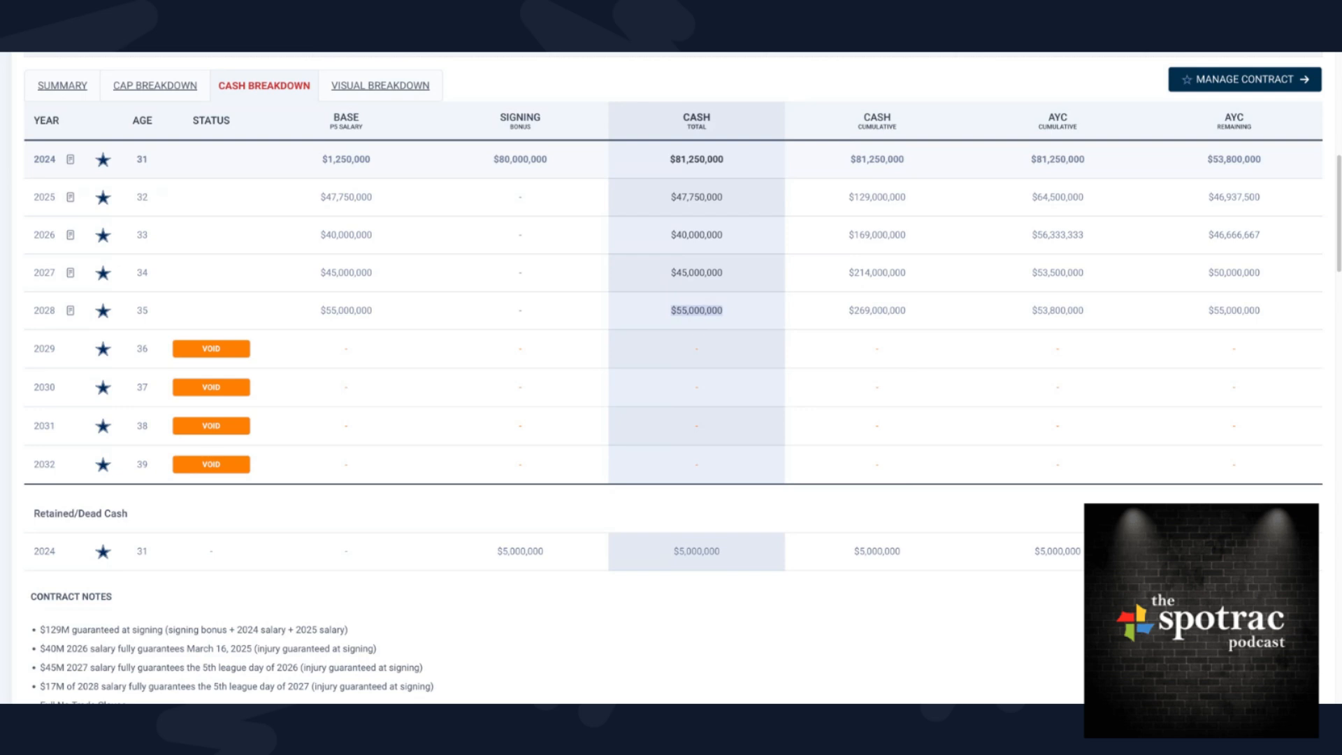
mouse_move(989, 304)
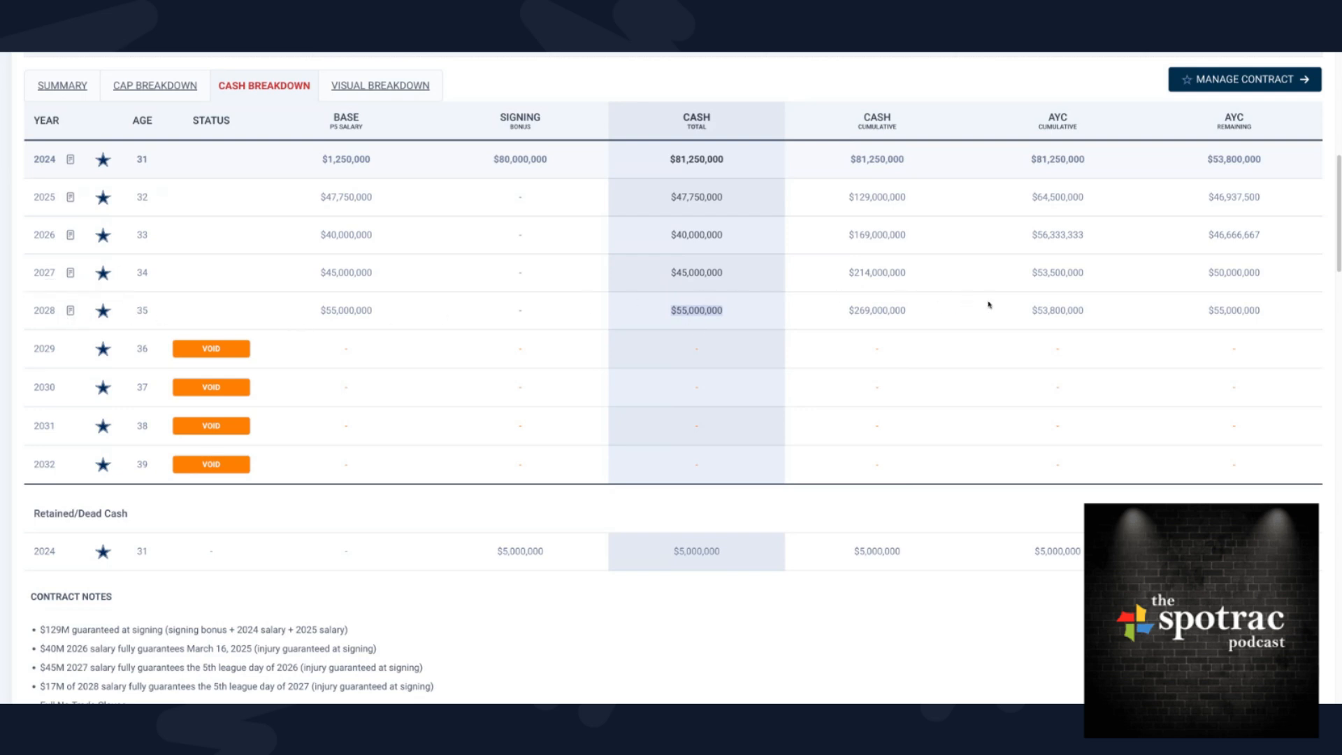
mouse_move(896, 331)
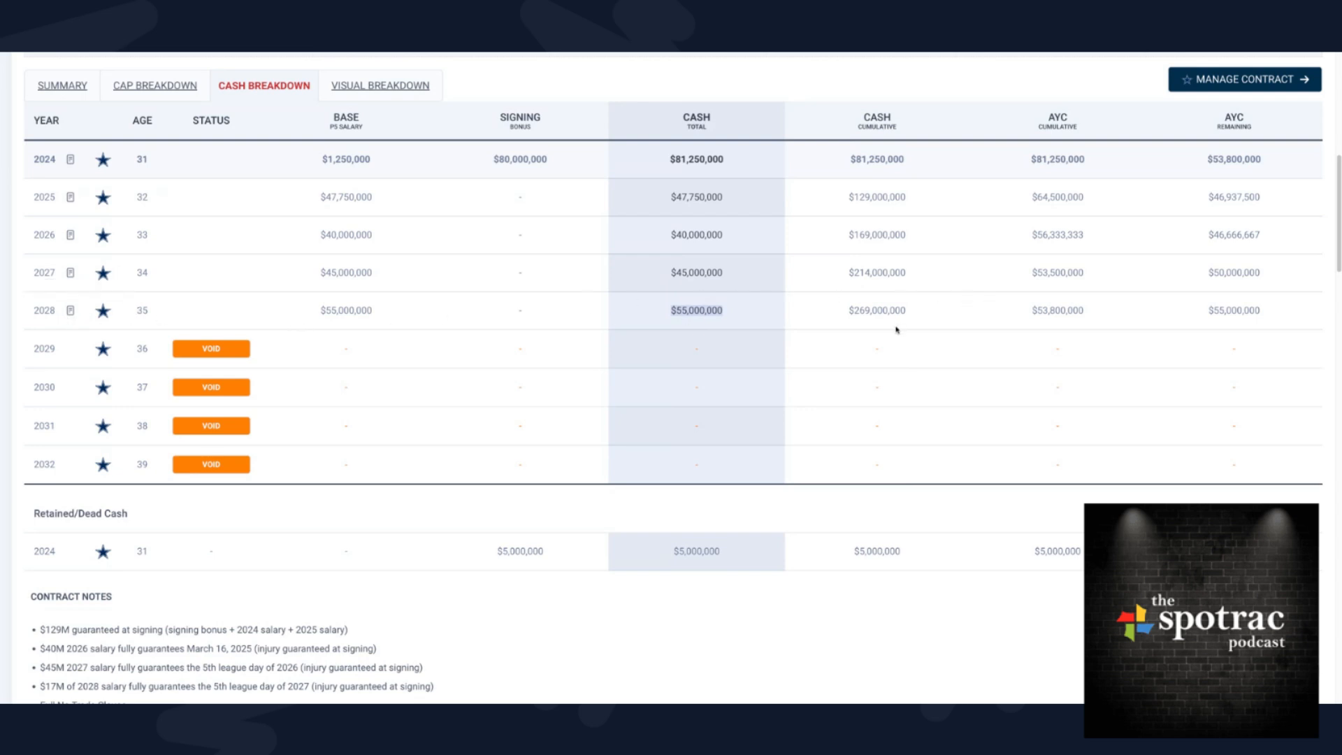
mouse_move(627, 340)
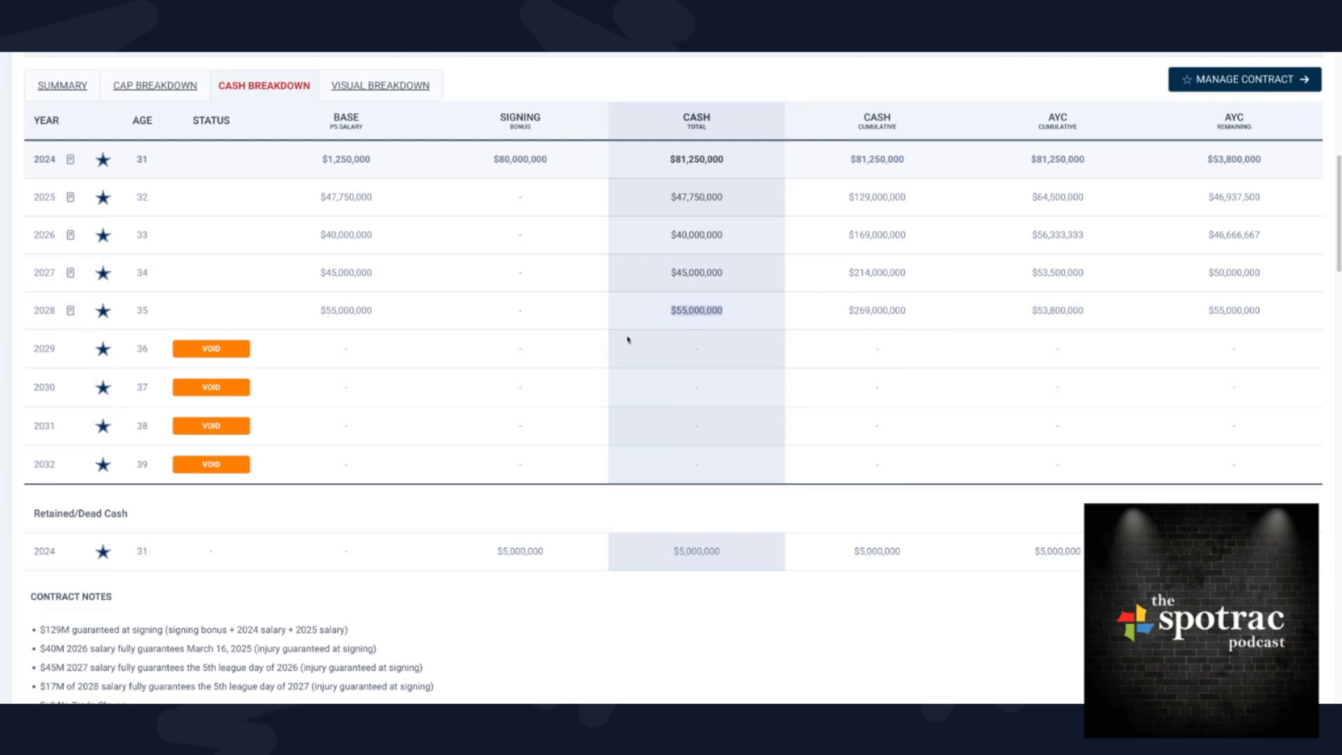
mouse_move(642, 300)
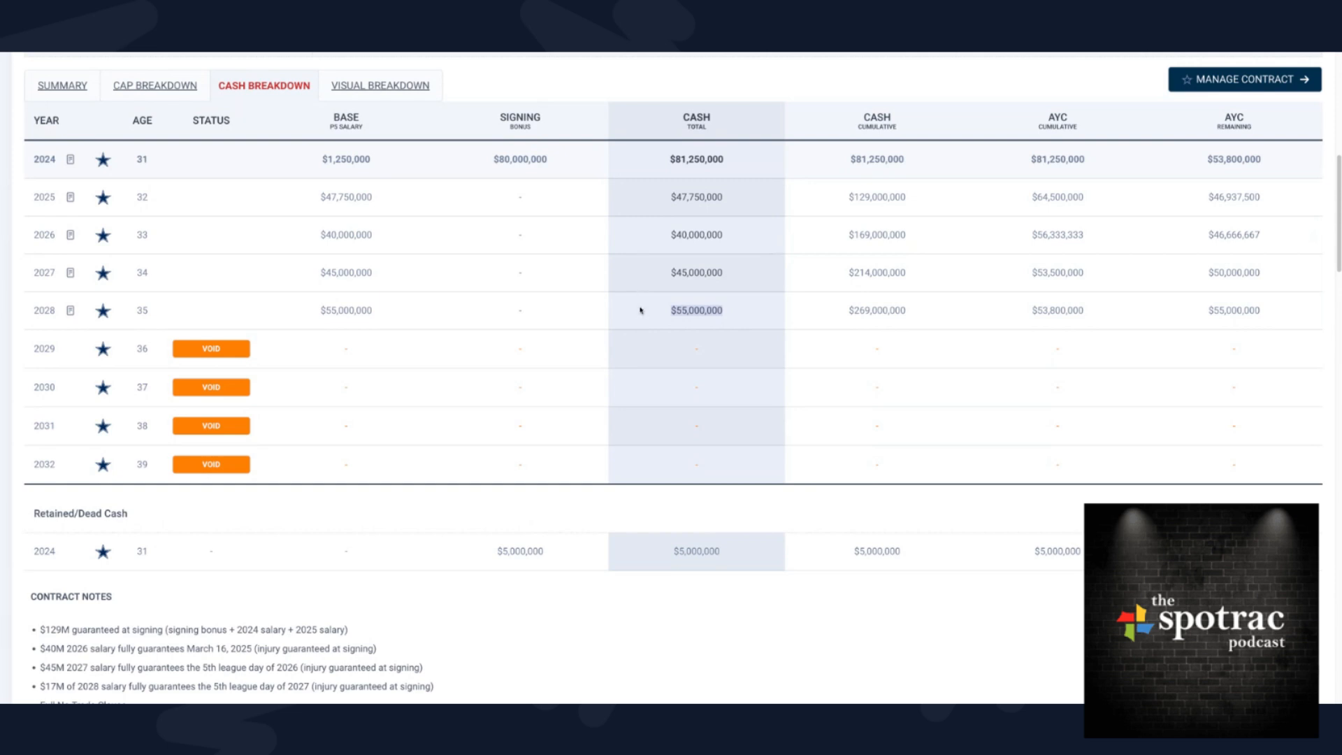
mouse_move(668, 350)
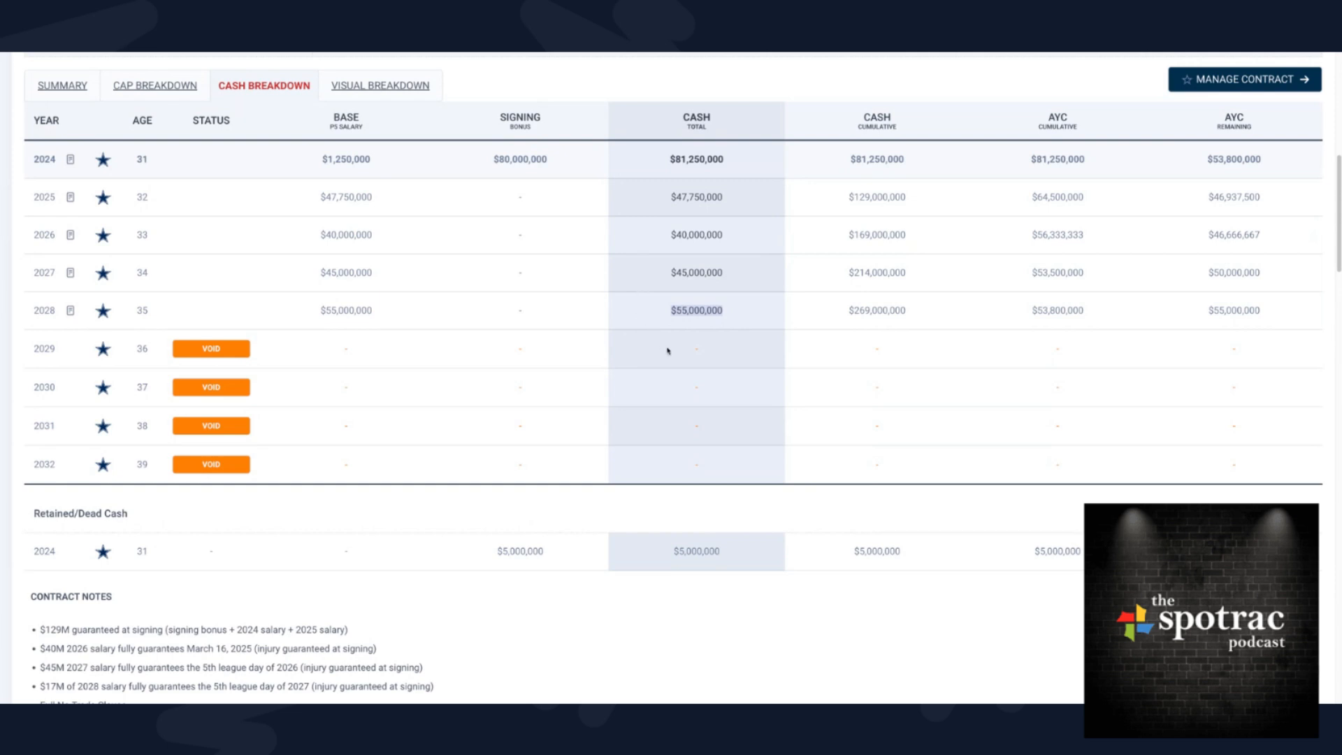
mouse_move(668, 351)
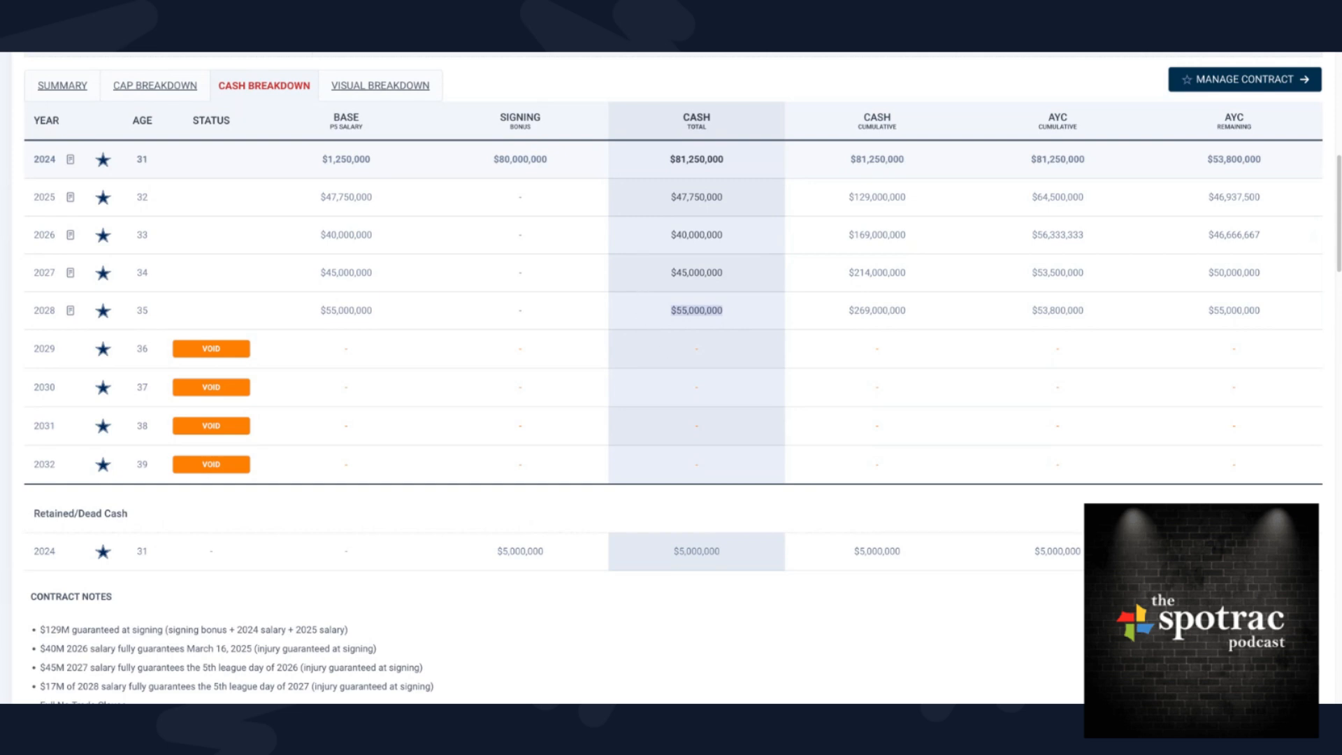
mouse_move(630, 351)
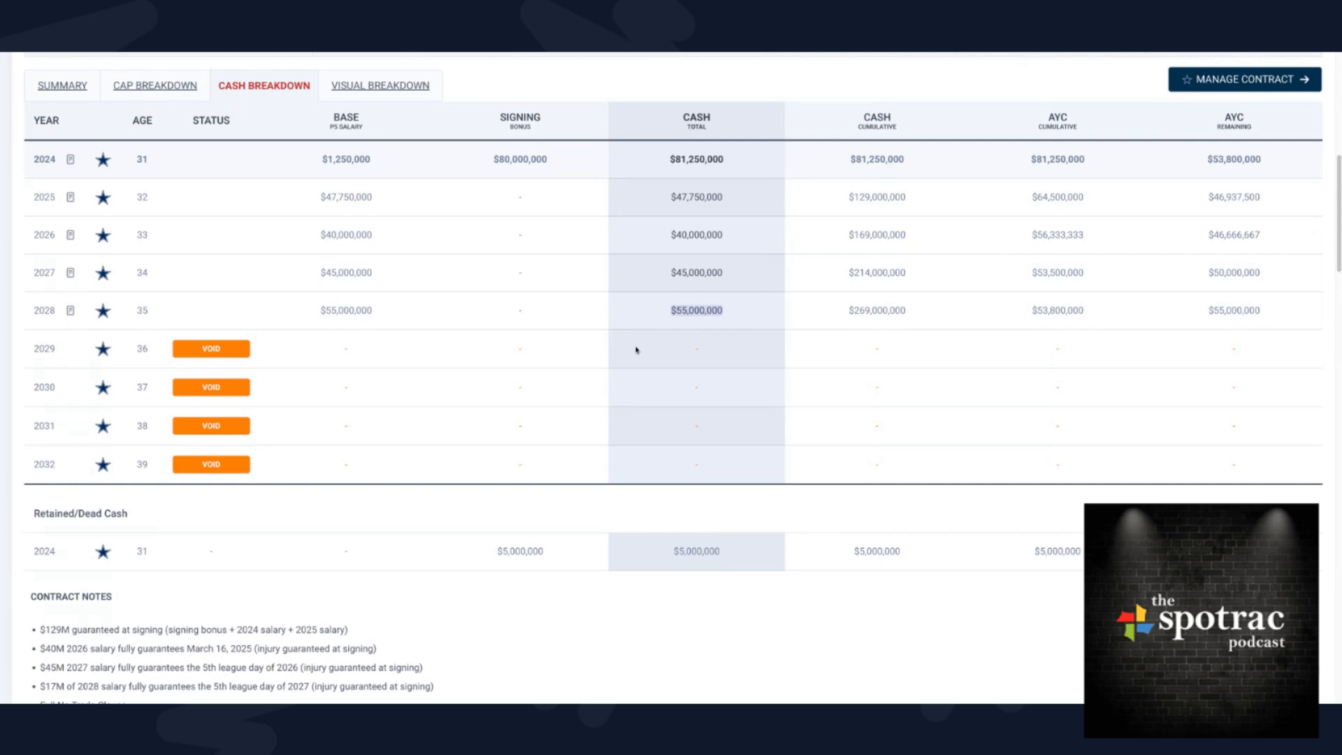
mouse_move(1008, 199)
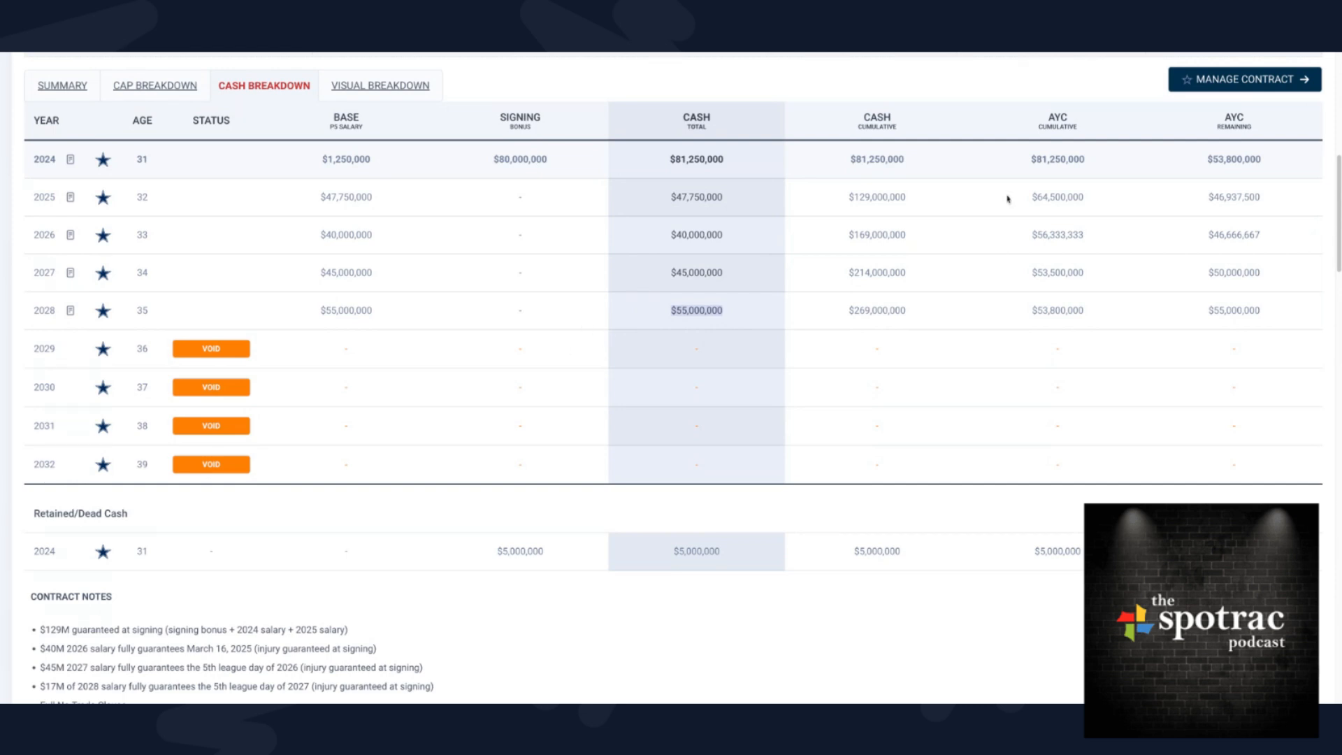
mouse_move(419, 600)
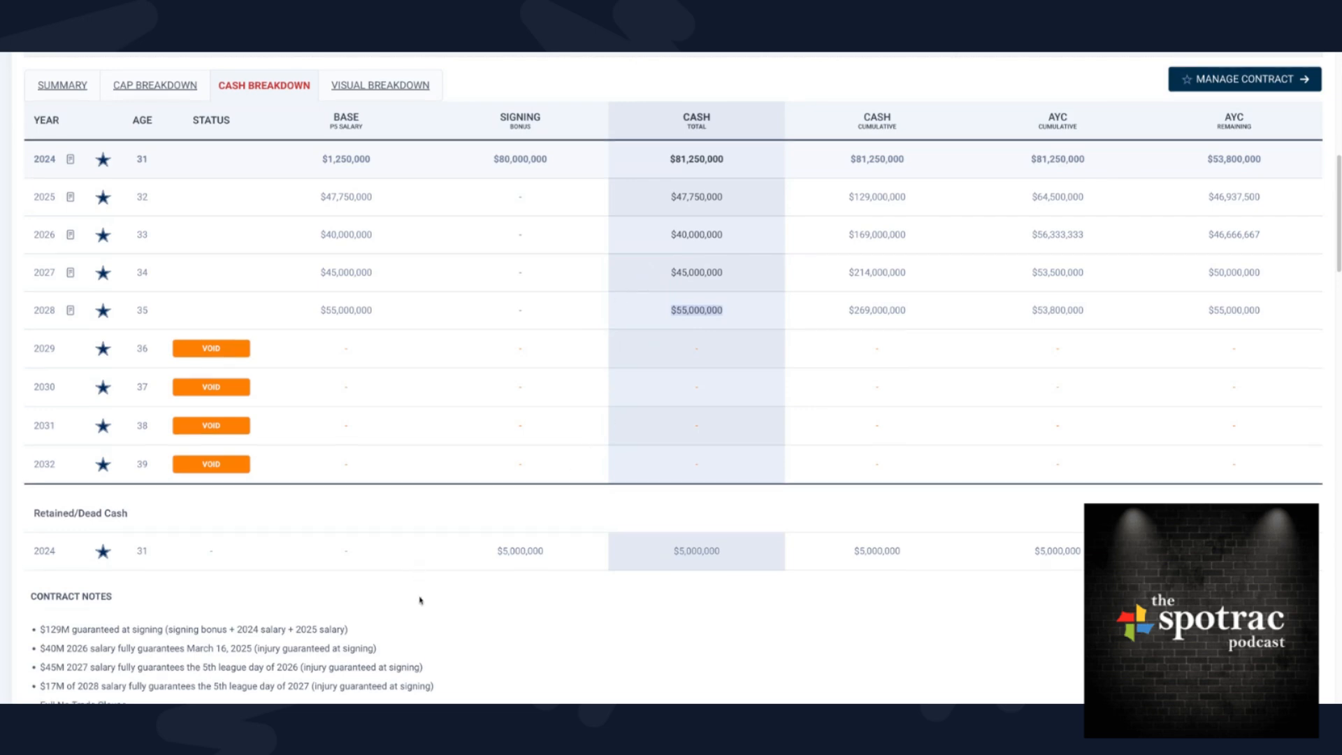
- Scroll up to Prescott's header with 2024 cap hit, cash and career earnings
scroll(up, 3)
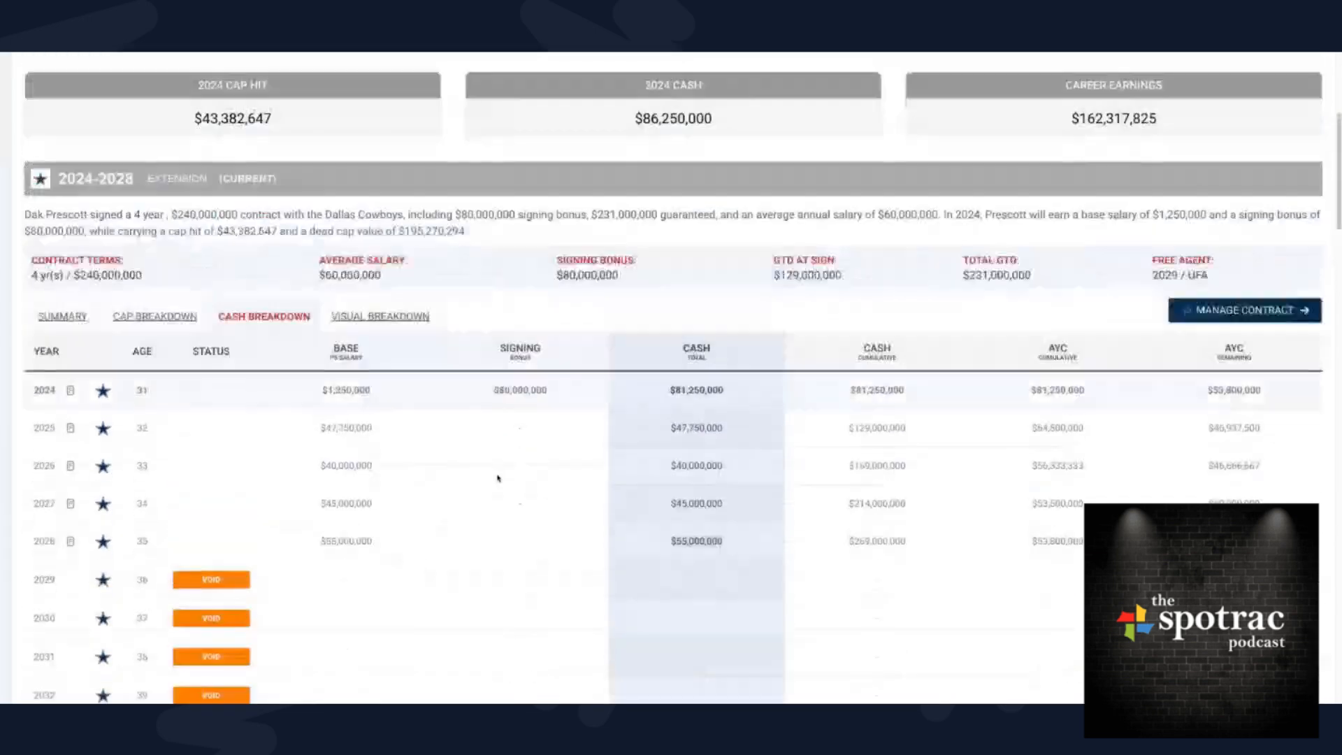
scroll(up, 3)
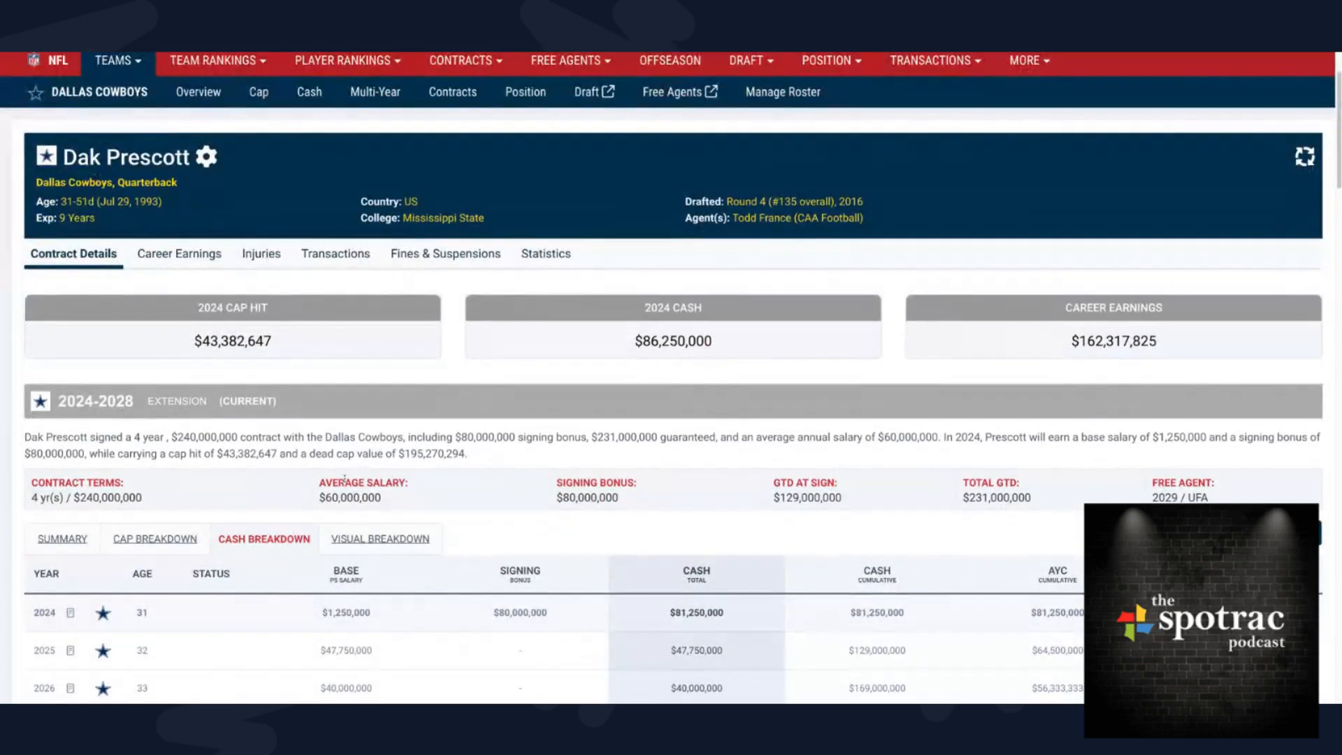
scroll(down, 3)
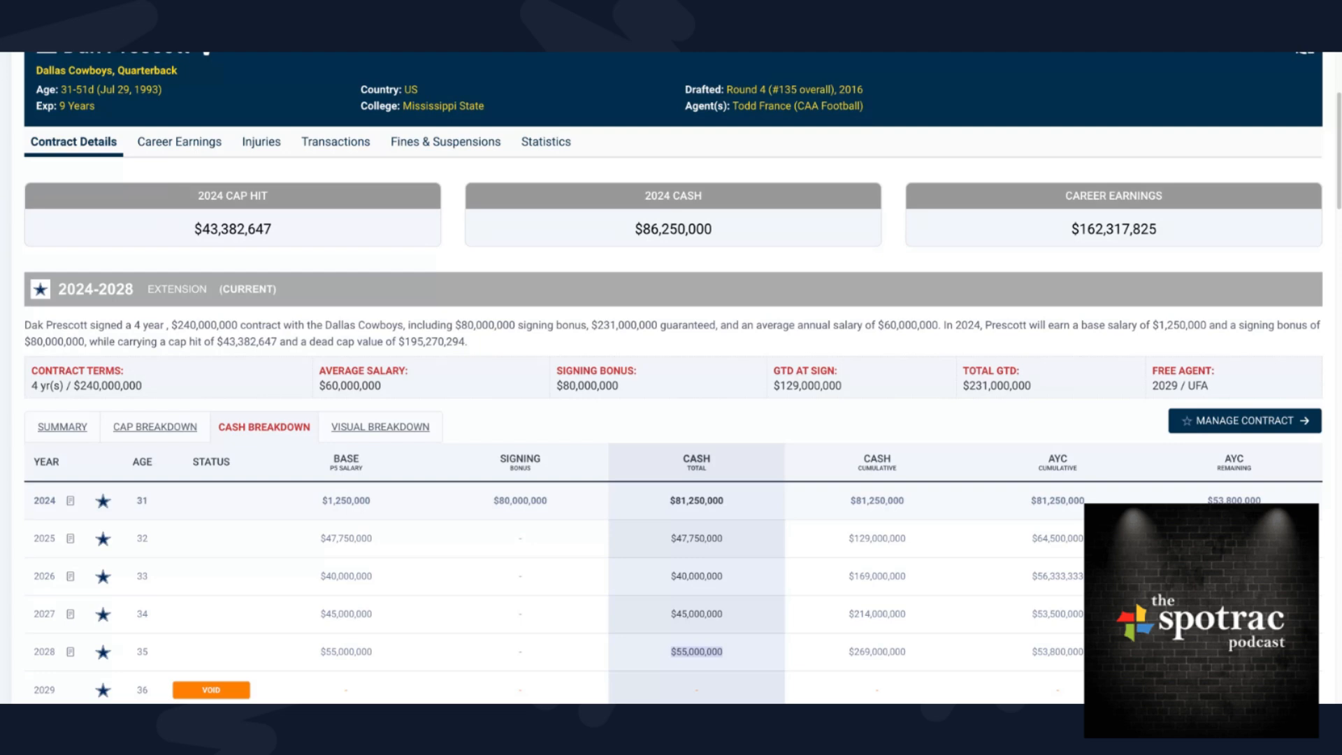
- Scroll down until all cash breakdown rows through the 2029-2032 void years are visible
scroll(down, 3)
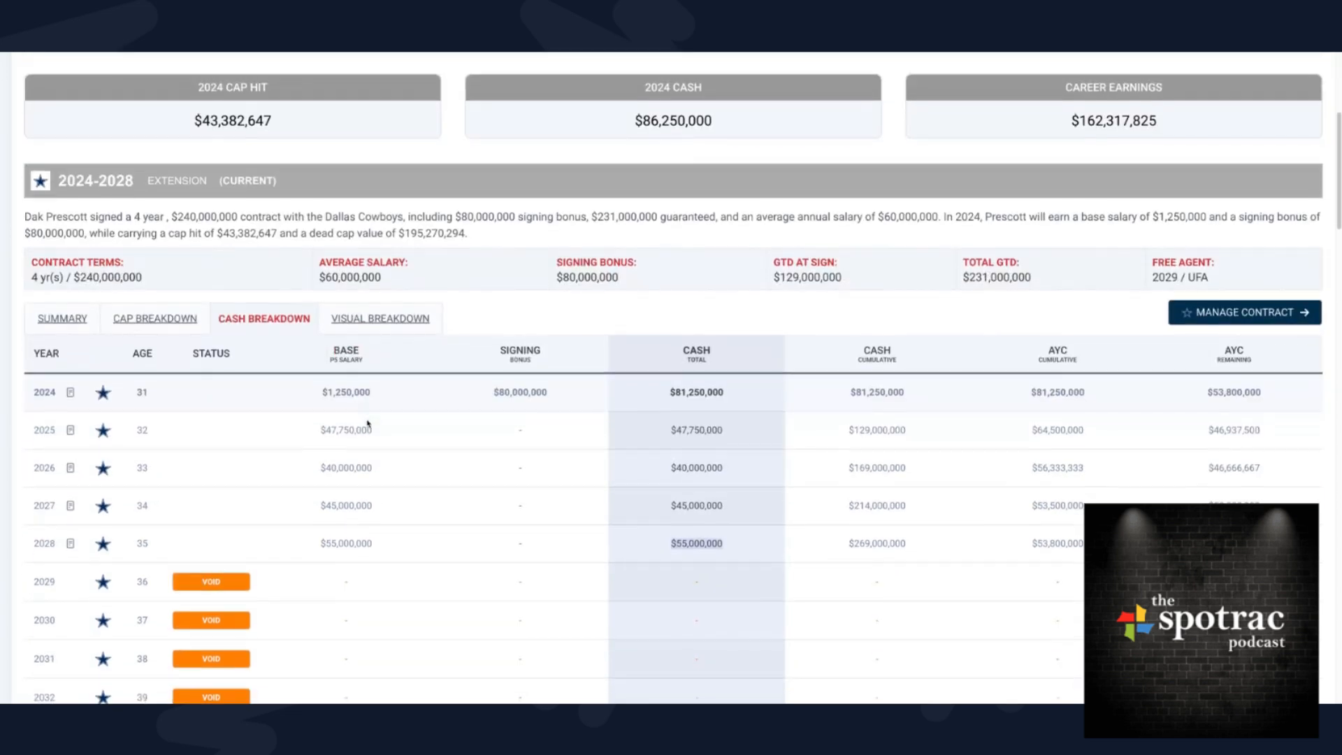
scroll(down, 3)
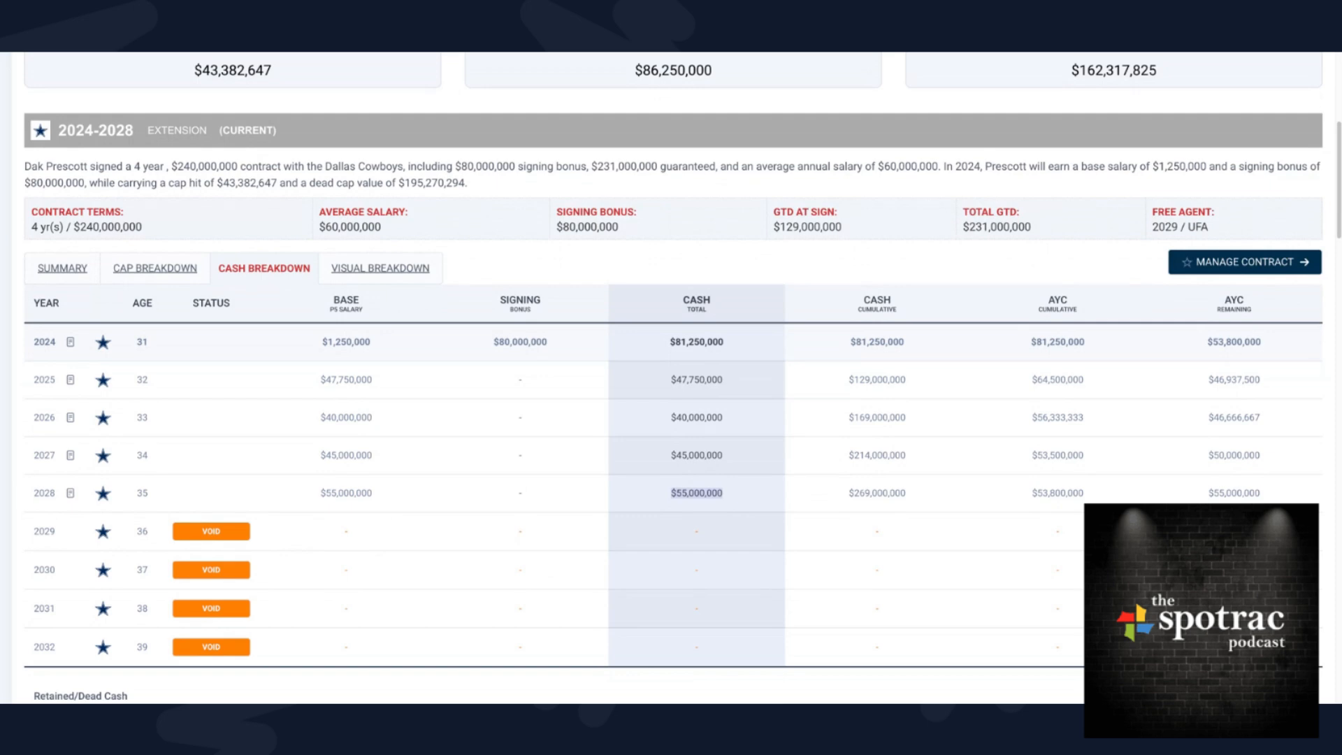
mouse_move(225, 636)
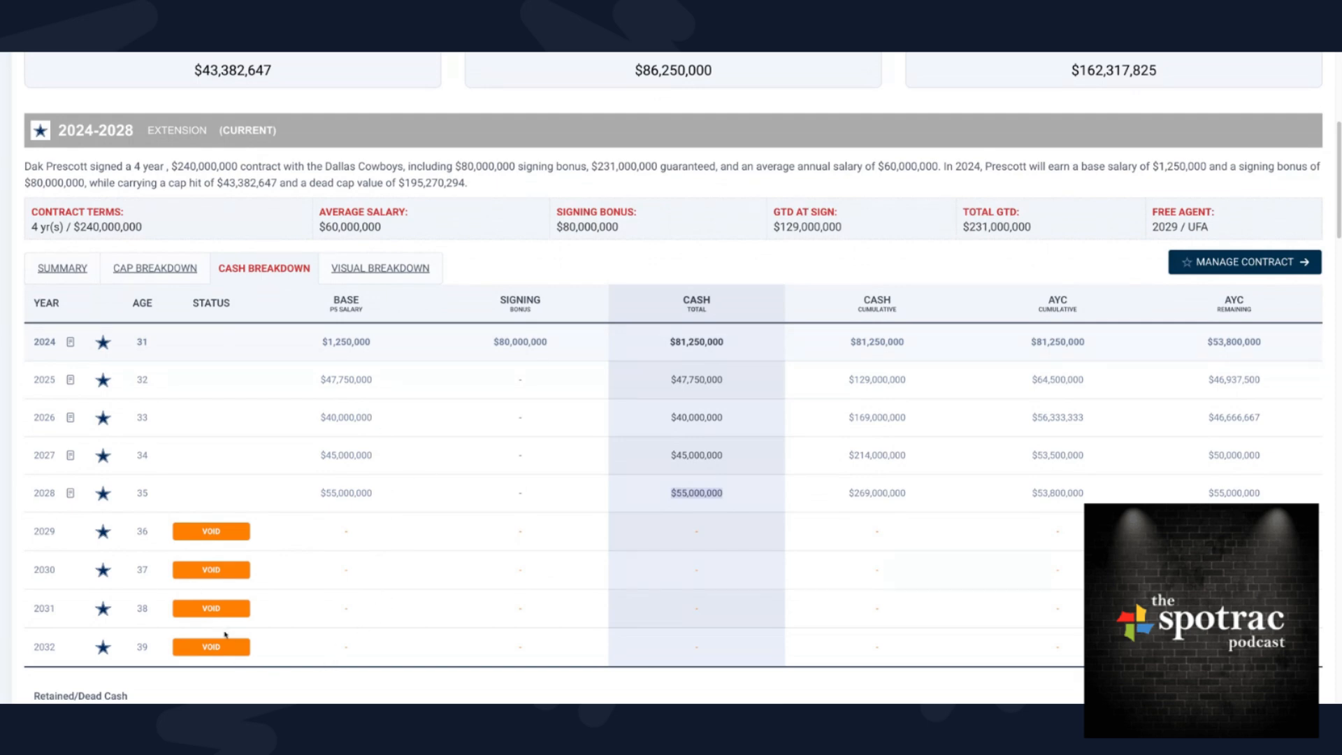
mouse_move(248, 611)
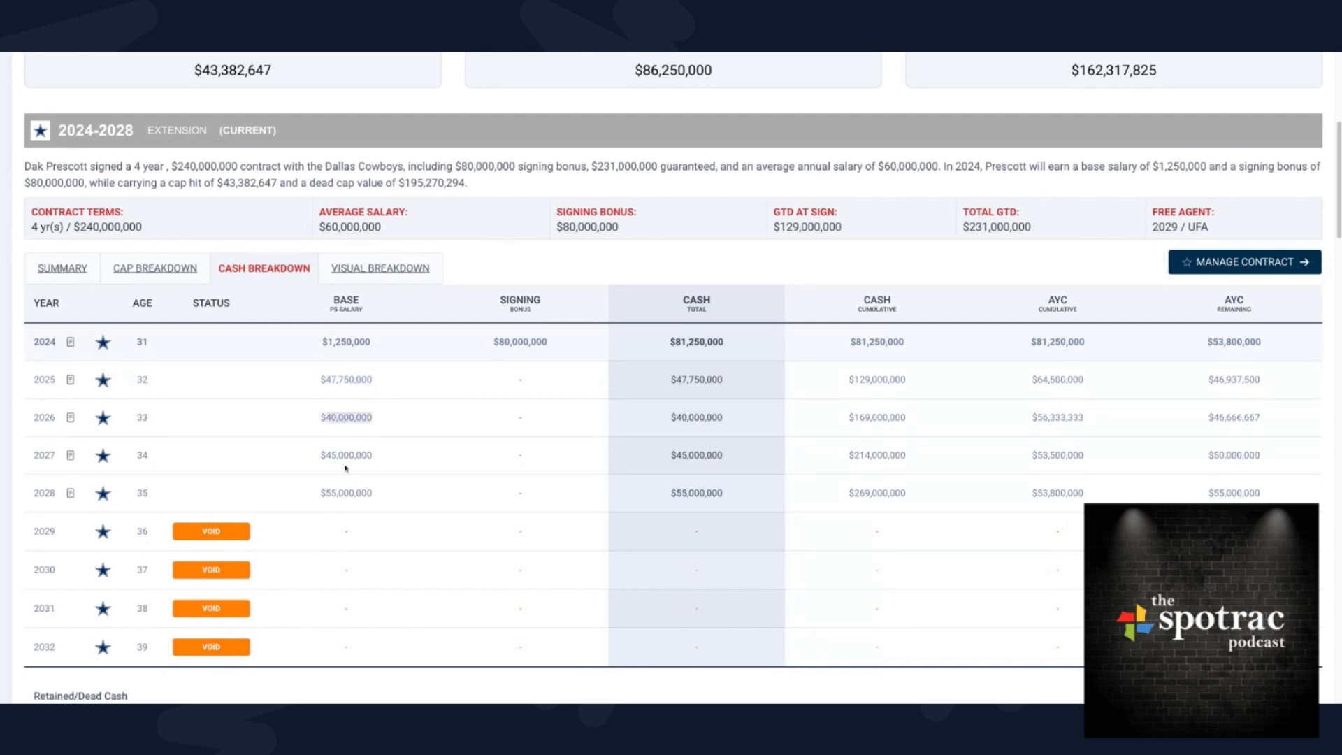
mouse_move(346, 485)
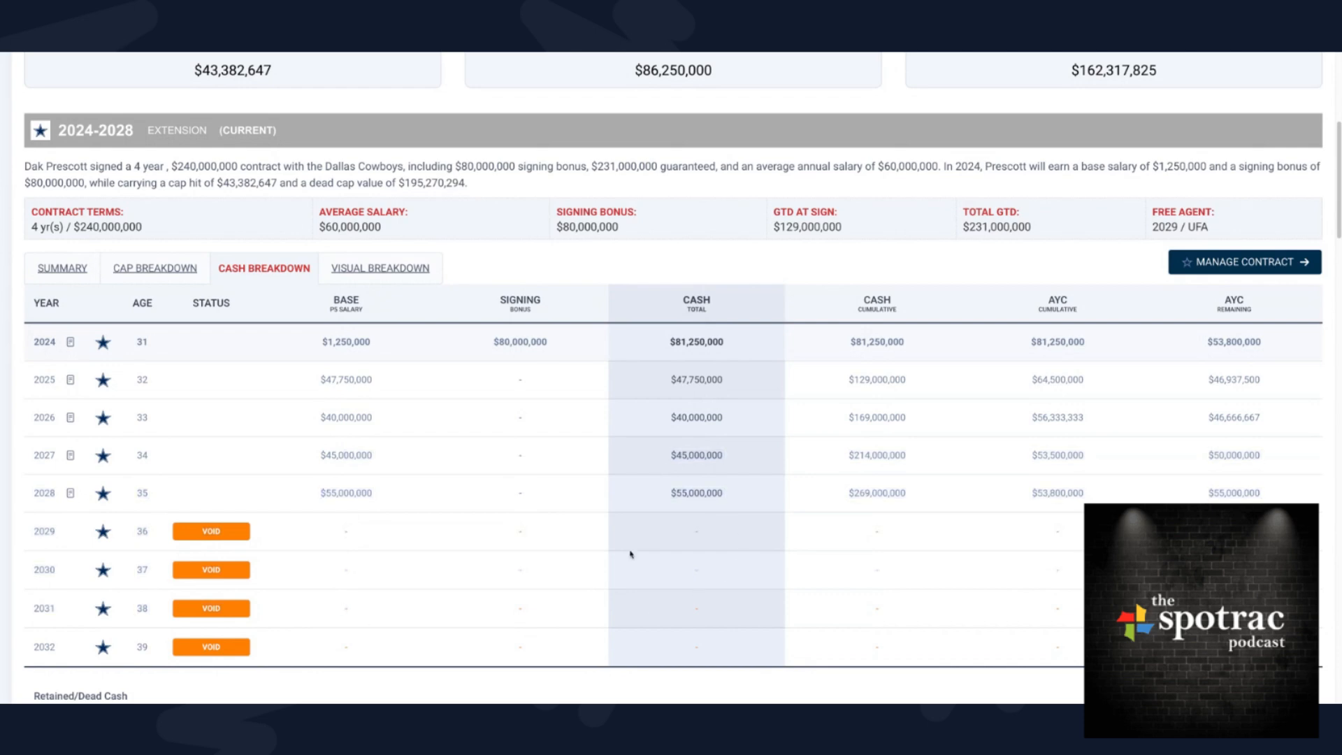
mouse_move(343, 381)
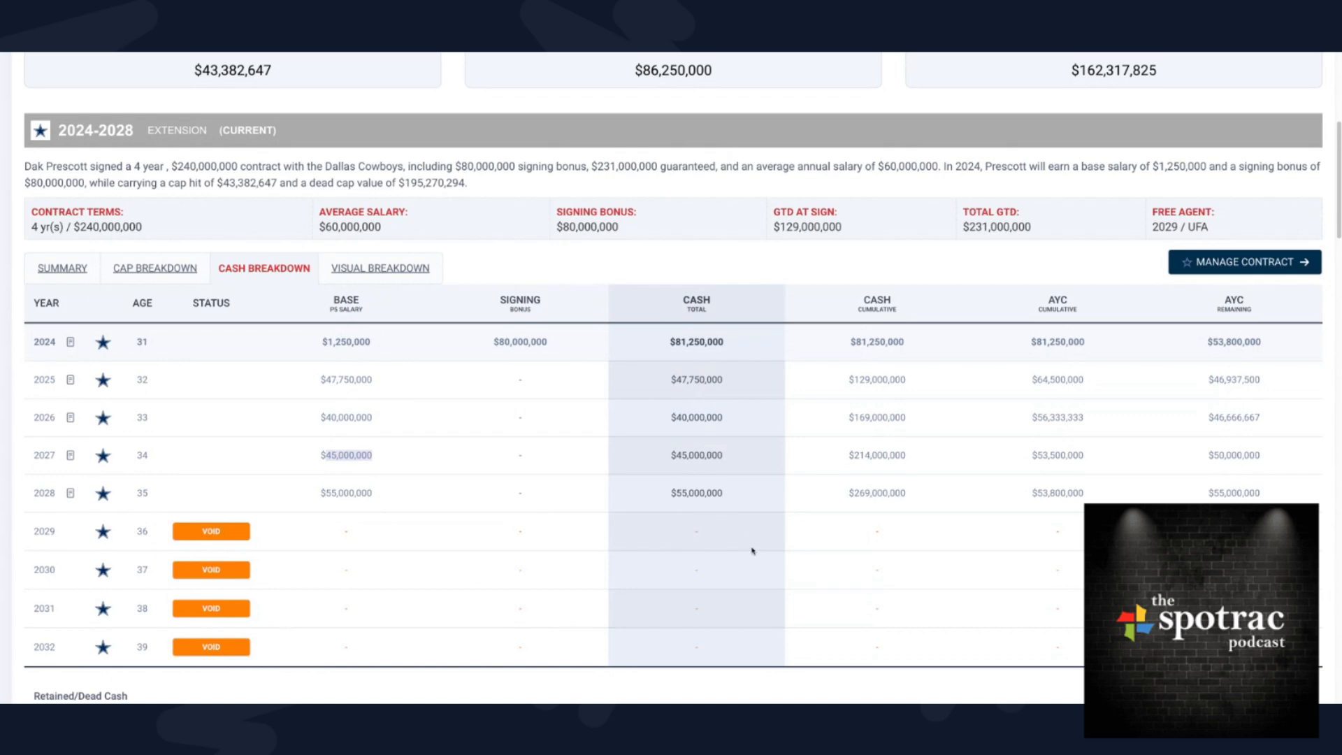
mouse_move(748, 539)
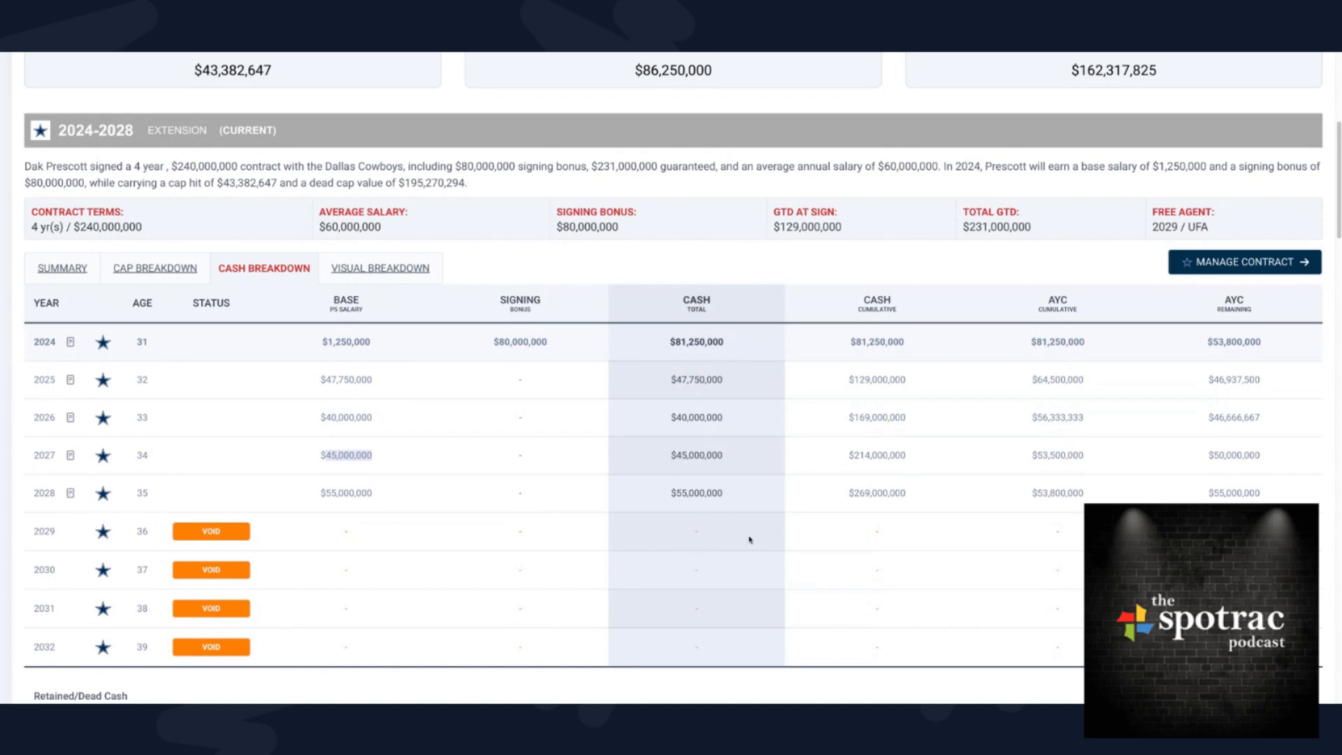
mouse_move(667, 518)
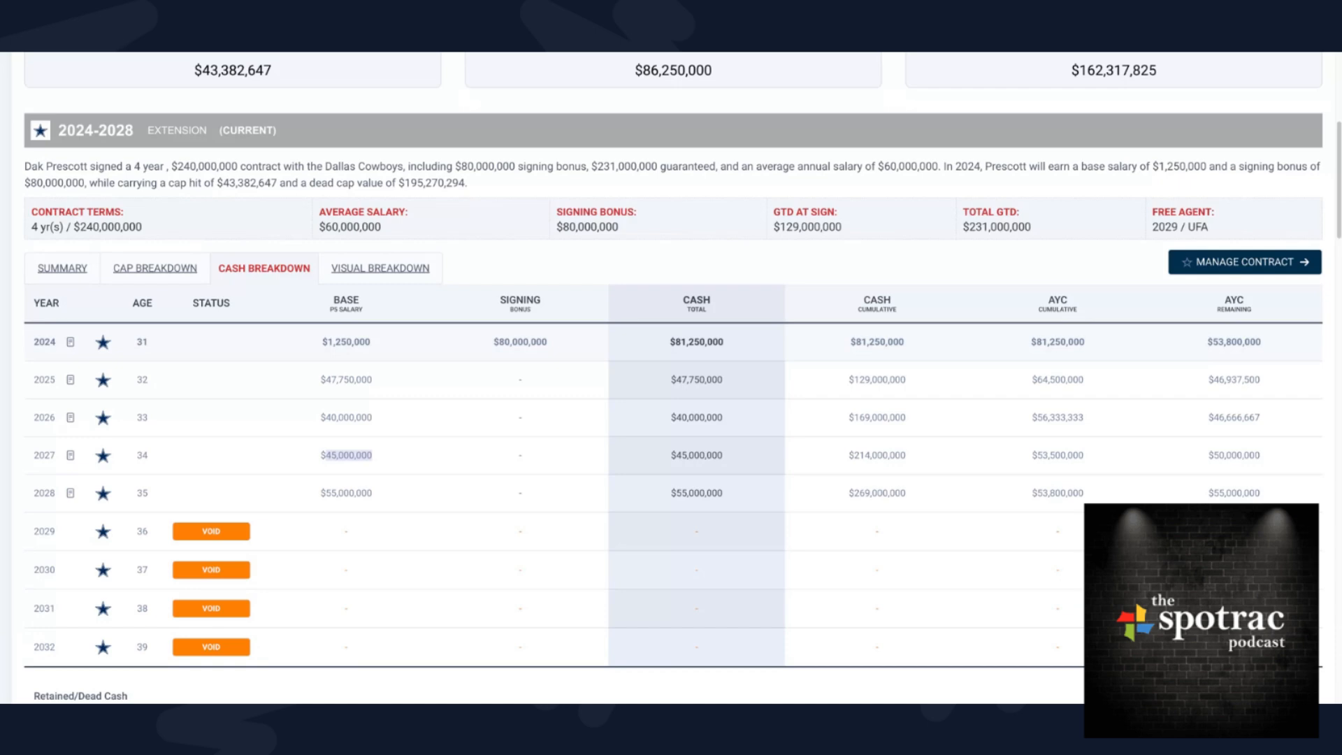
scroll(up, 3)
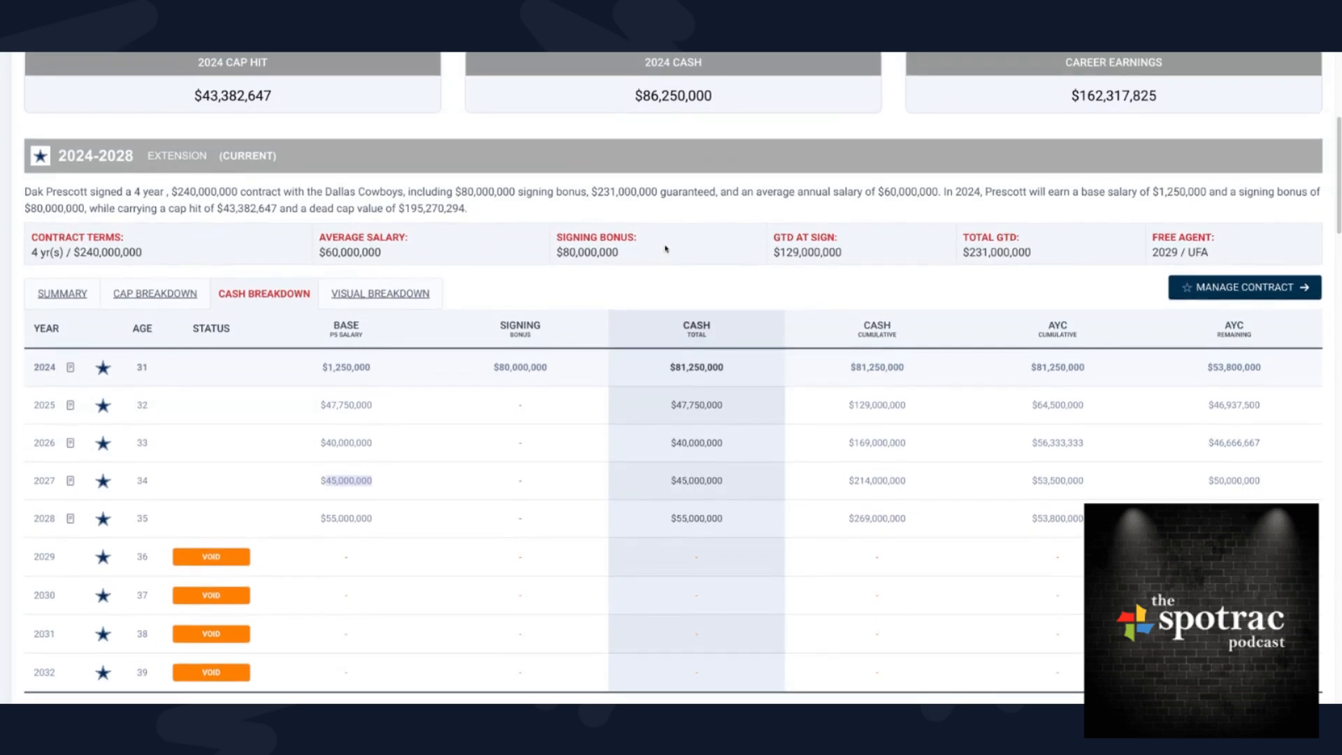
mouse_move(641, 533)
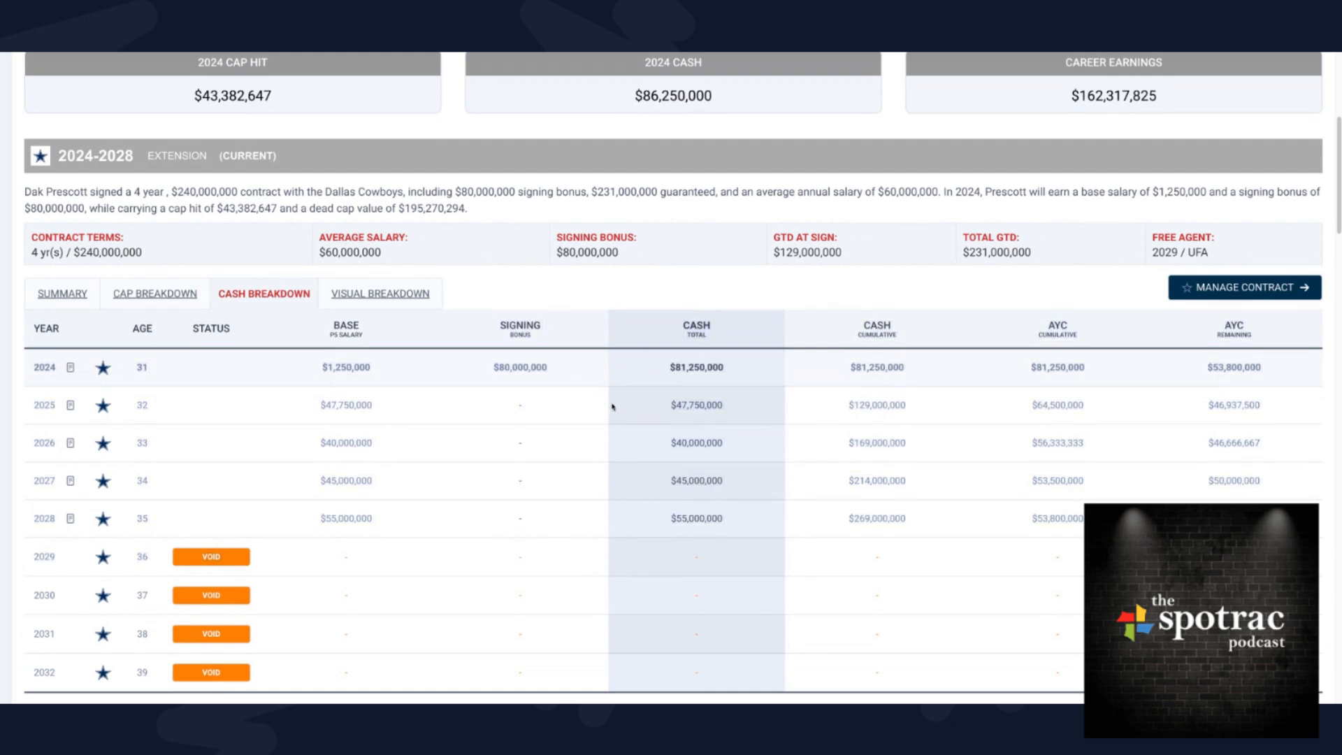
mouse_move(611, 407)
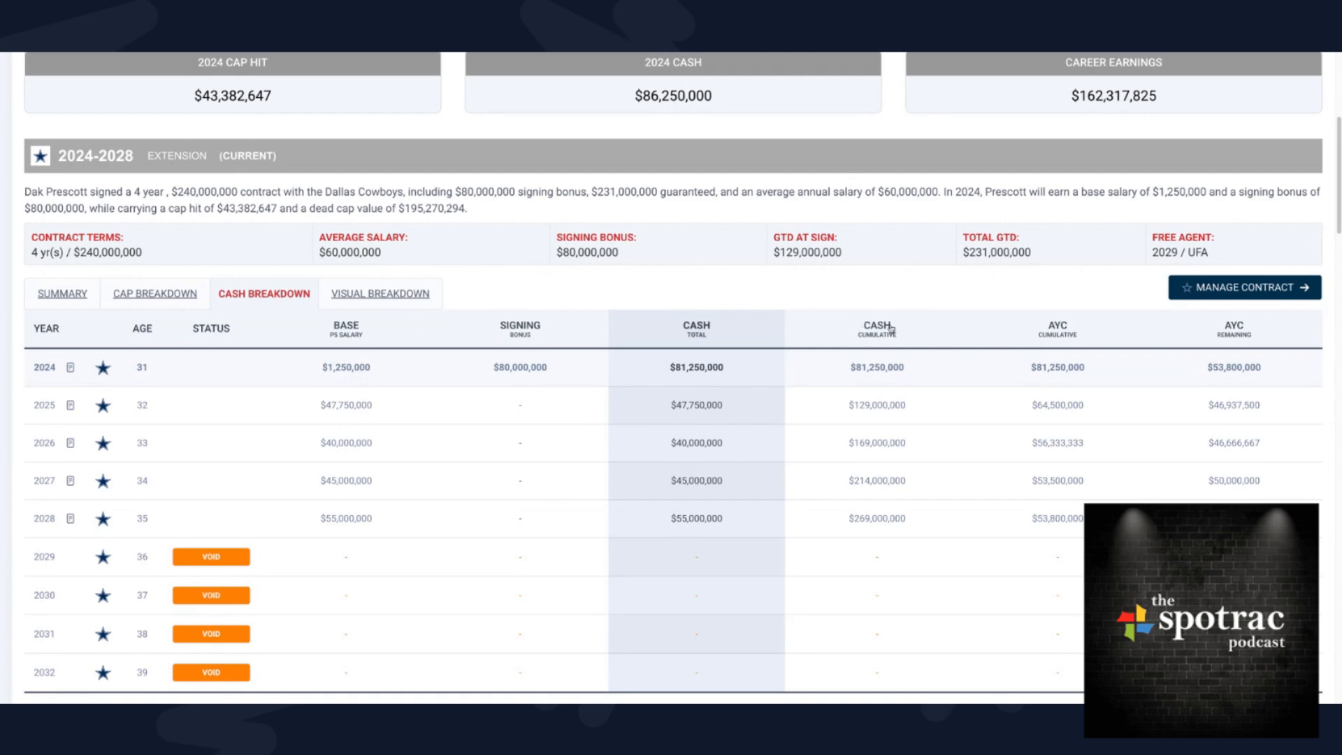
mouse_move(868, 386)
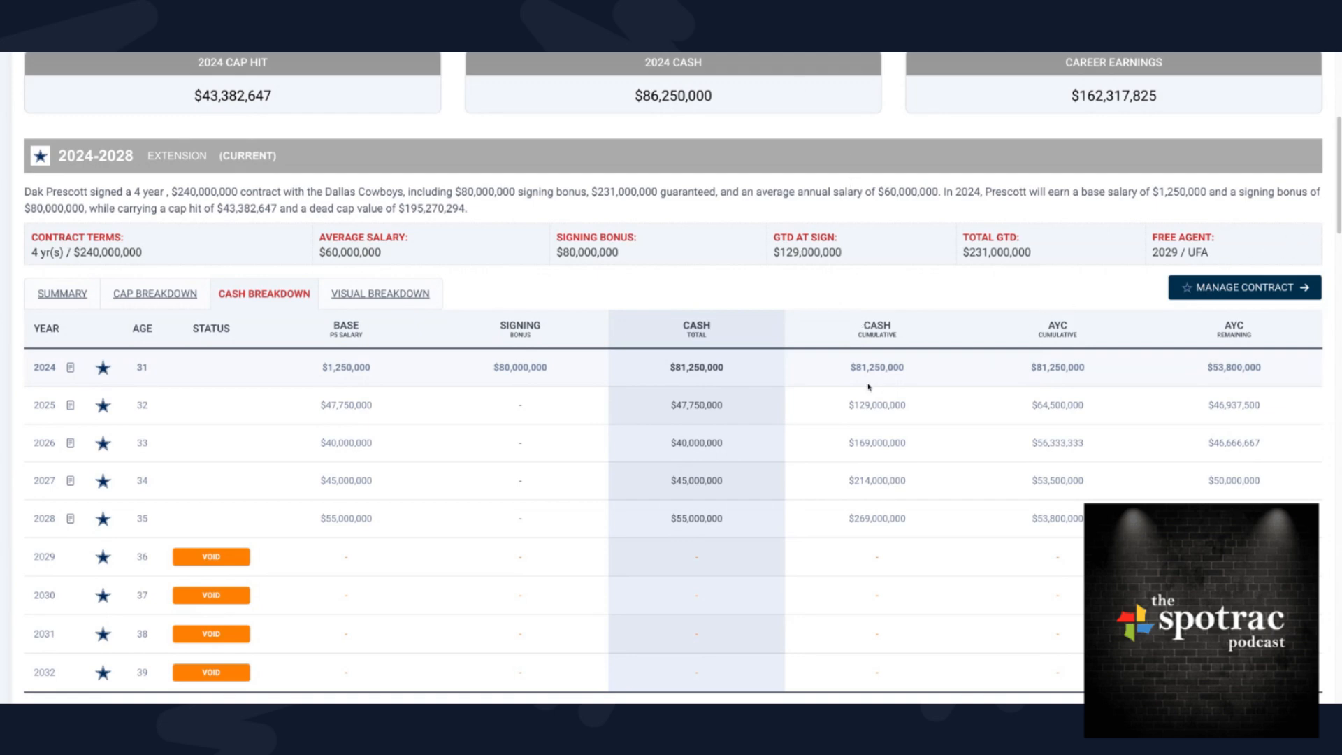
mouse_move(1331, 426)
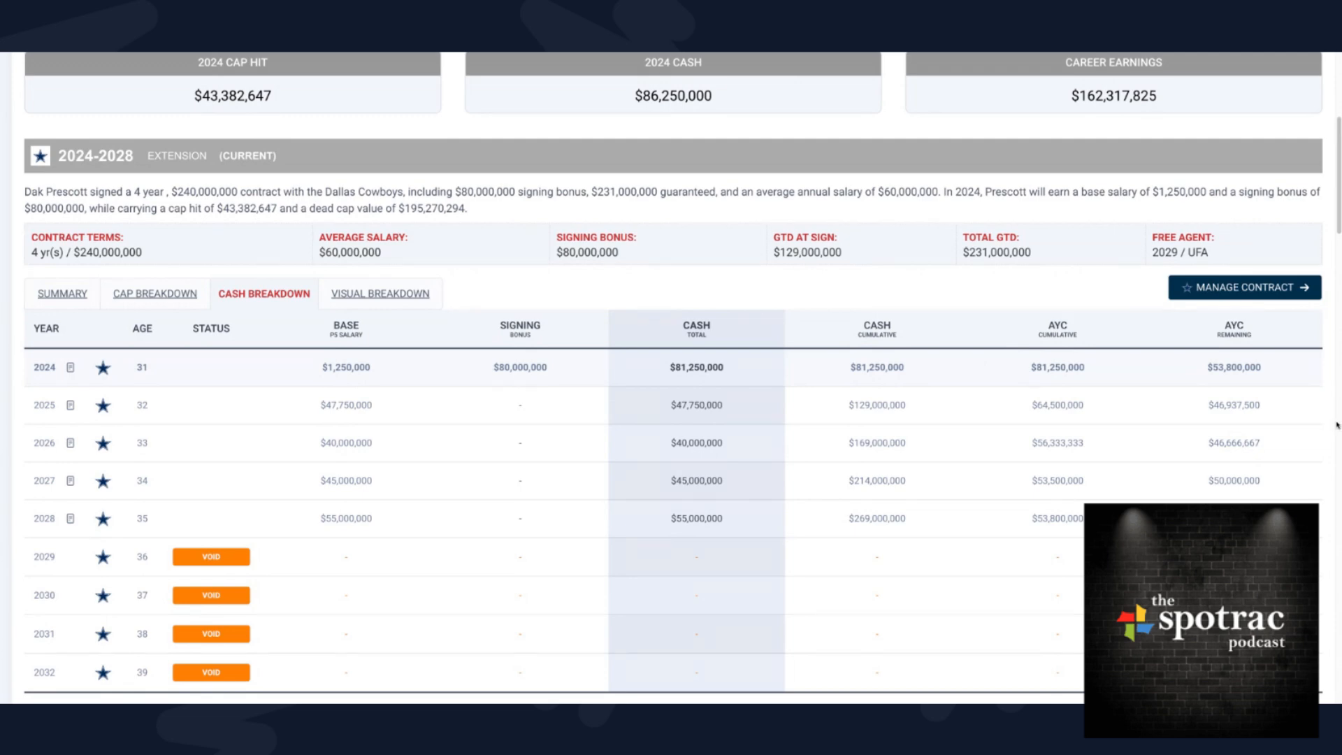
mouse_move(1047, 441)
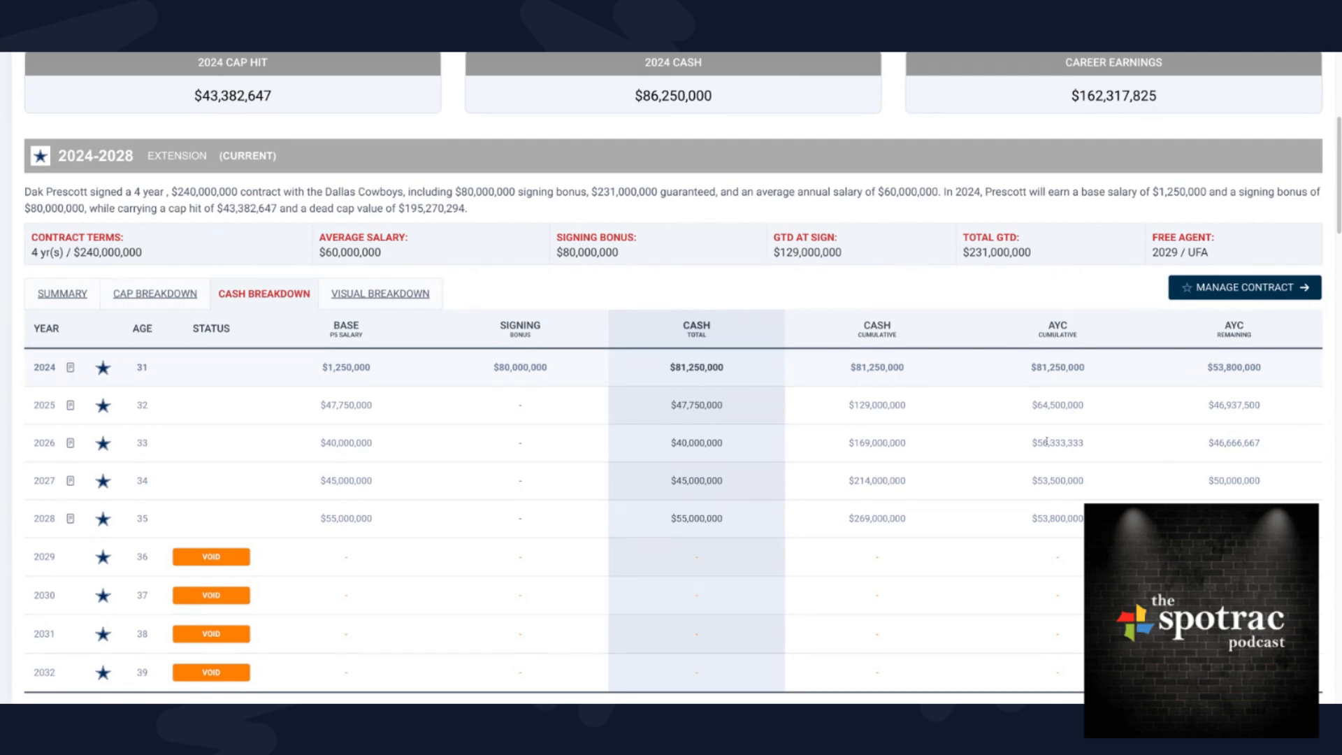
mouse_move(1090, 500)
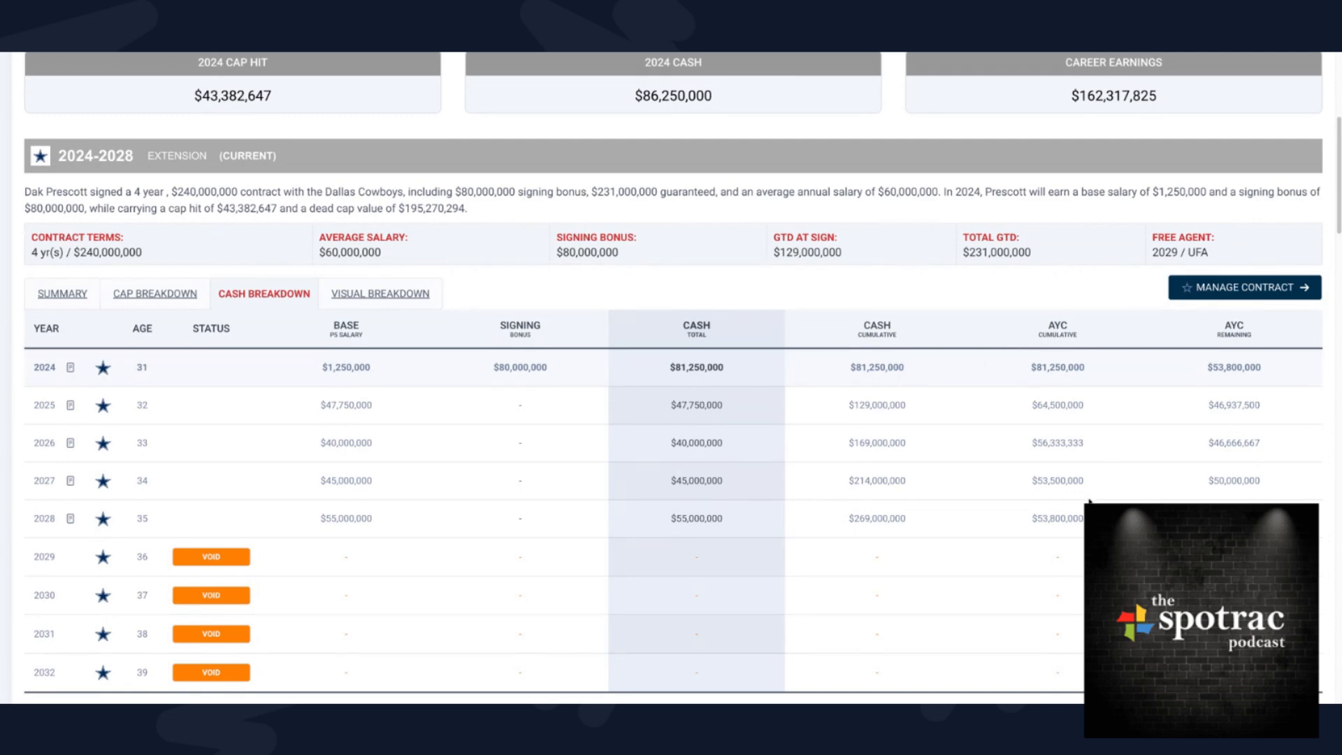